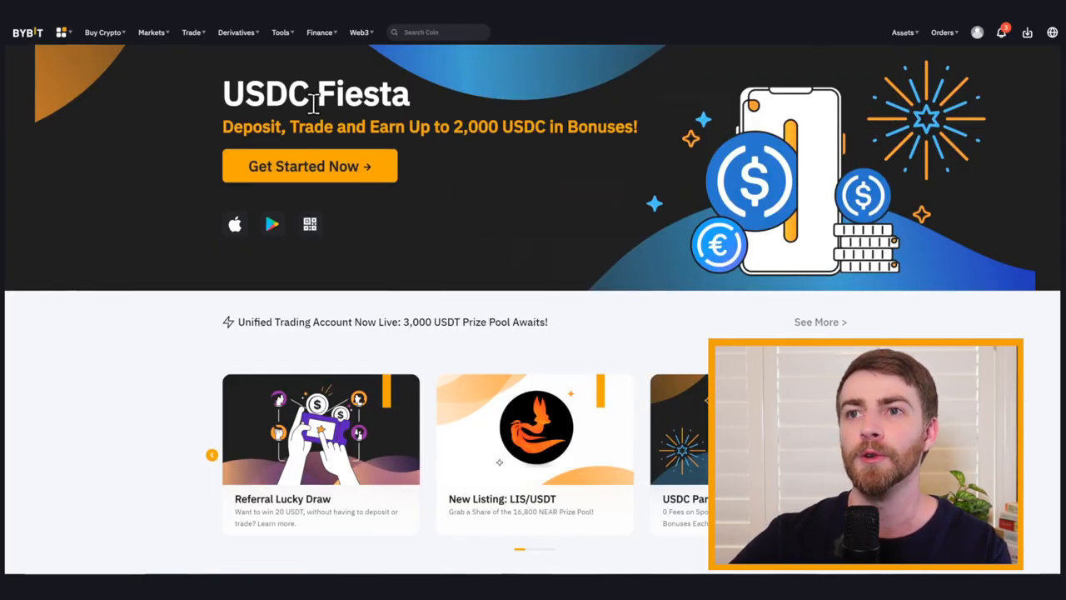
Step: Go to the Trading Bot page via the Tools menu and scroll to the bot list
left_click(280, 32)
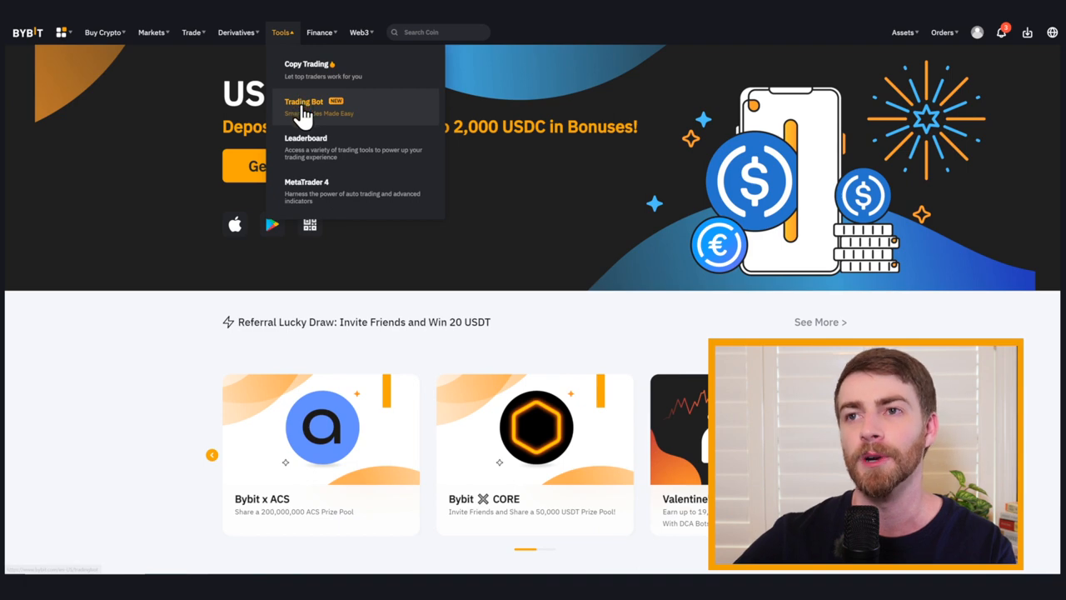
left_click(305, 103)
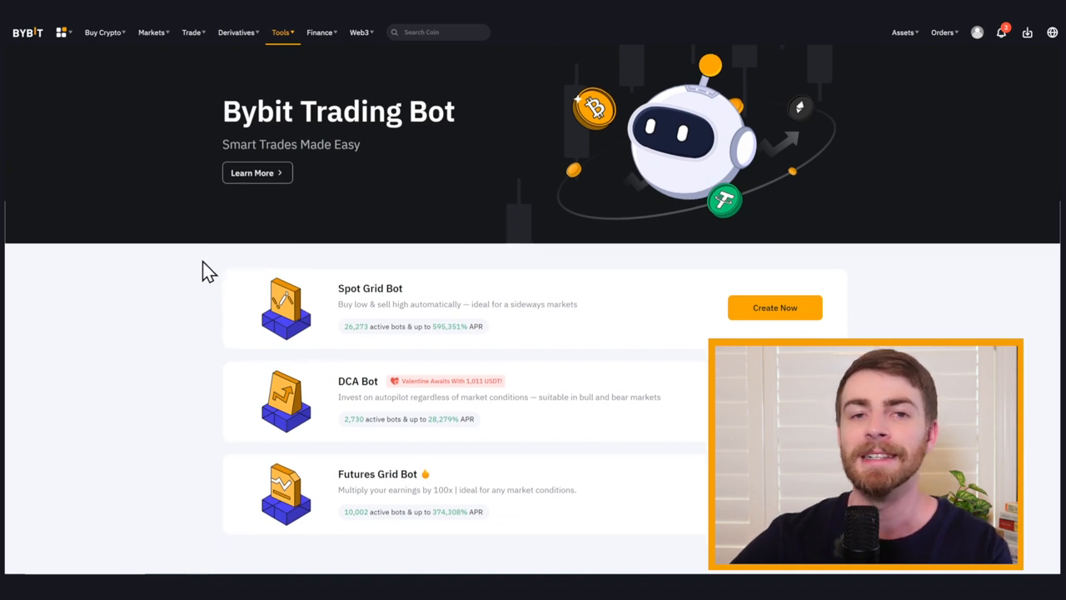
scroll("down", 3)
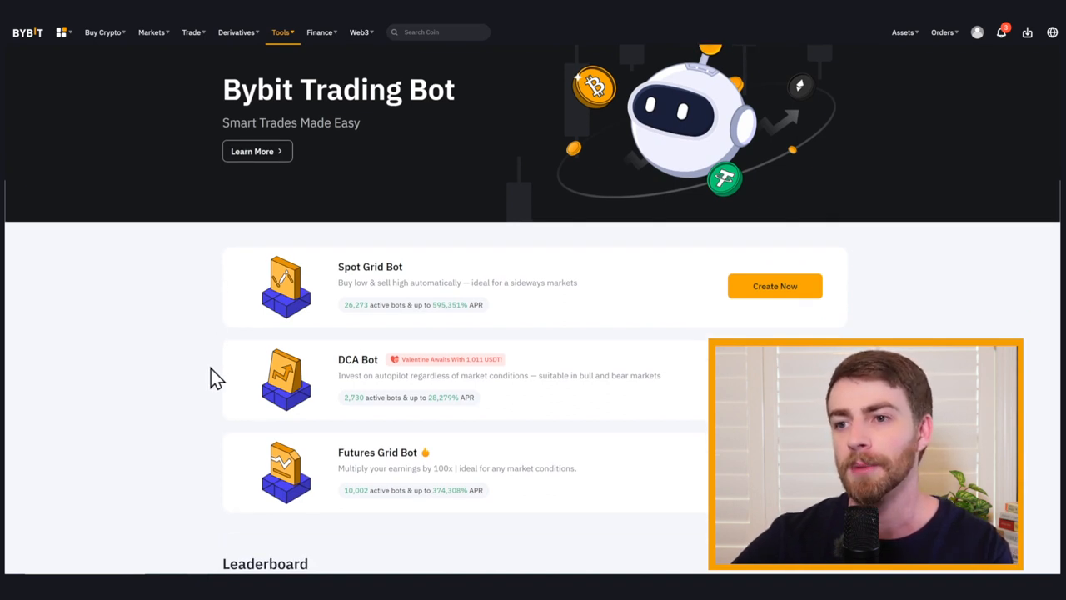
mouse_move(224, 477)
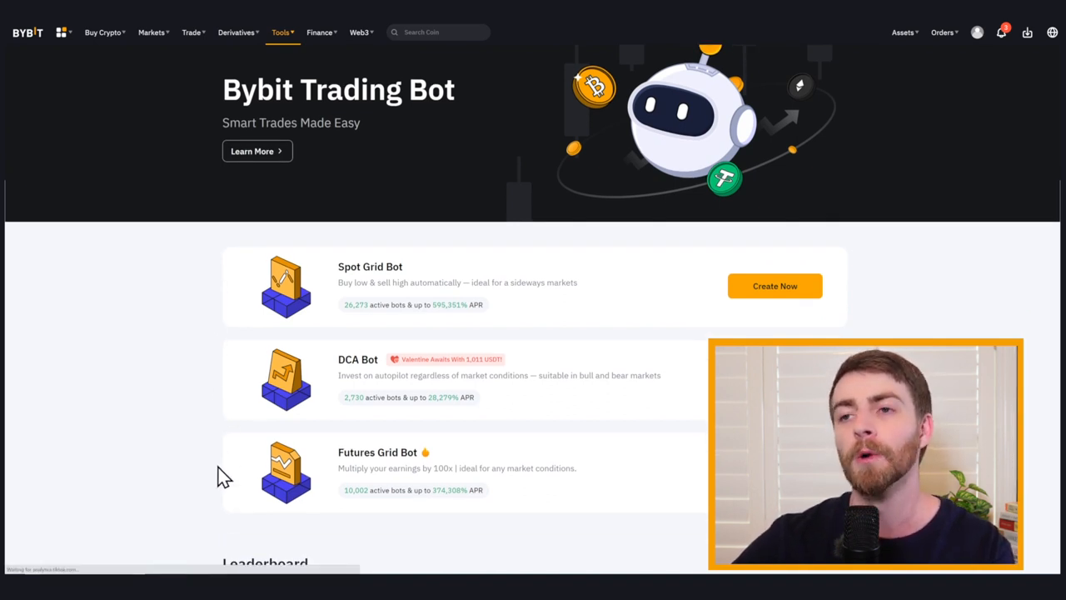
mouse_move(200, 408)
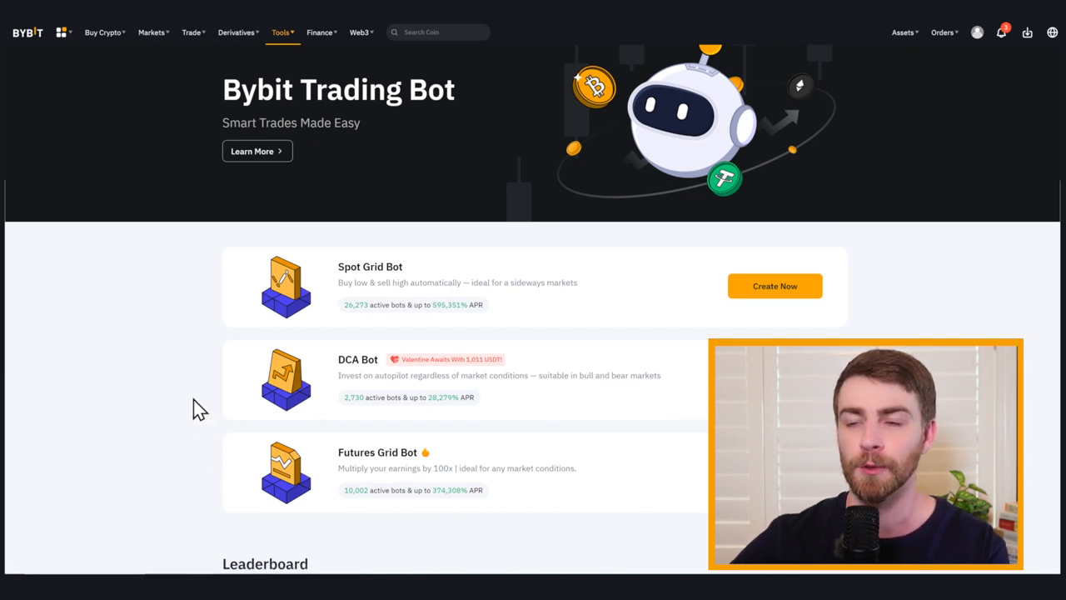
mouse_move(213, 453)
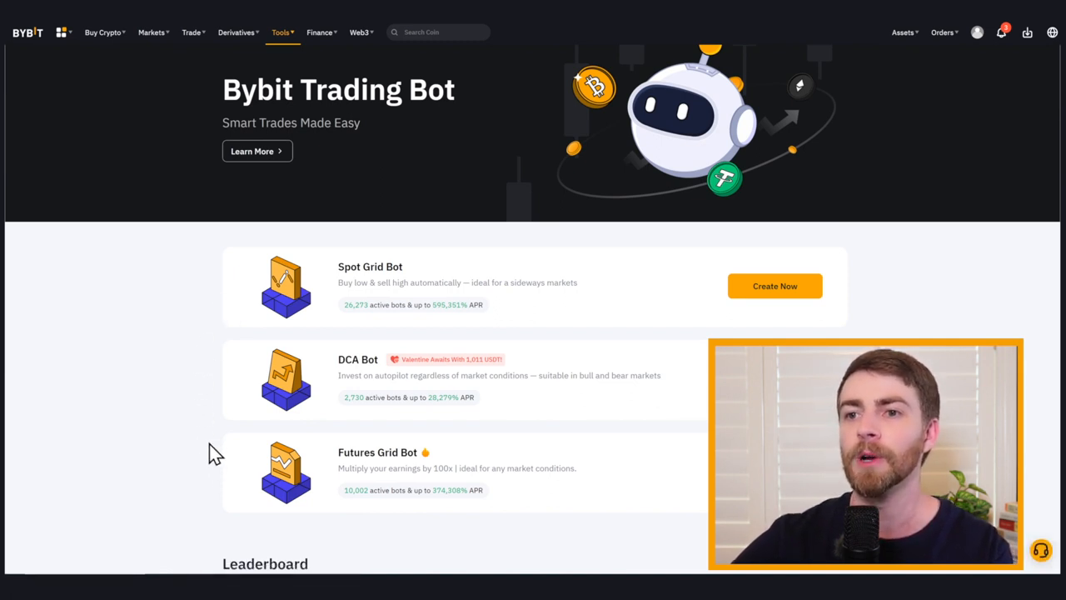
Step: Show the leaderboard's daily ranking filtered to Futures Grid Bots
scroll("down", 3)
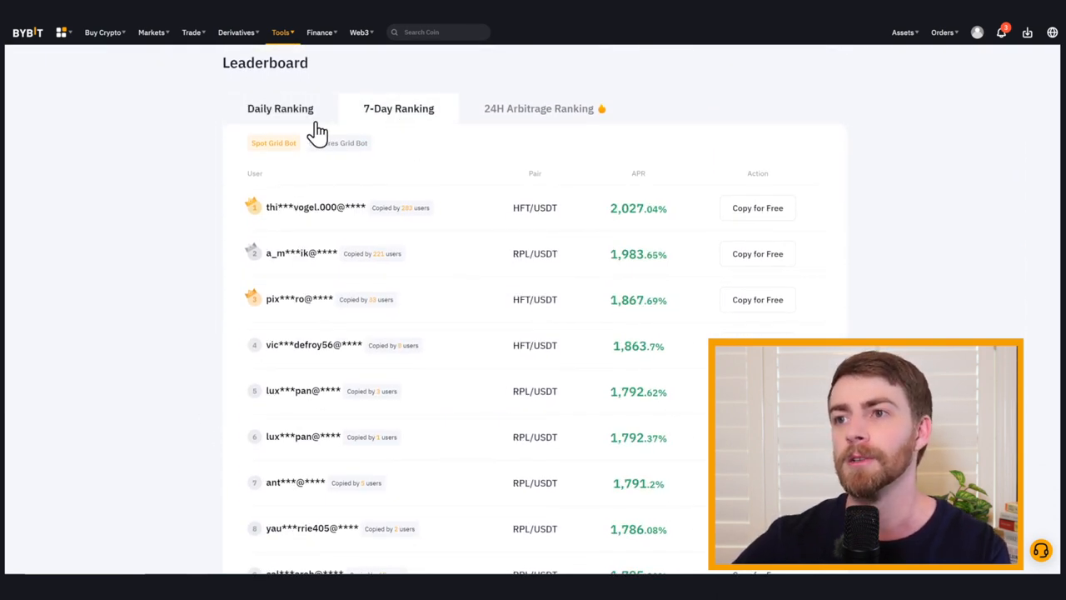
left_click(280, 108)
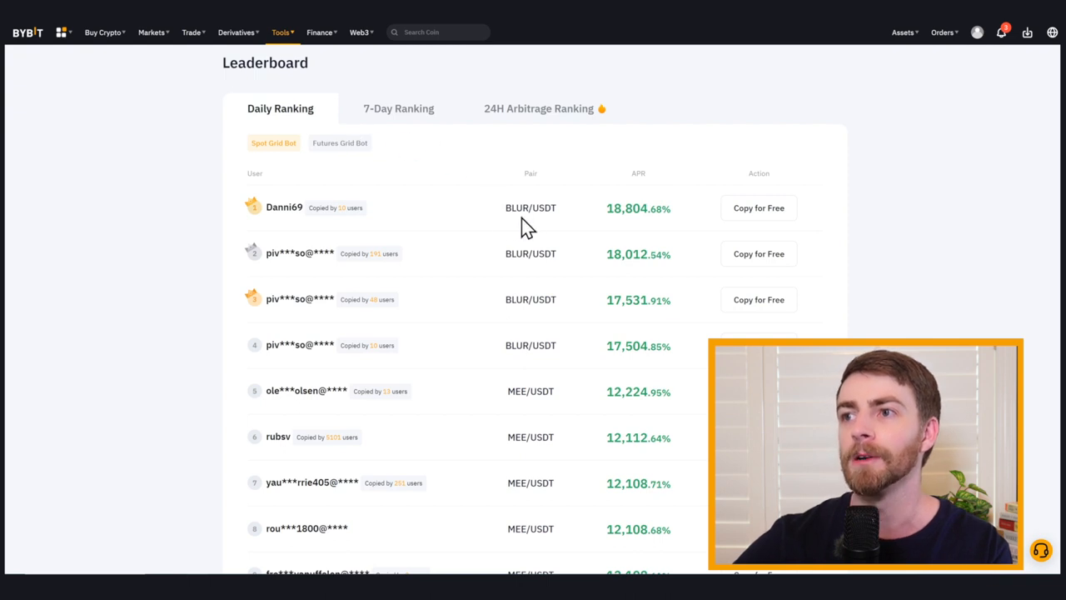
mouse_move(698, 234)
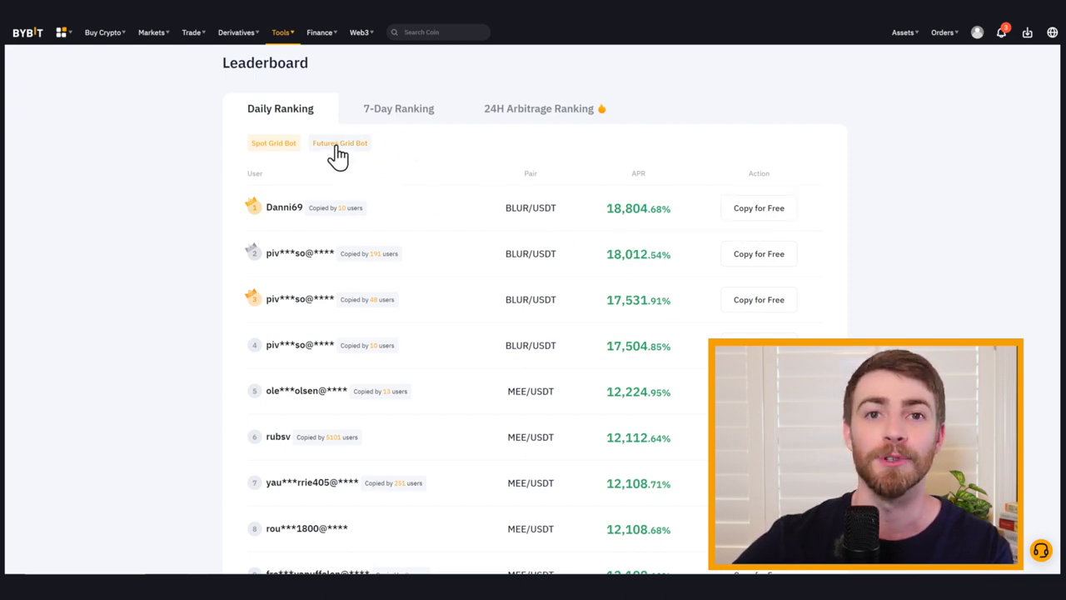
left_click(340, 144)
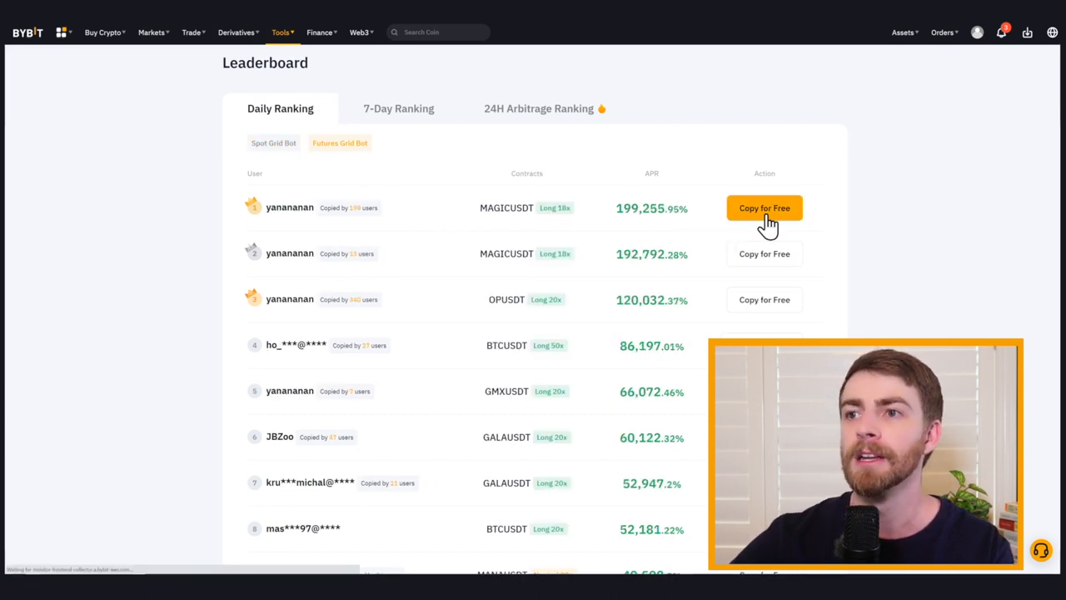
Step: View the top MAGICUSDT bot's copy preset, then return to the Trading Bot overview
left_click(763, 206)
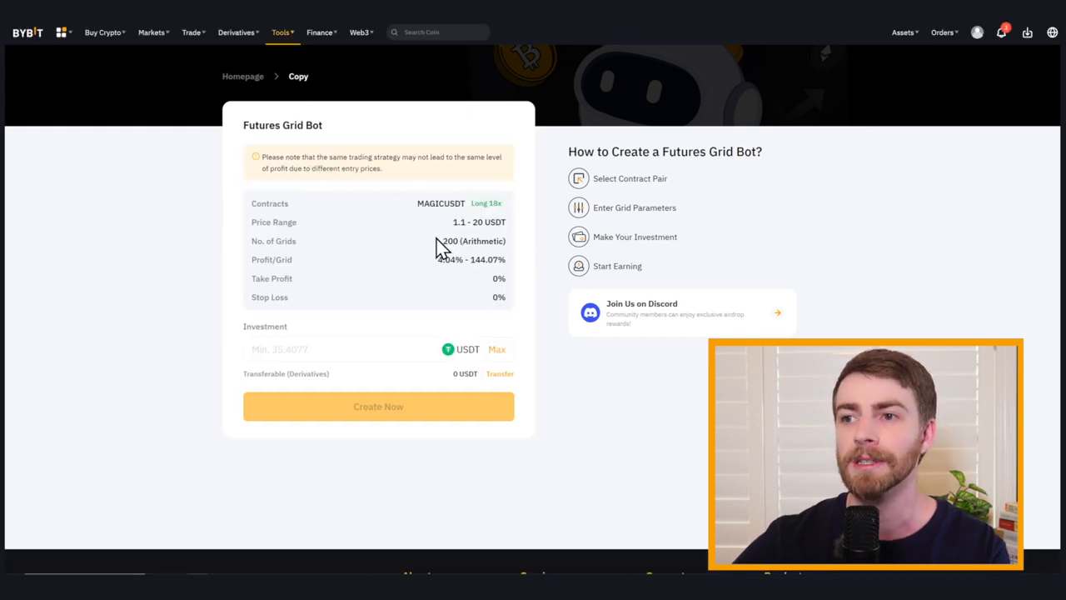
mouse_move(408, 290)
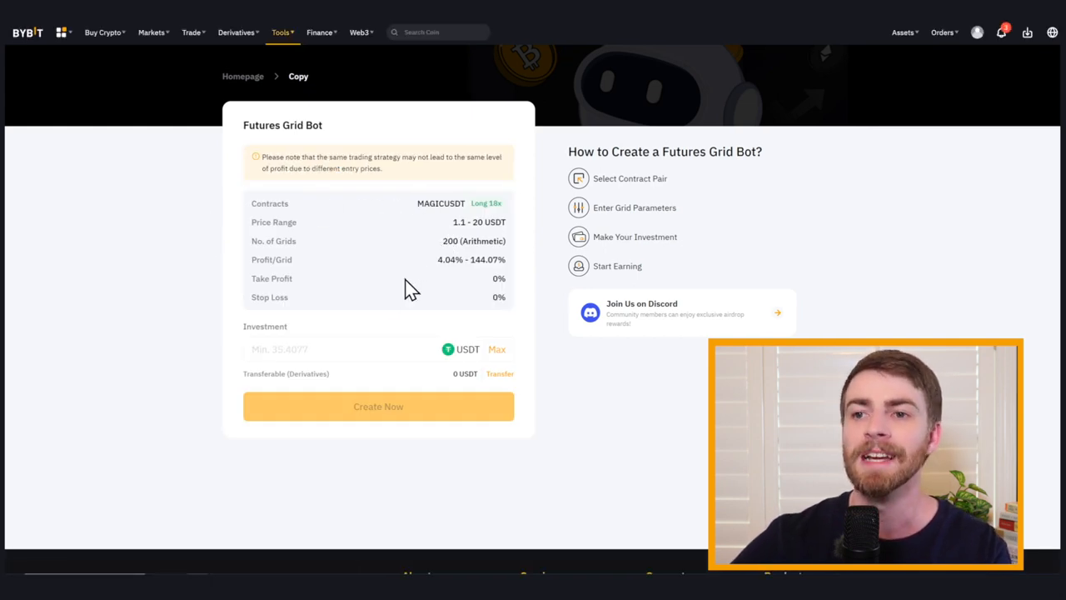
left_click(333, 350)
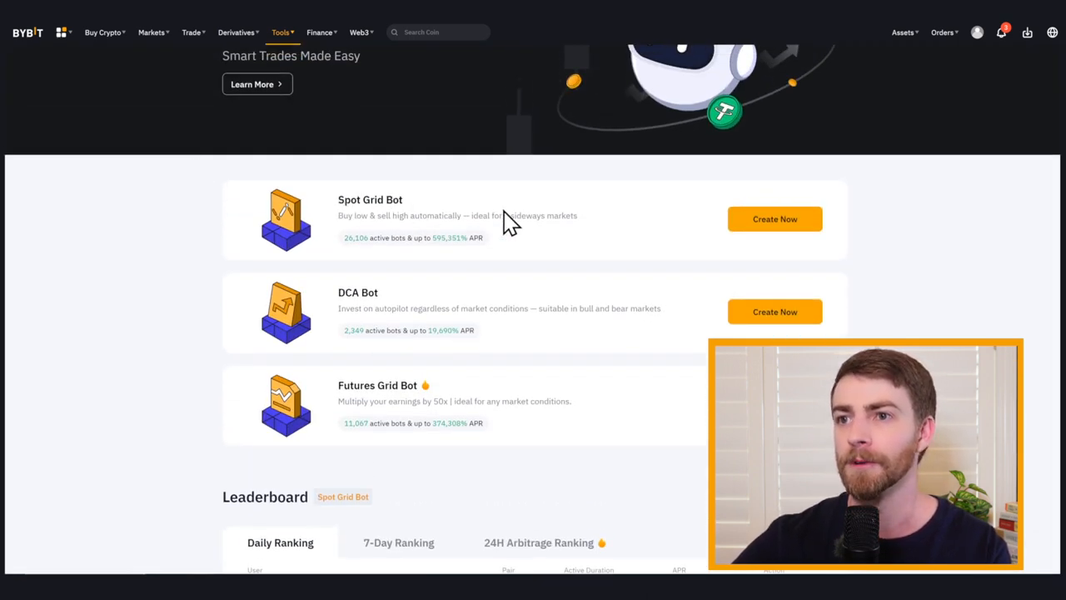
Step: Start creating a new Spot Grid Bot, showing the BIT/USDT AI strategy preset
left_click(774, 219)
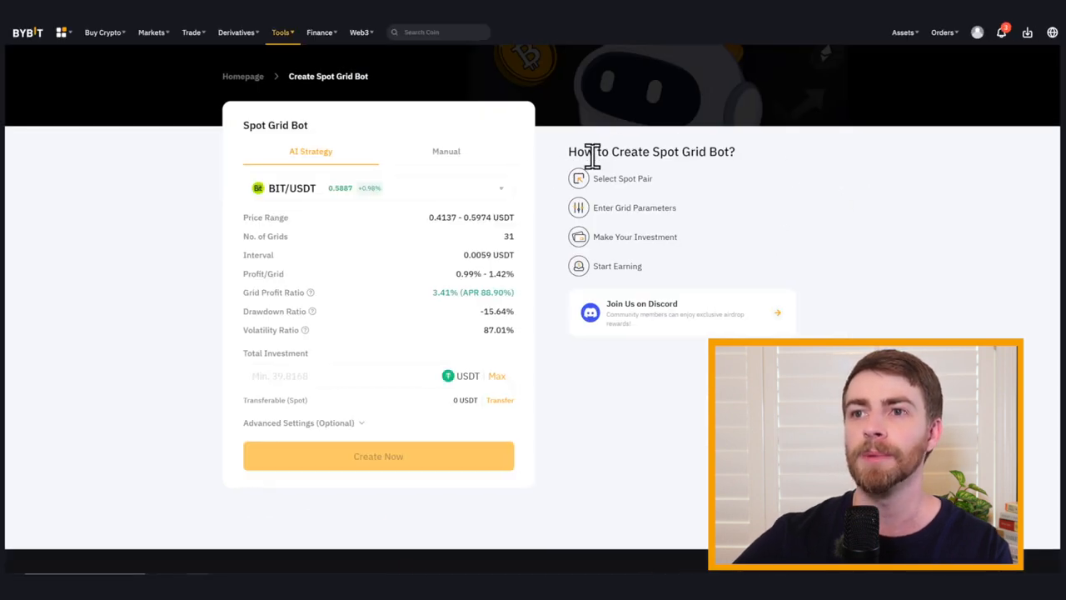
mouse_move(330, 153)
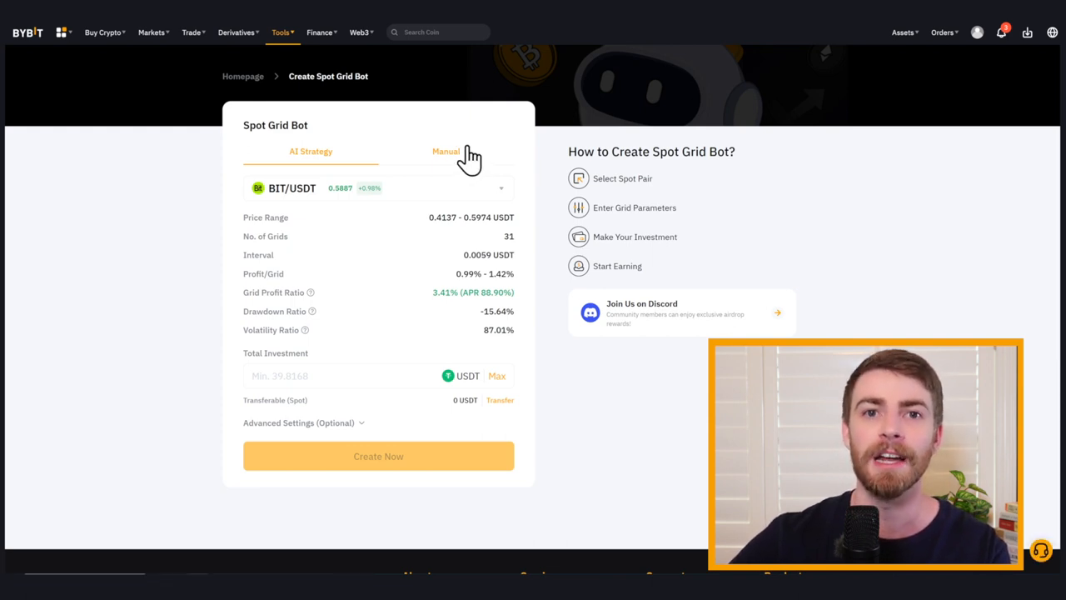
mouse_move(393, 174)
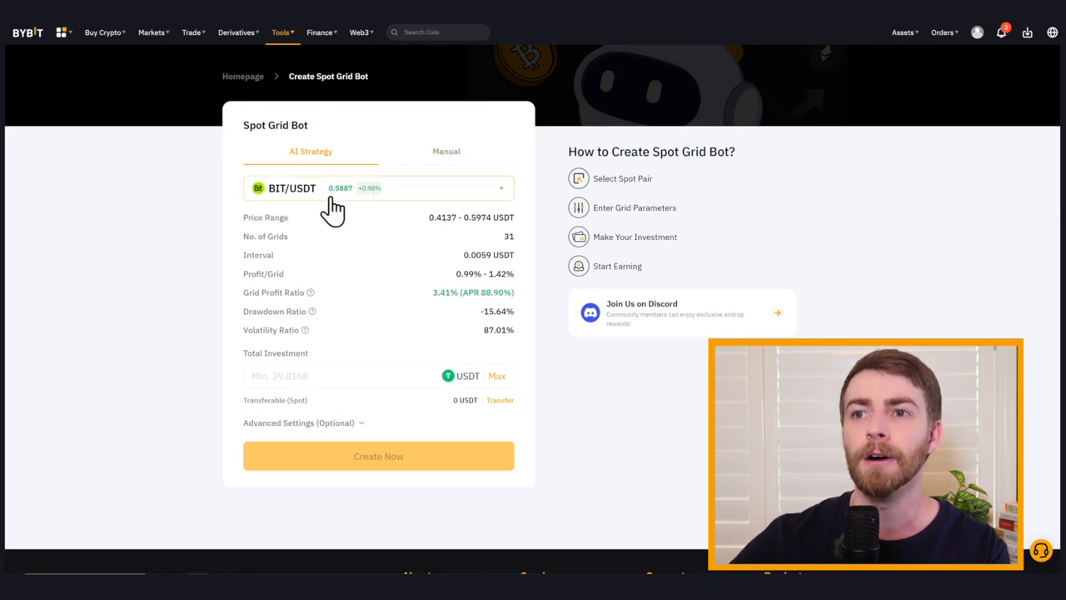
left_click(292, 377)
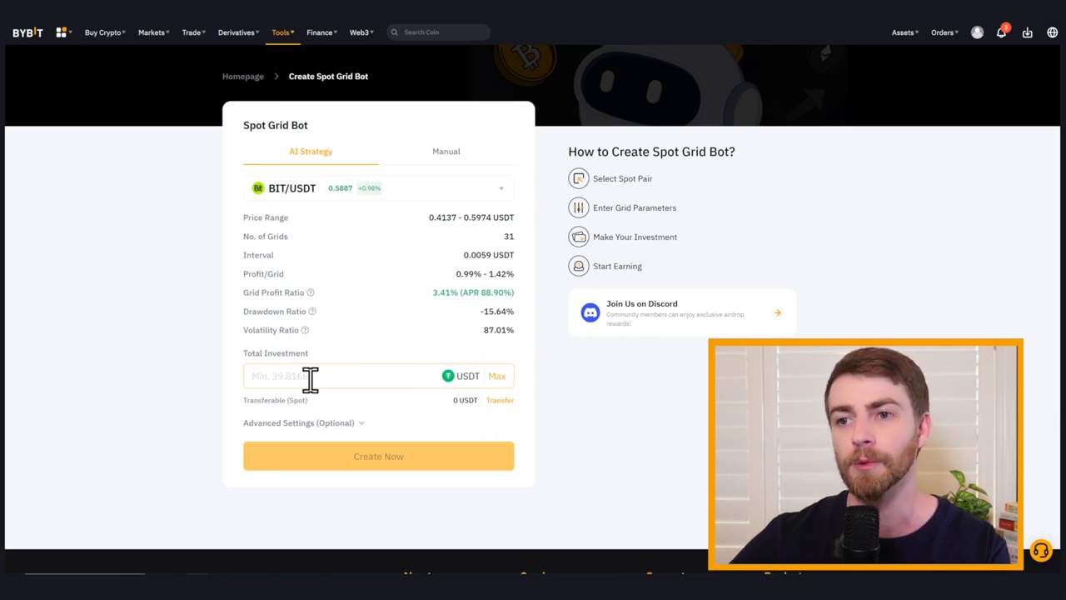
mouse_move(320, 370)
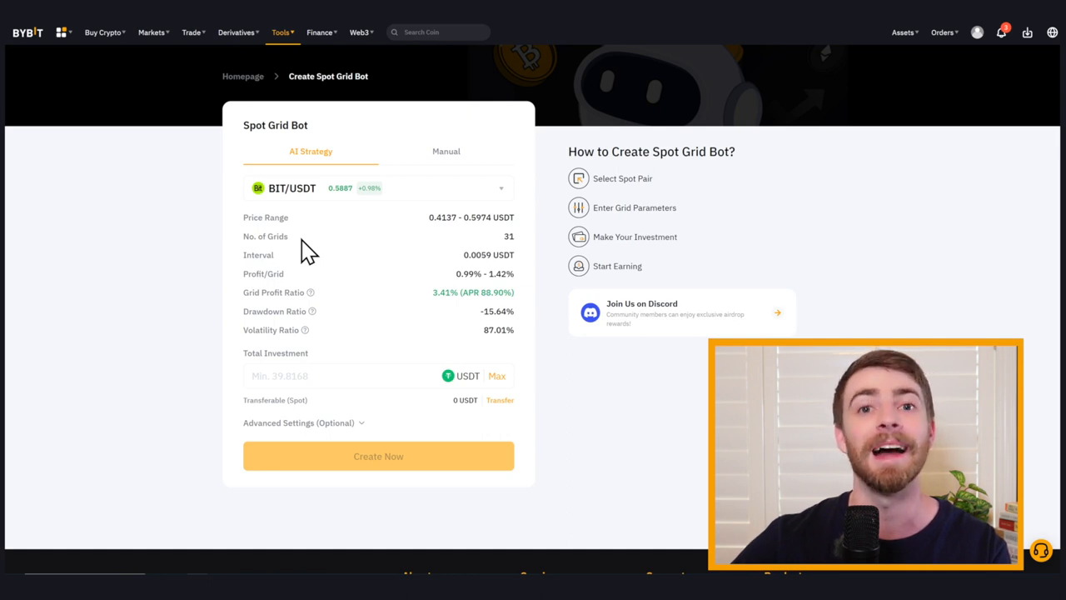
mouse_move(323, 230)
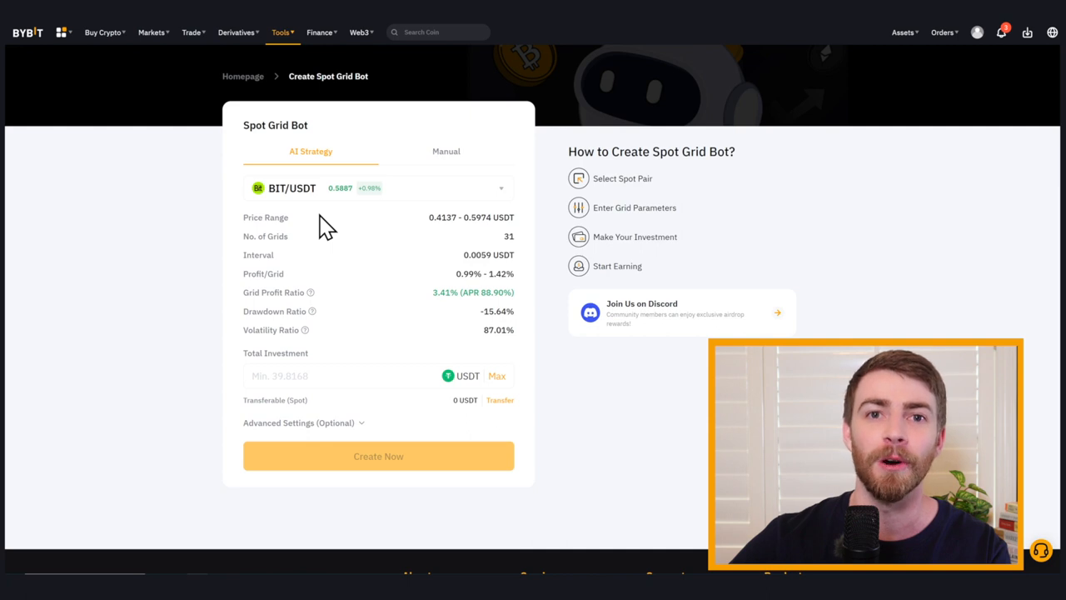
mouse_move(337, 223)
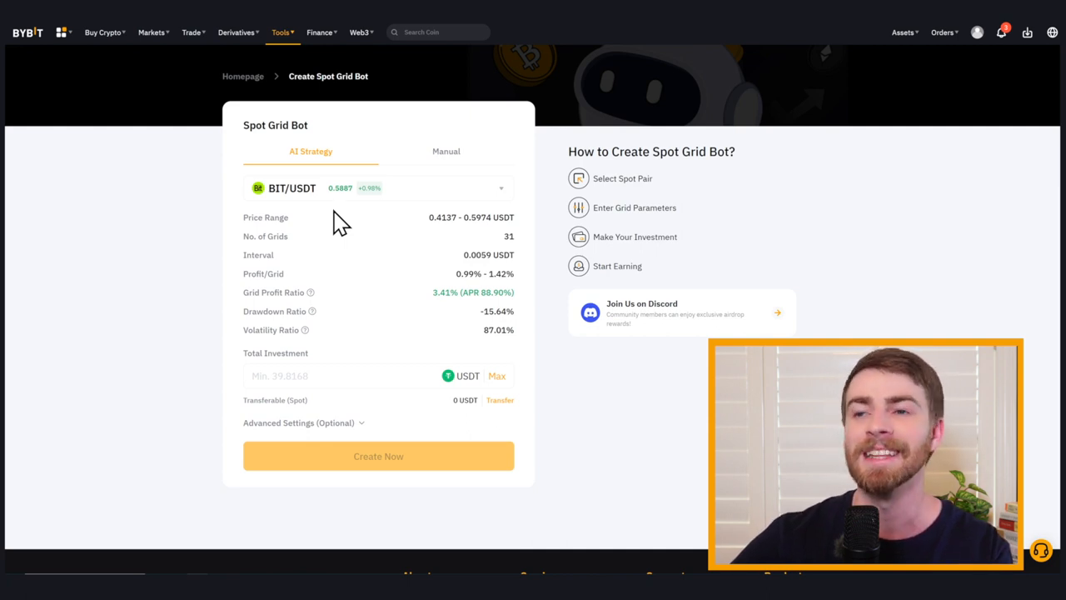
Step: Switch to Manual mode, choose XRP/USDT and select the lower price field for editing
left_click(447, 150)
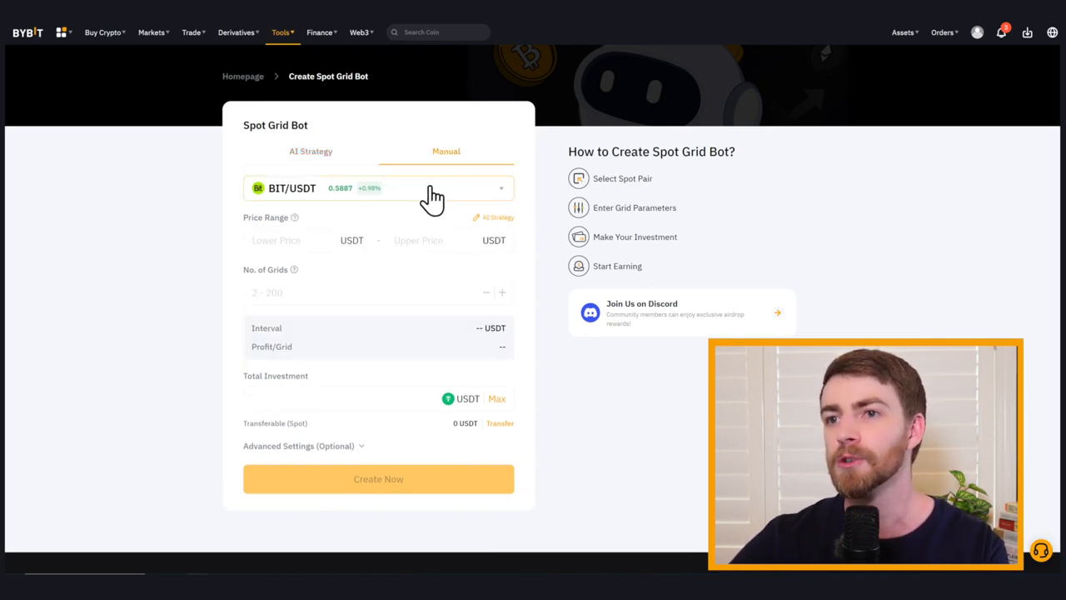
left_click(496, 186)
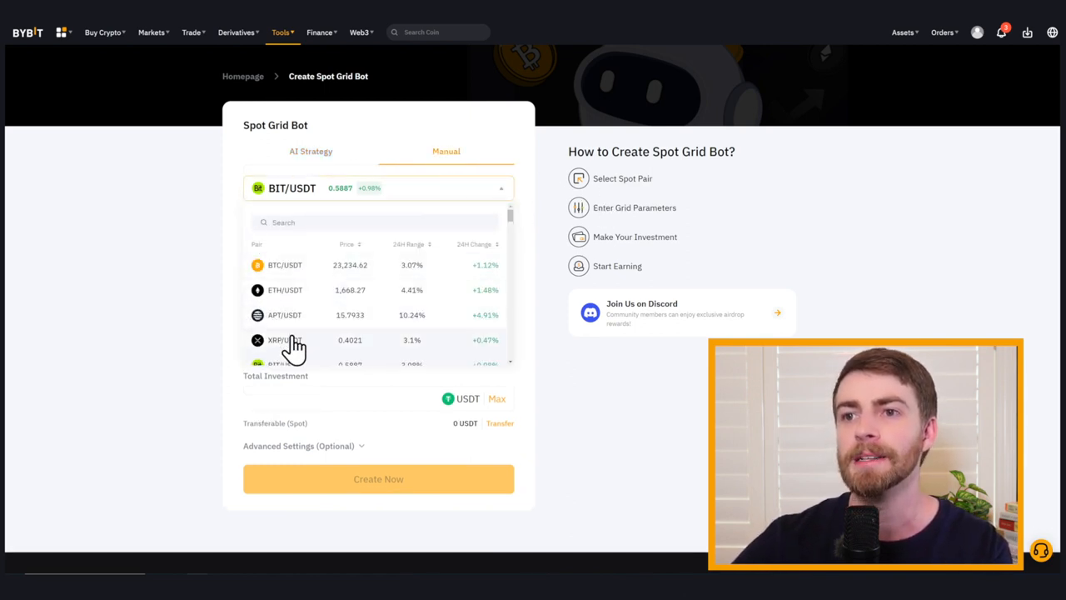
left_click(285, 340)
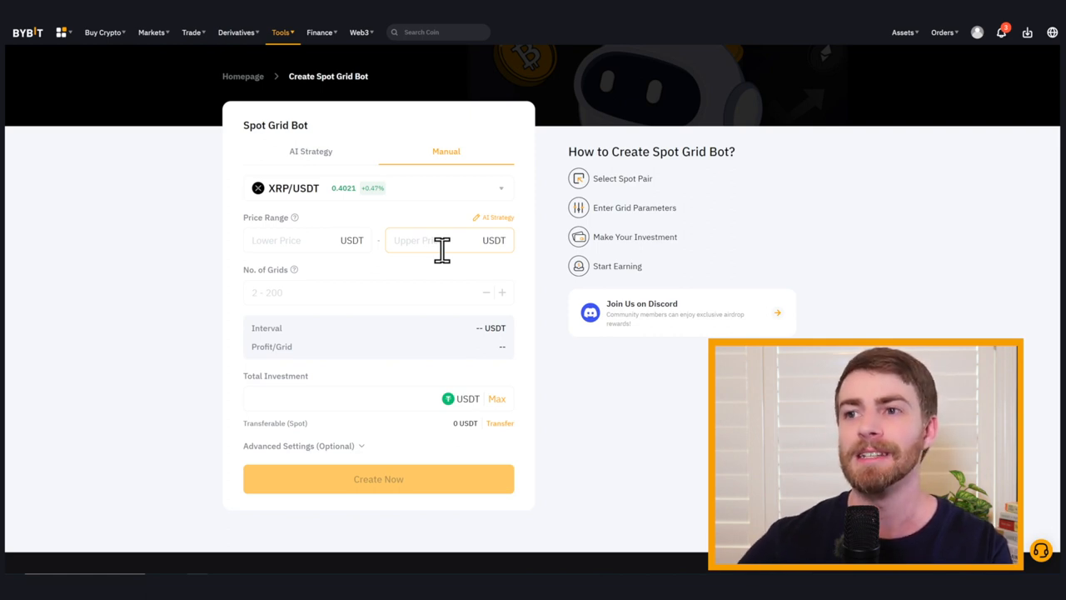
left_click(286, 240)
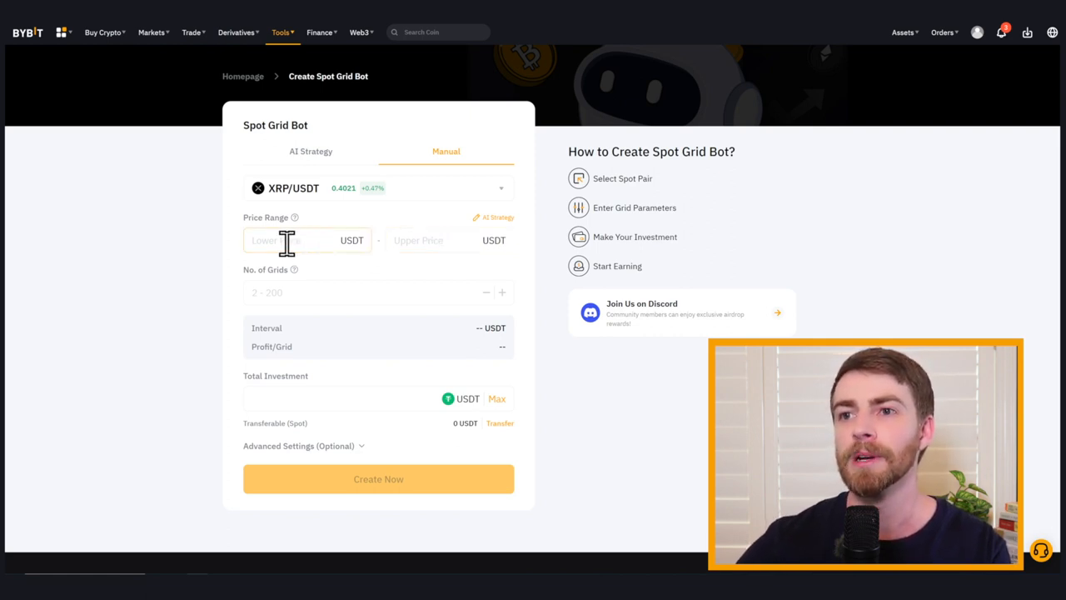
mouse_move(440, 218)
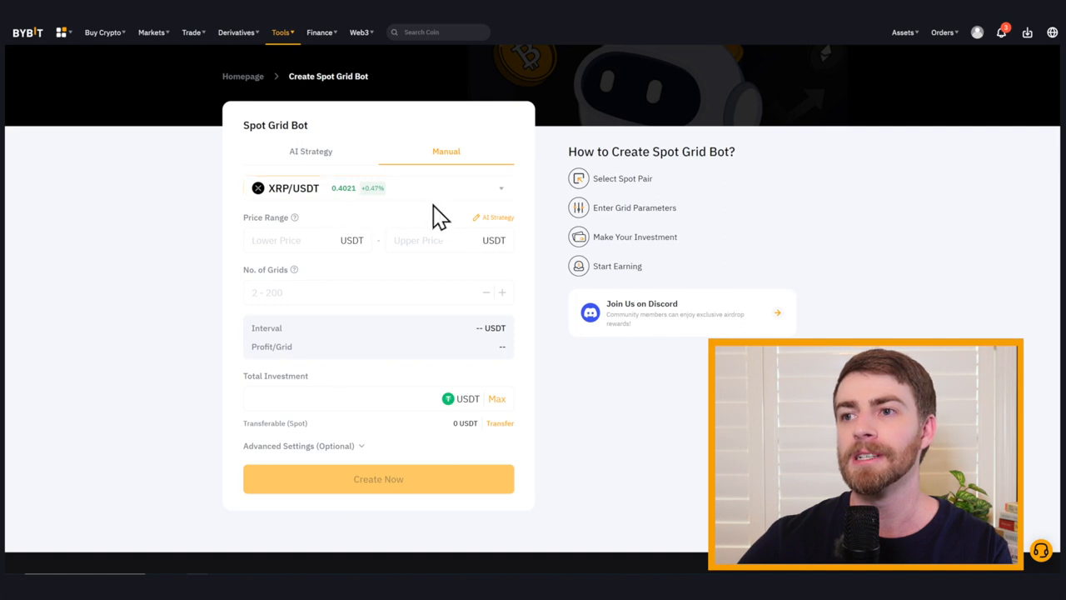
mouse_move(493, 227)
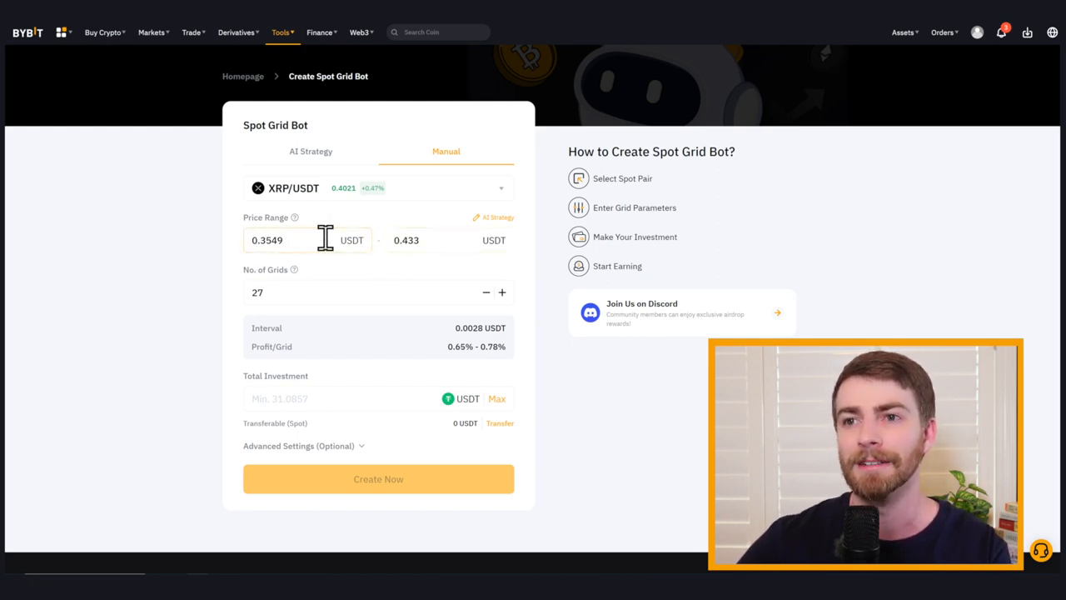
left_click(450, 240)
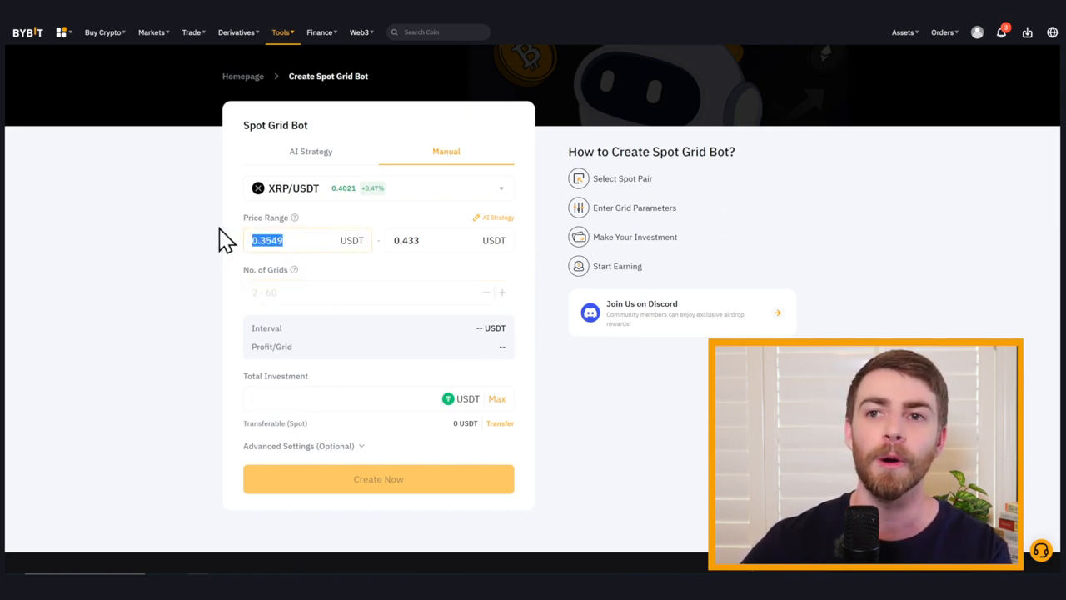
Step: Set the price range to 0.30–0.50 USDT with 4 grids
type("0.30")
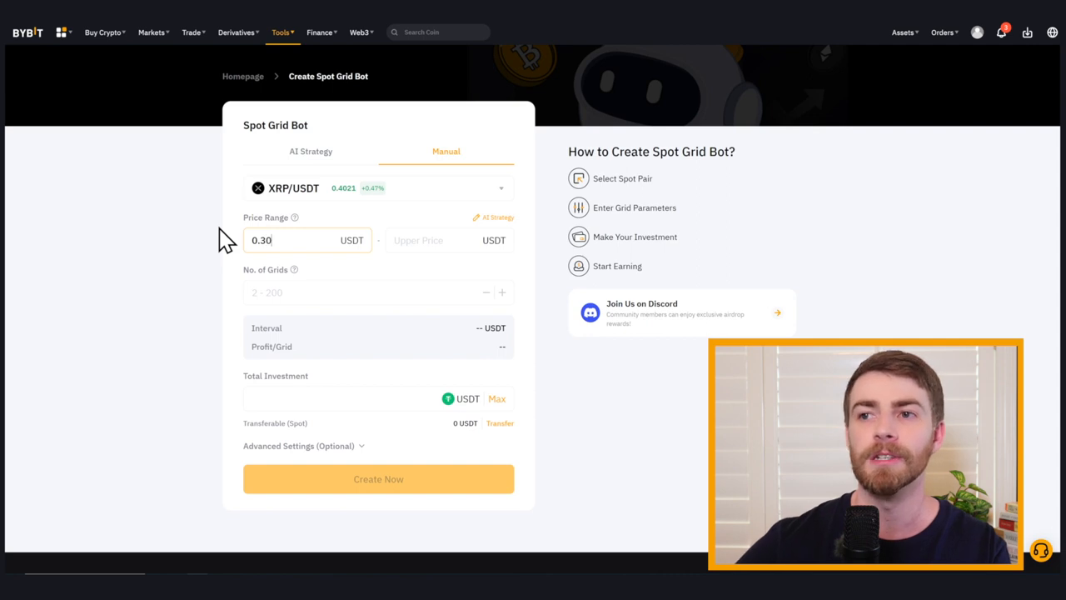
mouse_move(373, 200)
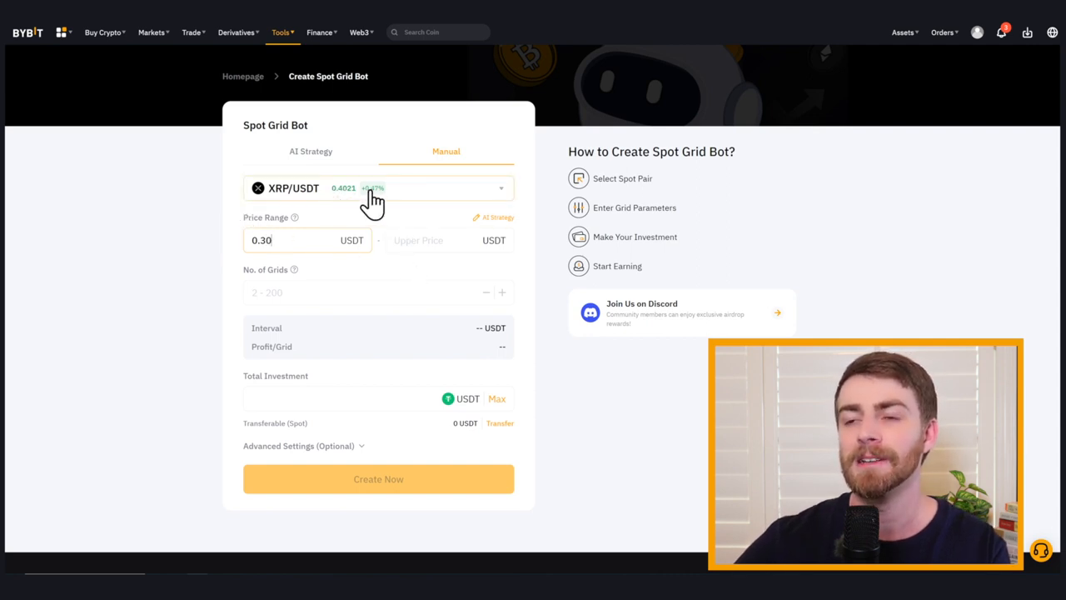
left_click(449, 240)
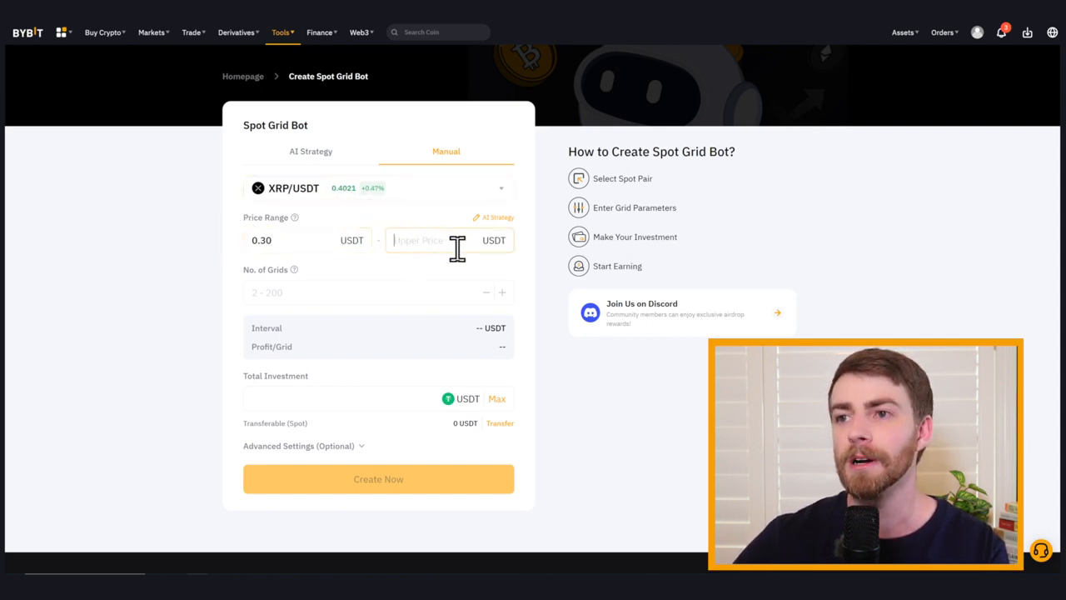
type("0")
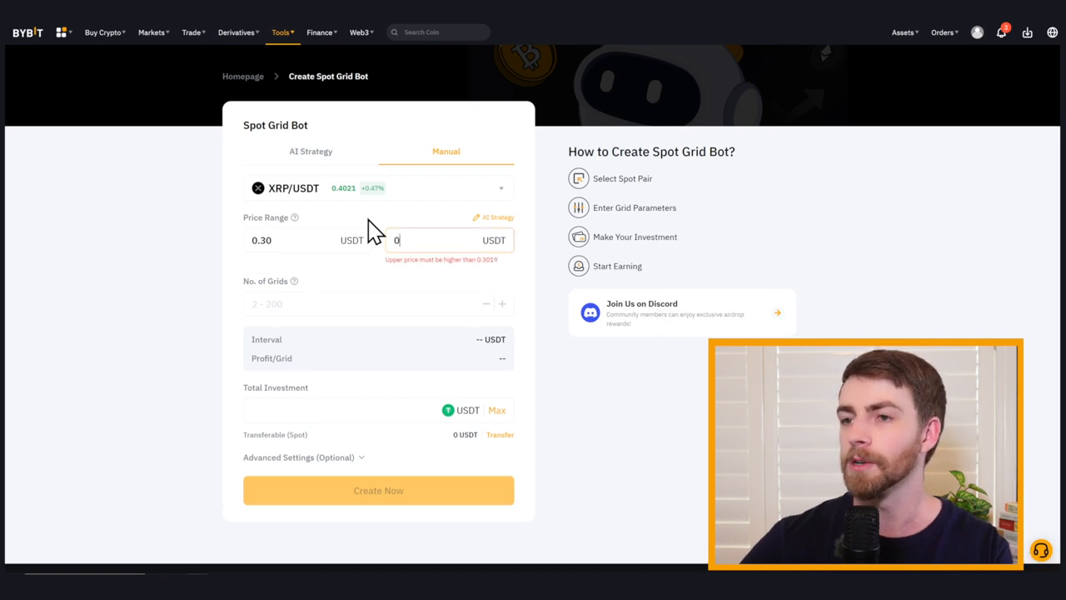
type("0.50")
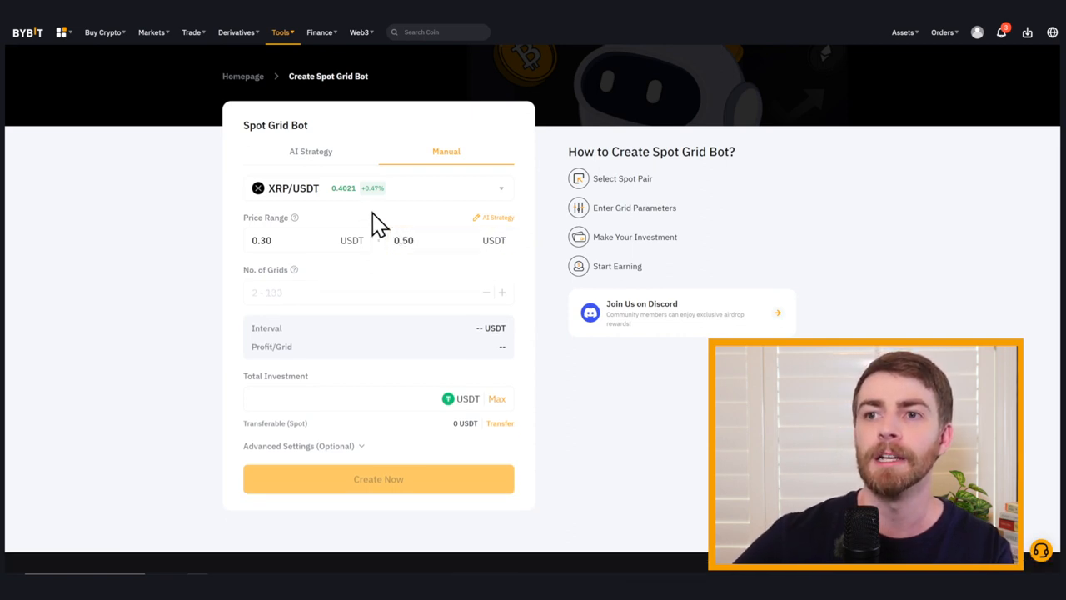
left_click(425, 240)
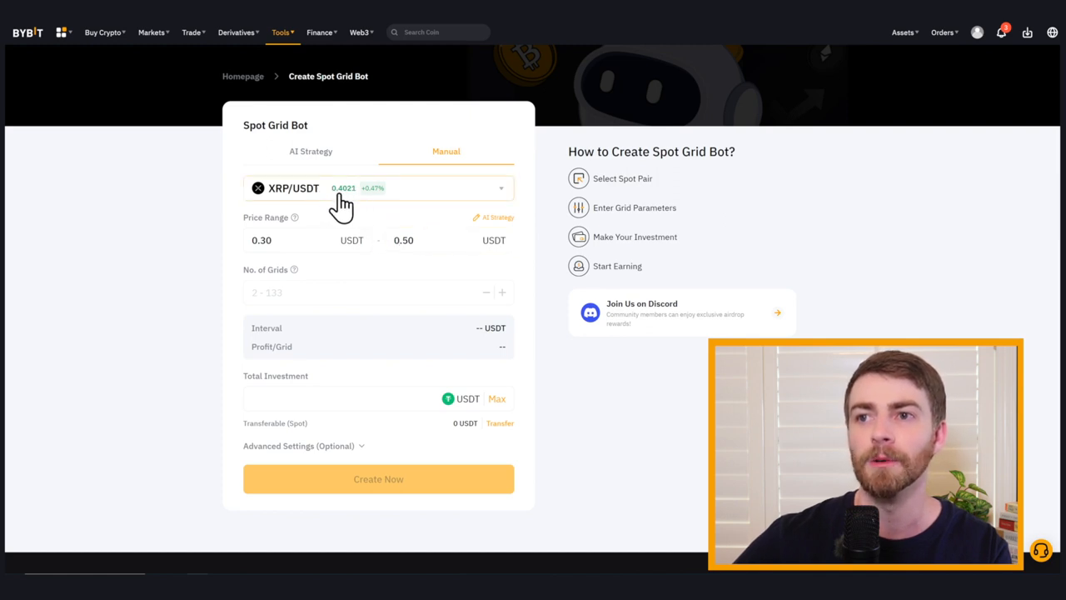
mouse_move(409, 220)
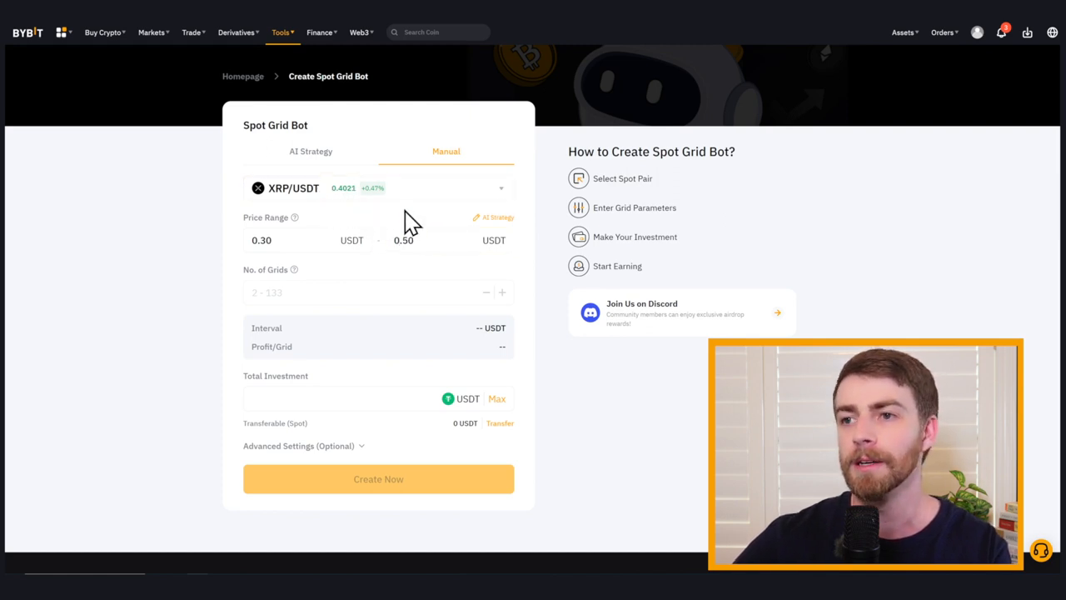
left_click(376, 294)
type("4")
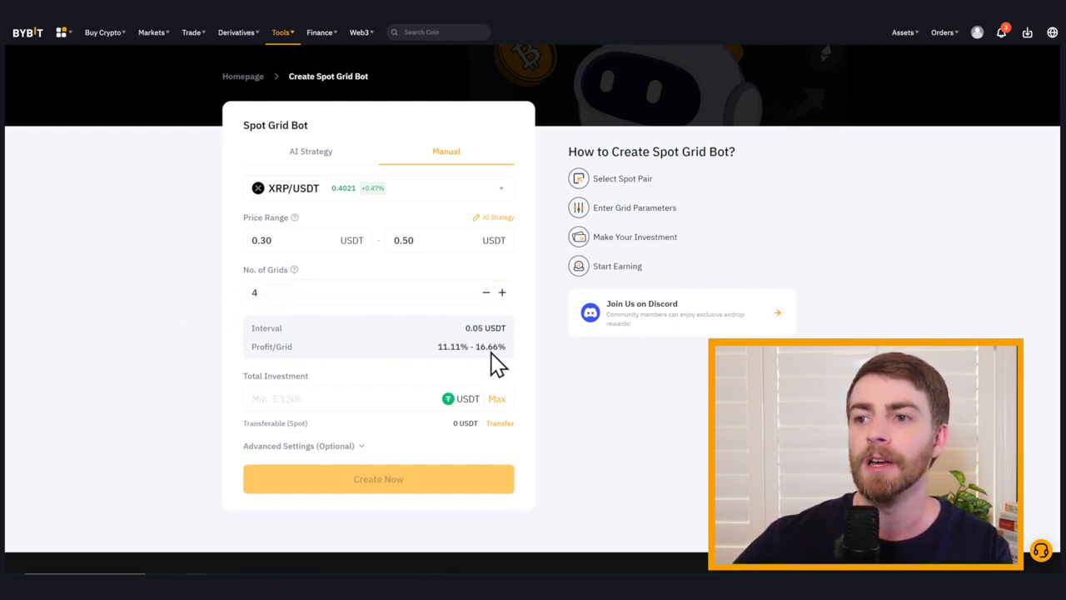
mouse_move(486, 350)
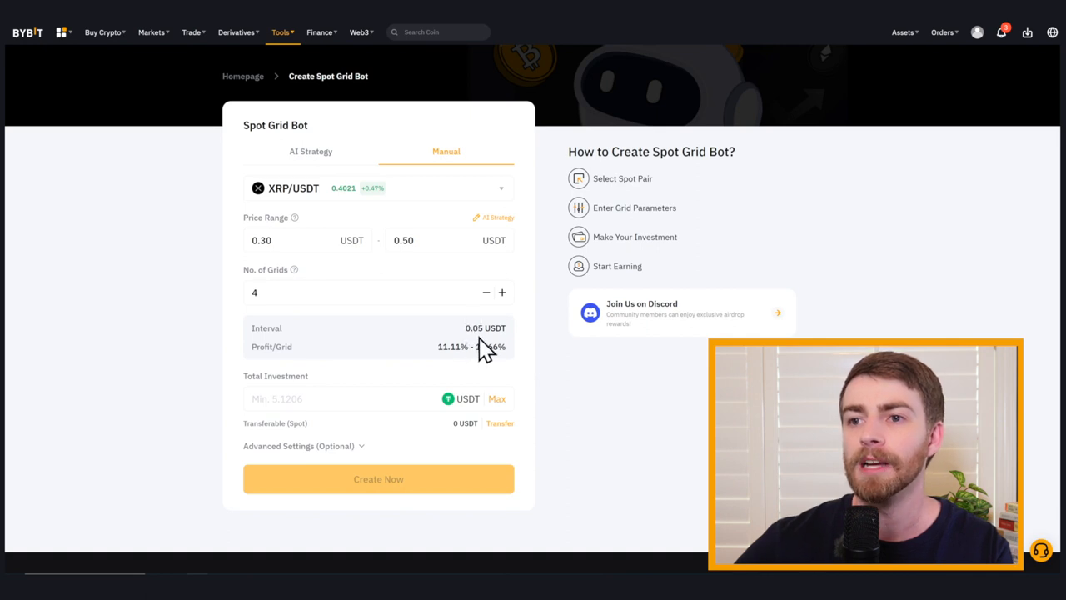
mouse_move(513, 366)
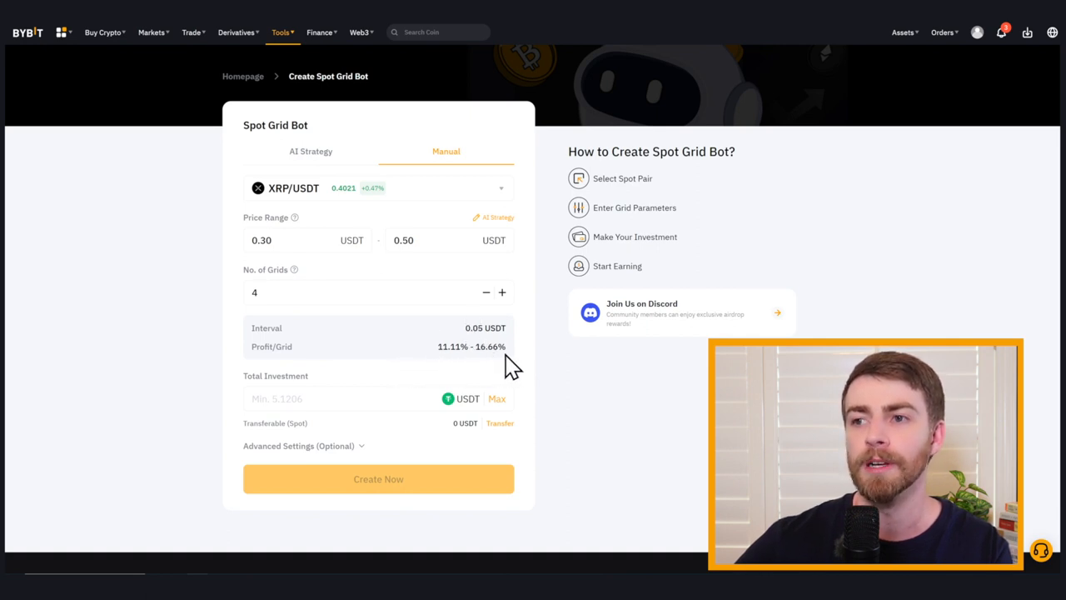
left_click(275, 240)
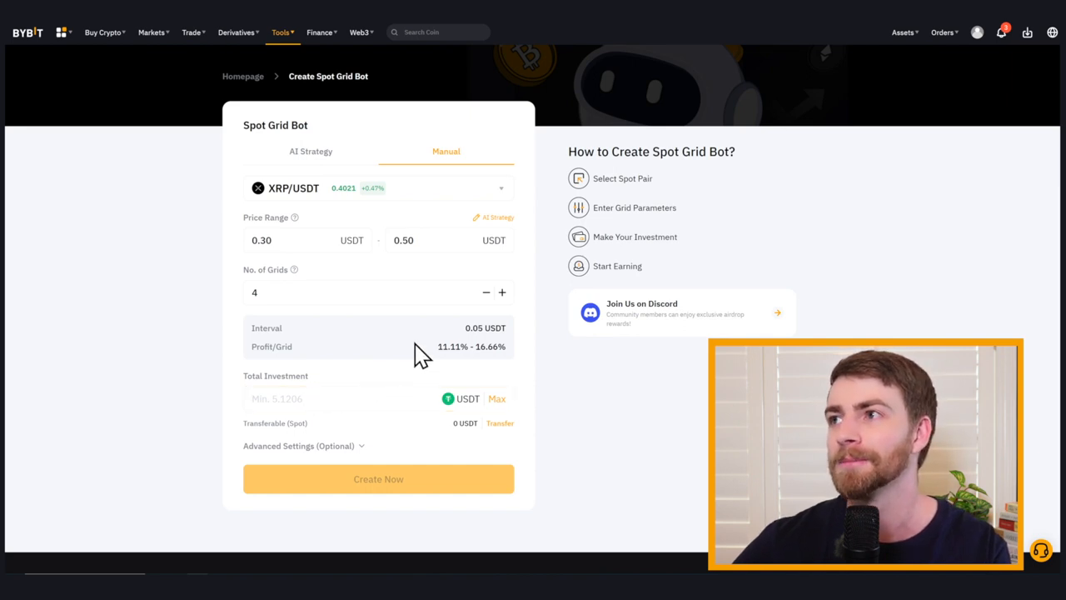
Step: Transfer 2000 USDT to the Funding account and enter 2000 USDT as total investment
left_click(500, 423)
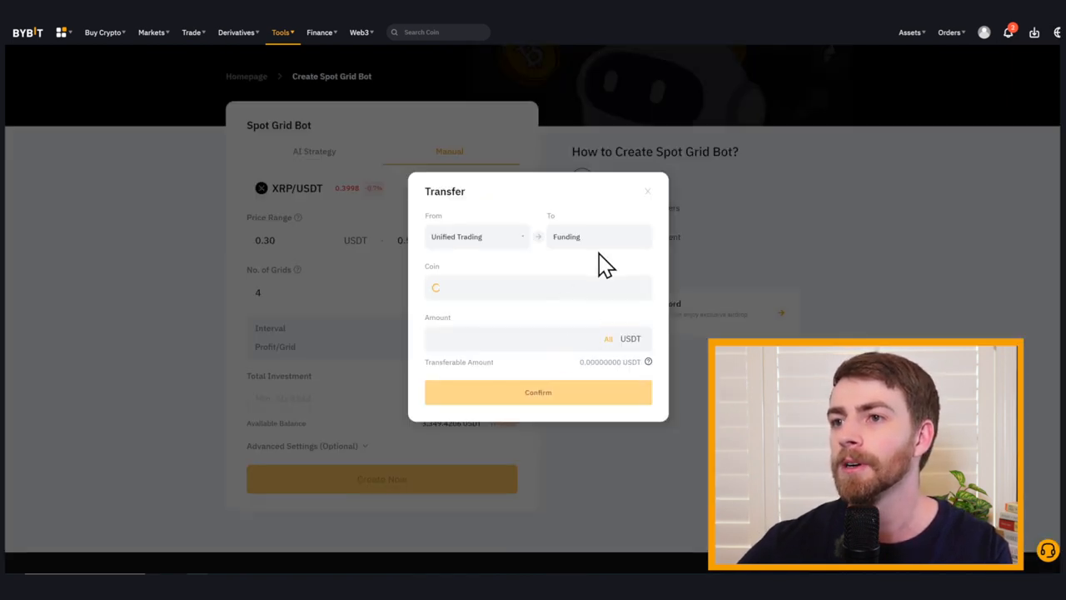
mouse_move(519, 247)
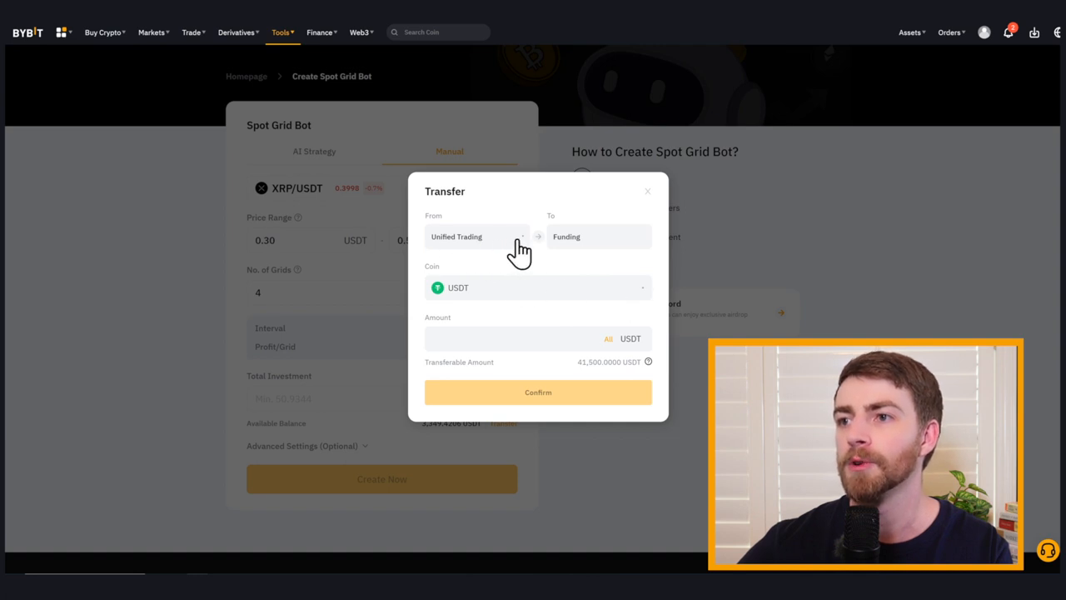
mouse_move(441, 317)
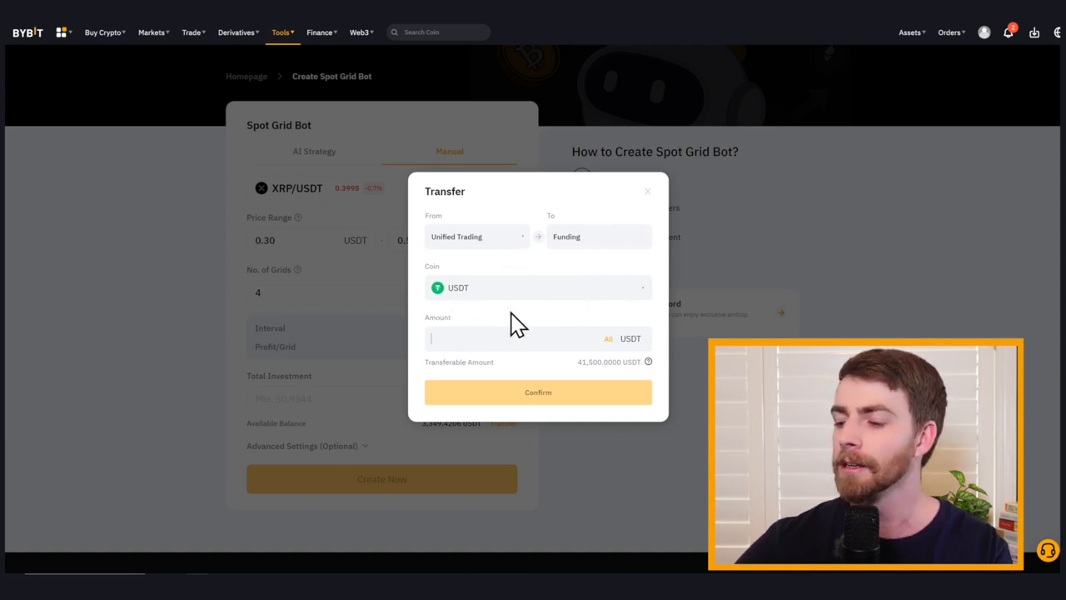
type("2000")
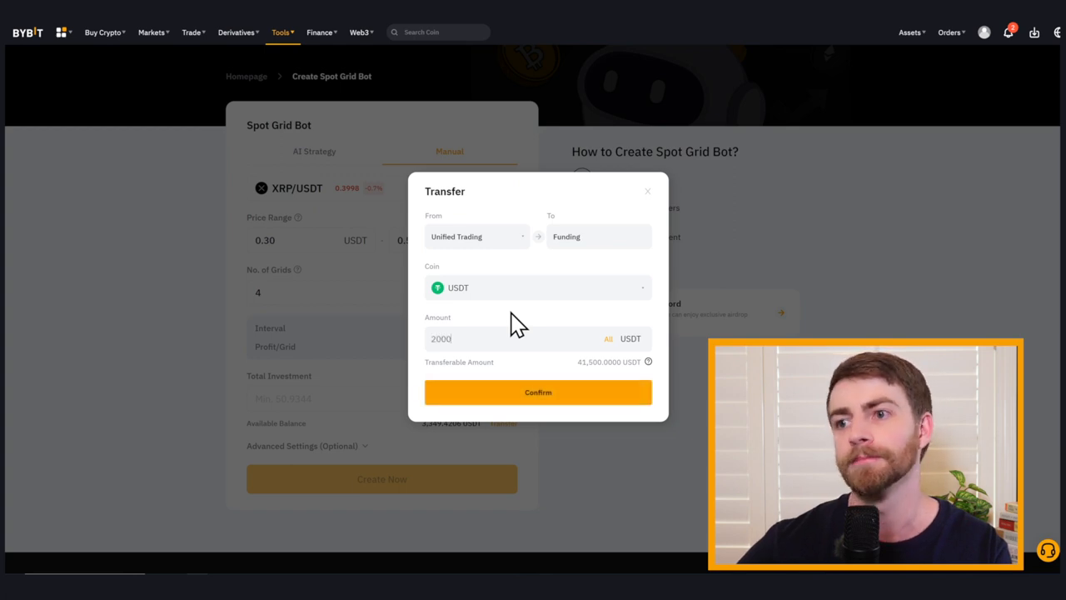
mouse_move(538, 393)
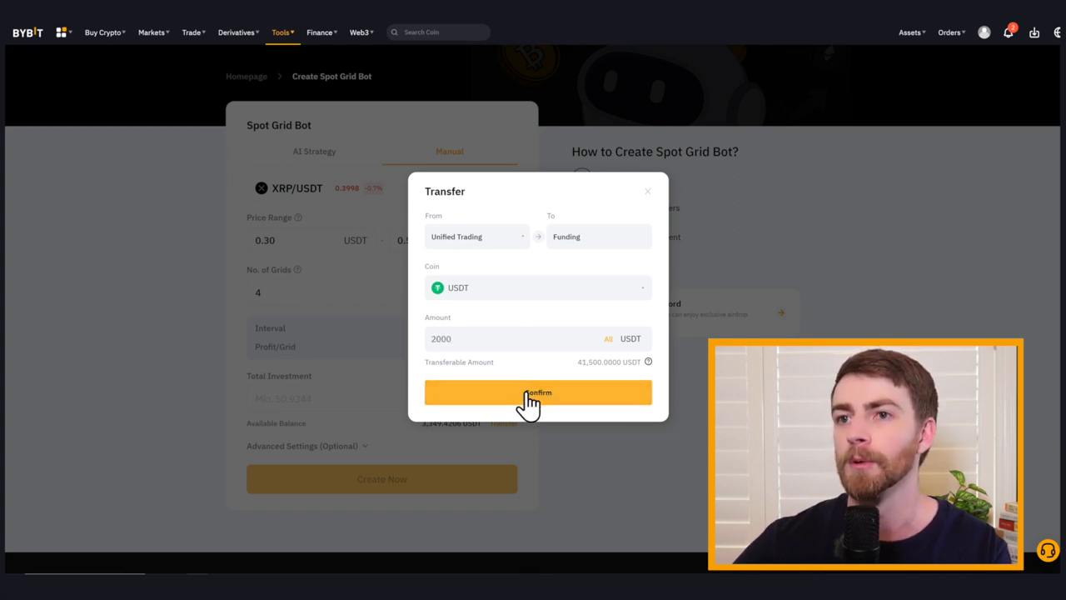
left_click(538, 394)
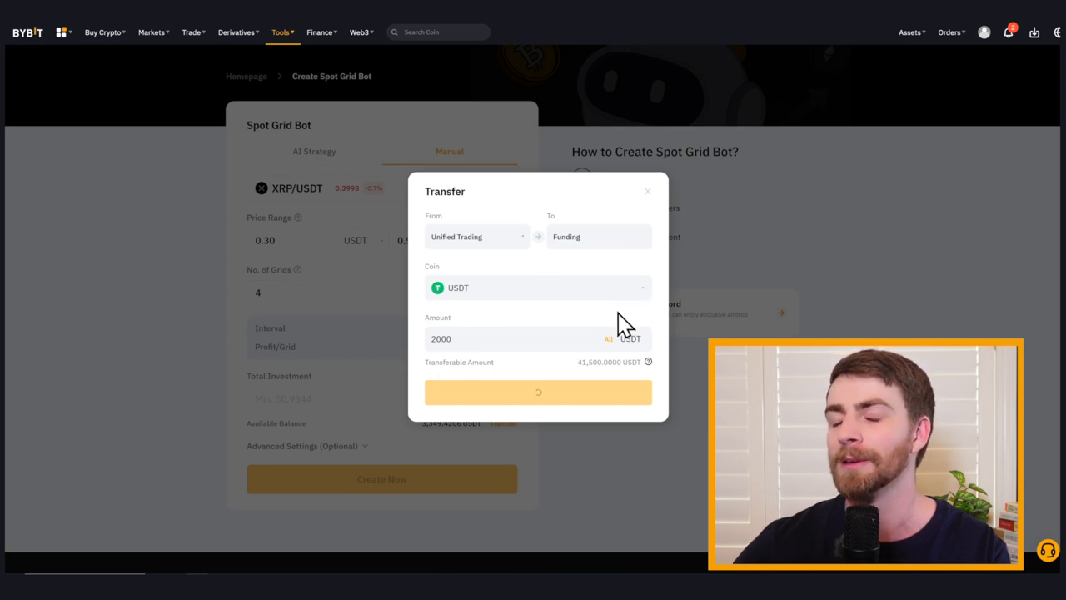
left_click(539, 392)
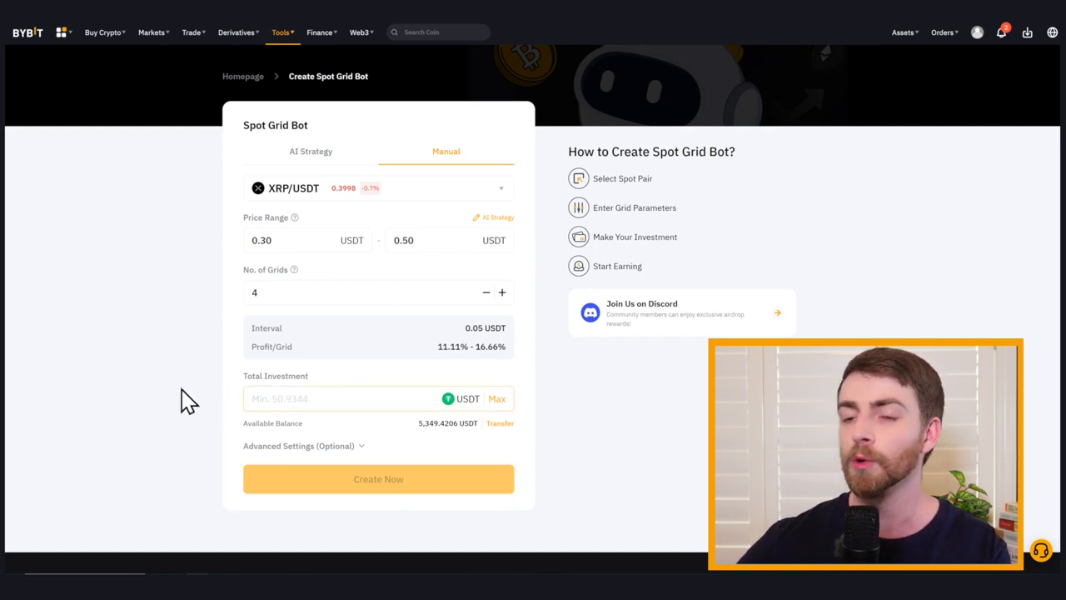
type("2000")
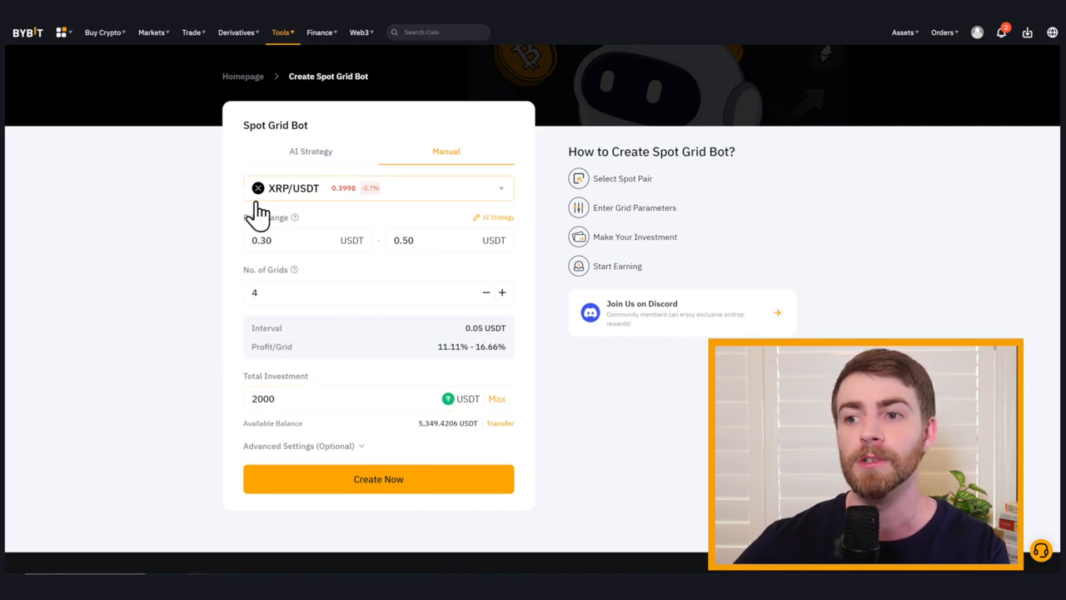
Step: Submit the XRP/USDT grid bot to bring up its order confirmation summary
left_click(378, 478)
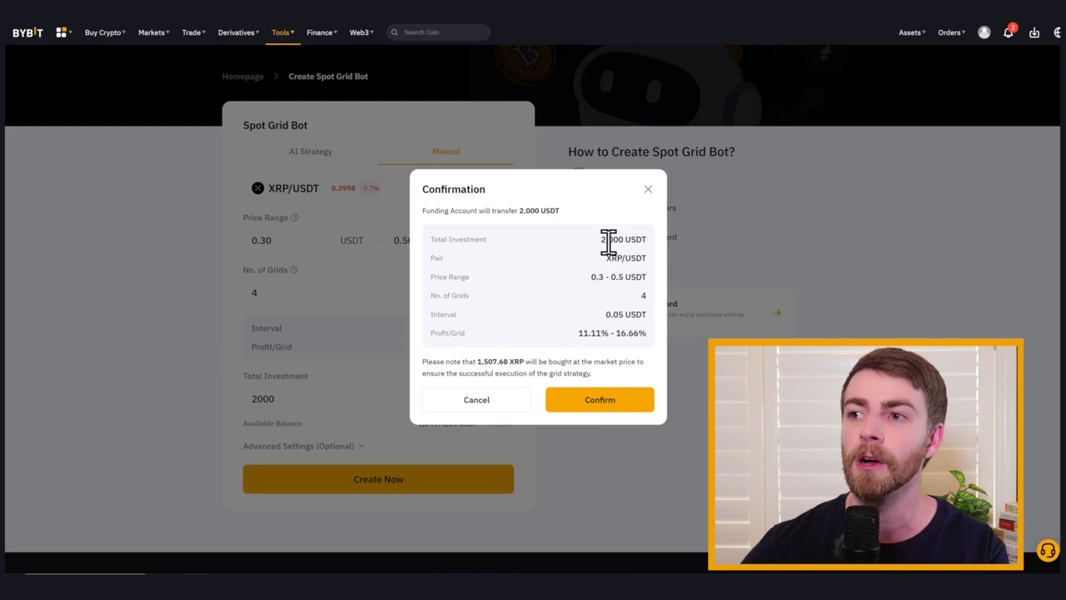
mouse_move(603, 277)
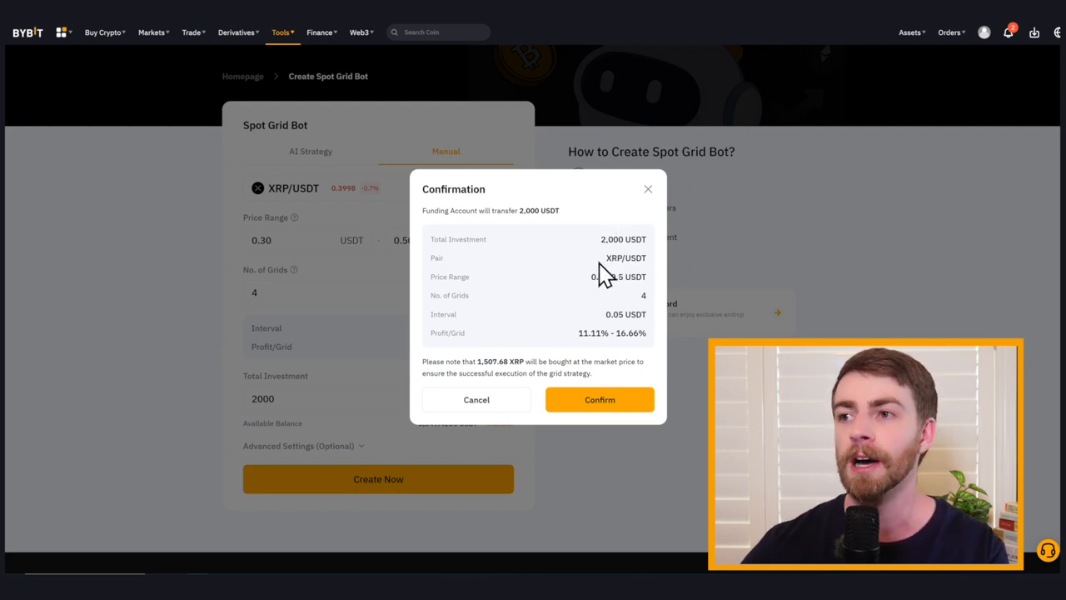
mouse_move(593, 277)
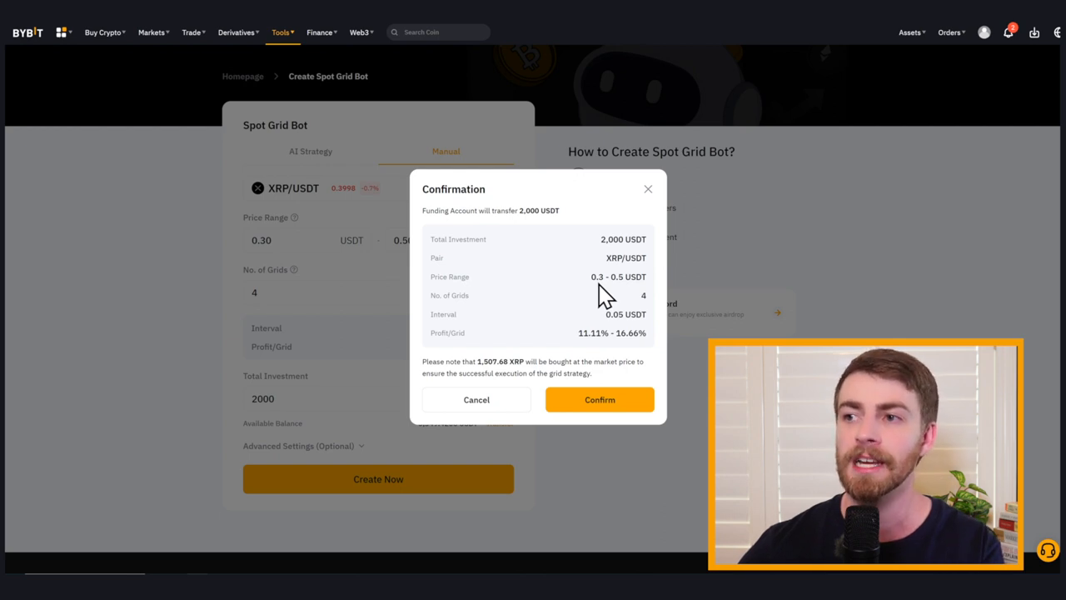
mouse_move(635, 299)
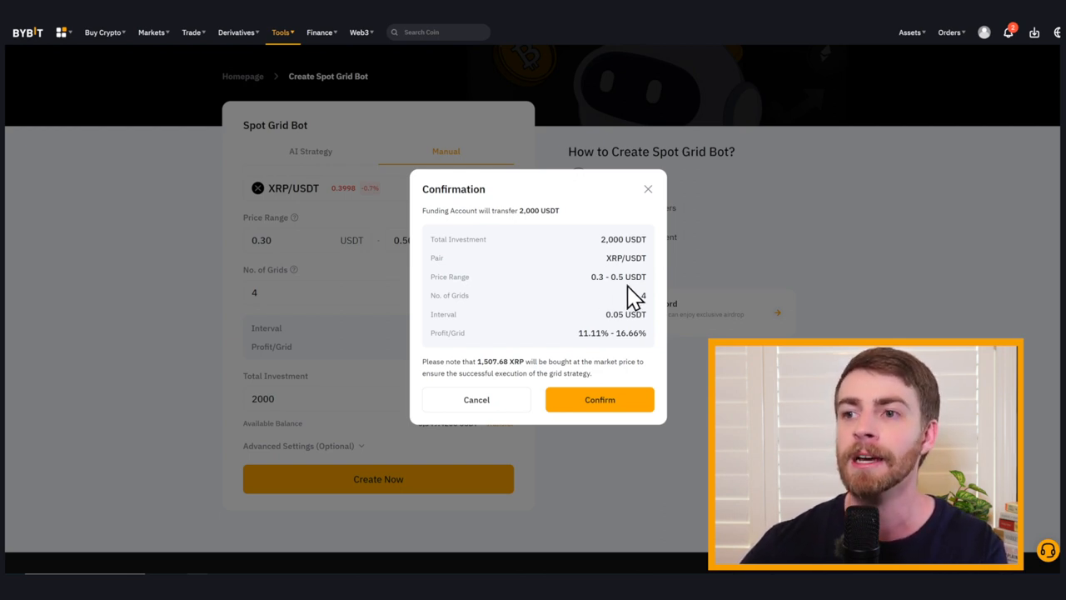
mouse_move(641, 336)
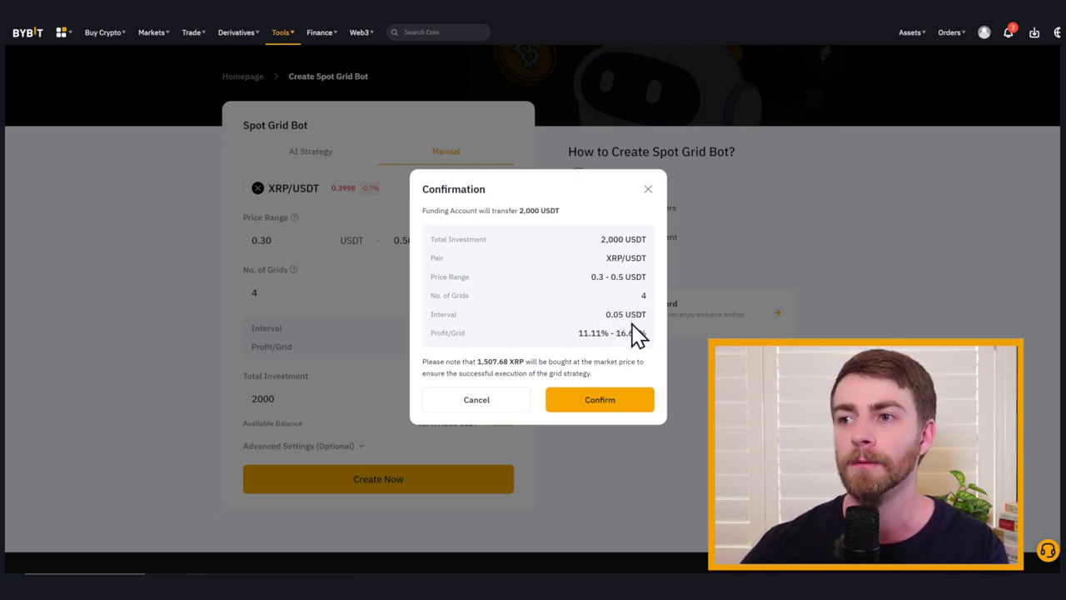
mouse_move(650, 353)
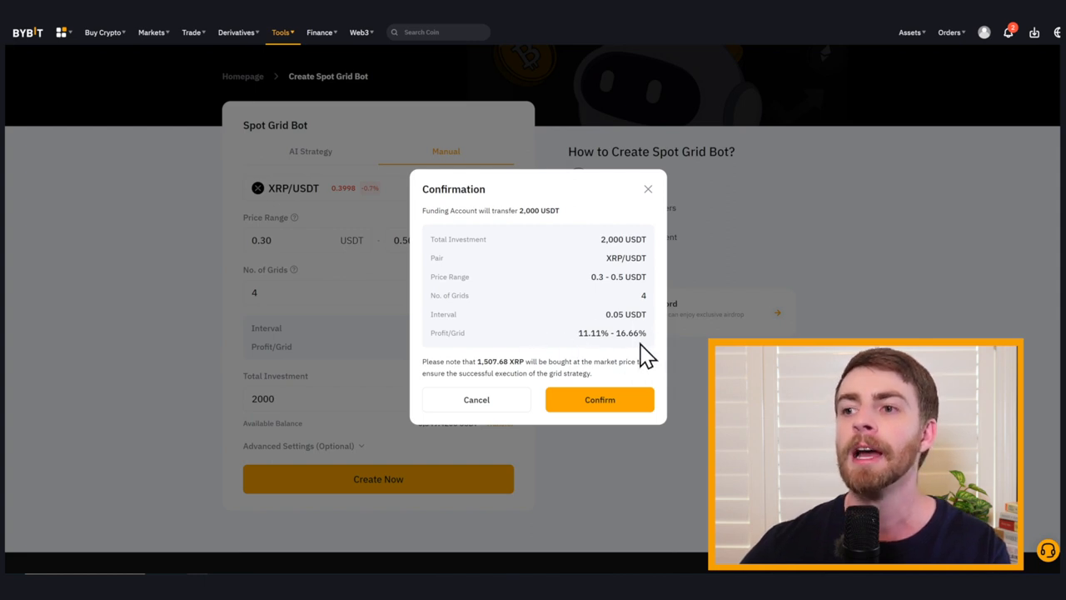
mouse_move(541, 367)
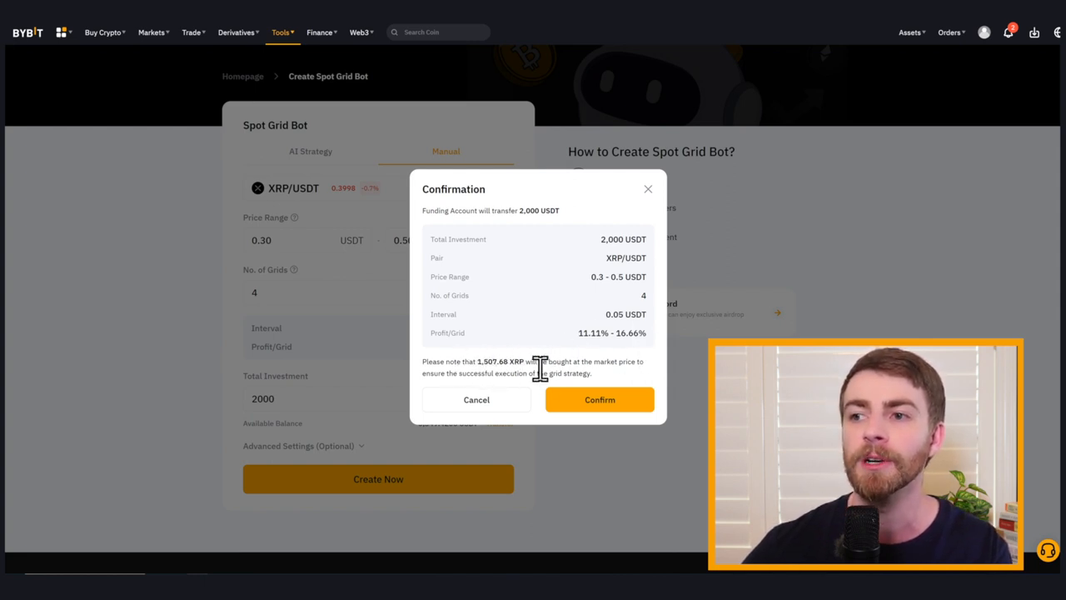
mouse_move(616, 367)
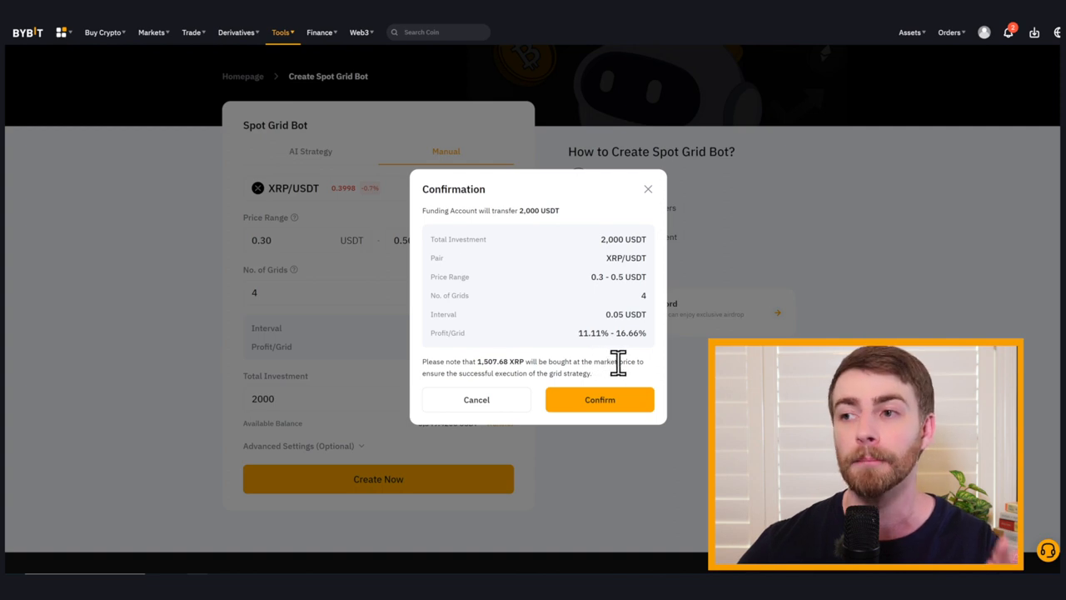
mouse_move(653, 387)
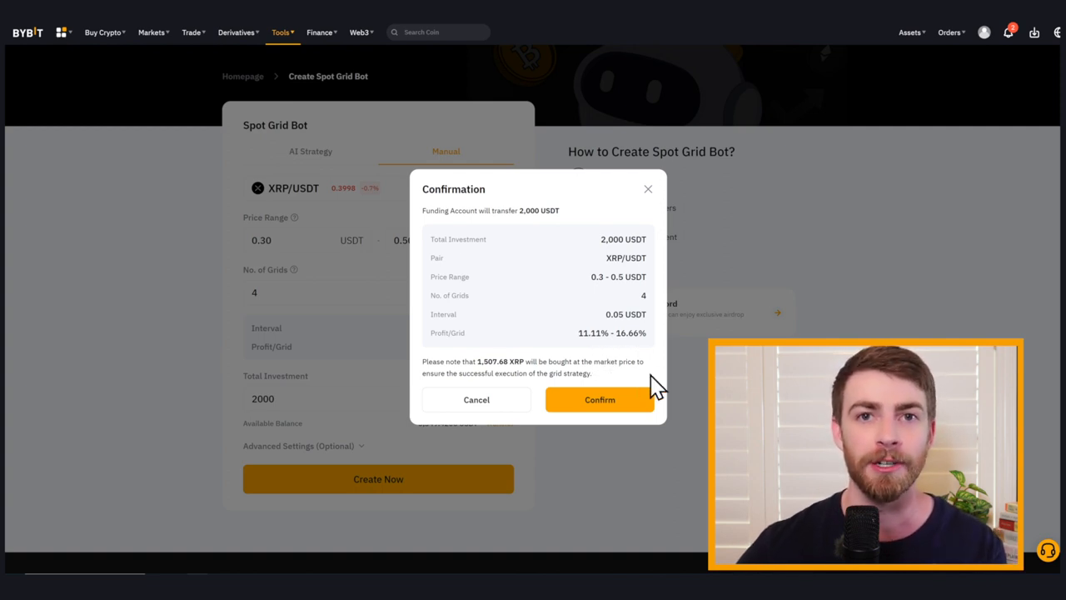
mouse_move(600, 399)
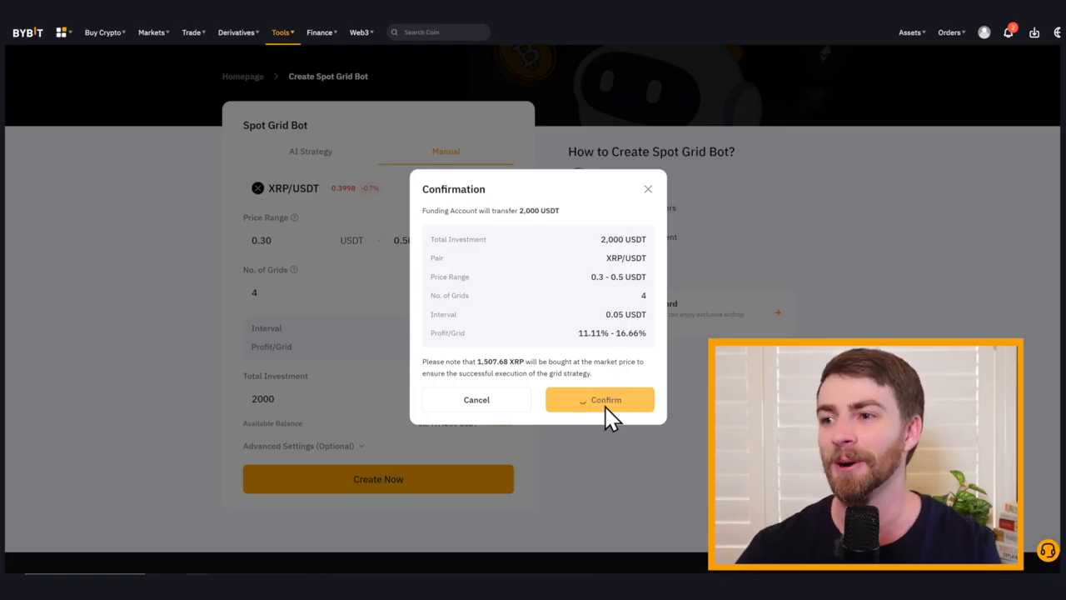
Step: Confirm and launch the XRP/USDT spot grid bot, then go to its Details page
left_click(600, 399)
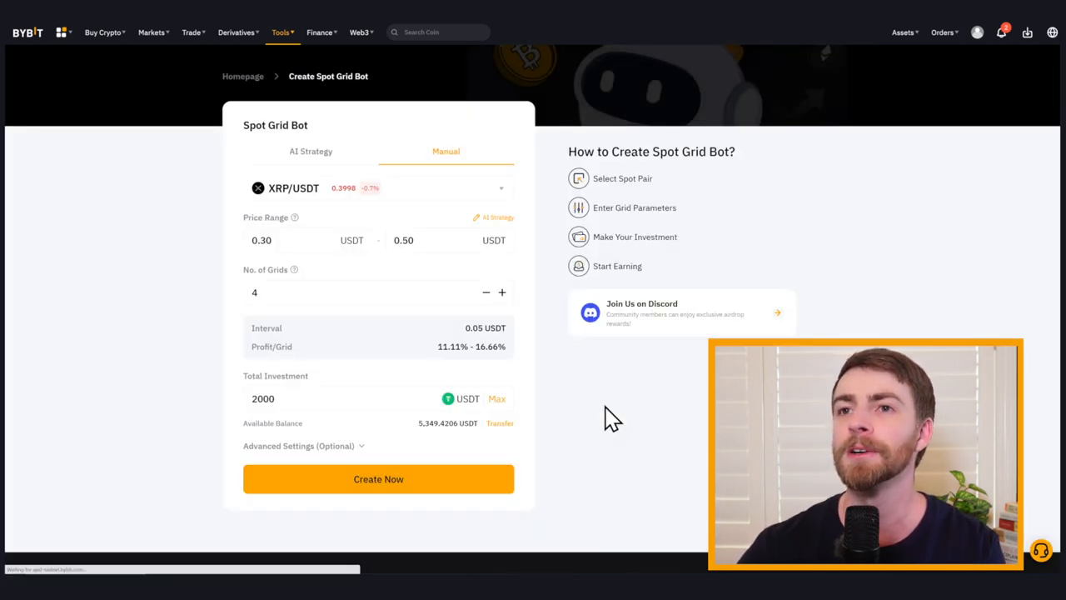
left_click(378, 478)
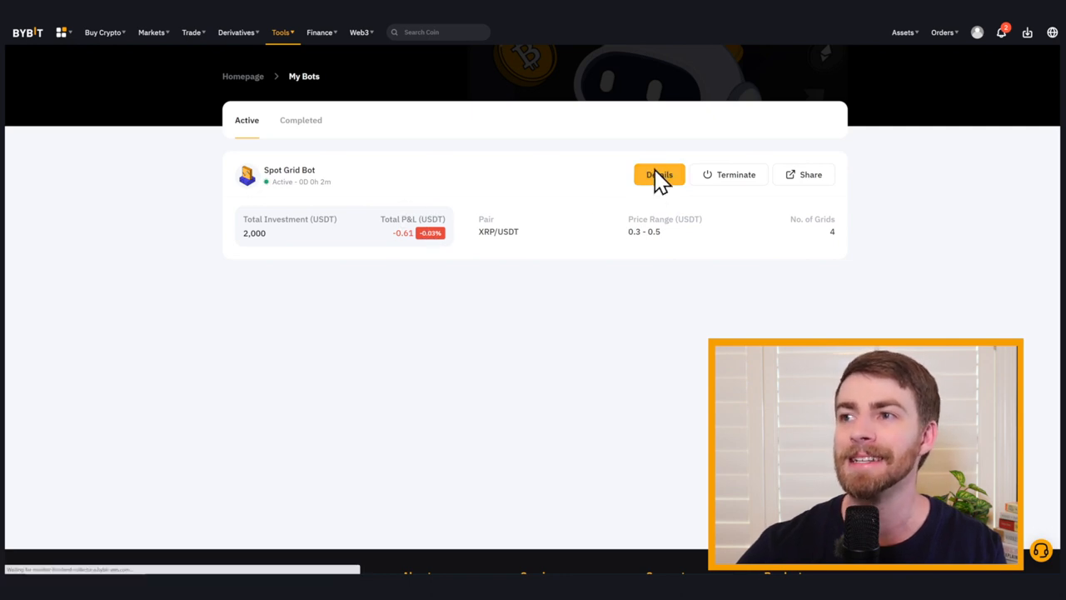
left_click(660, 175)
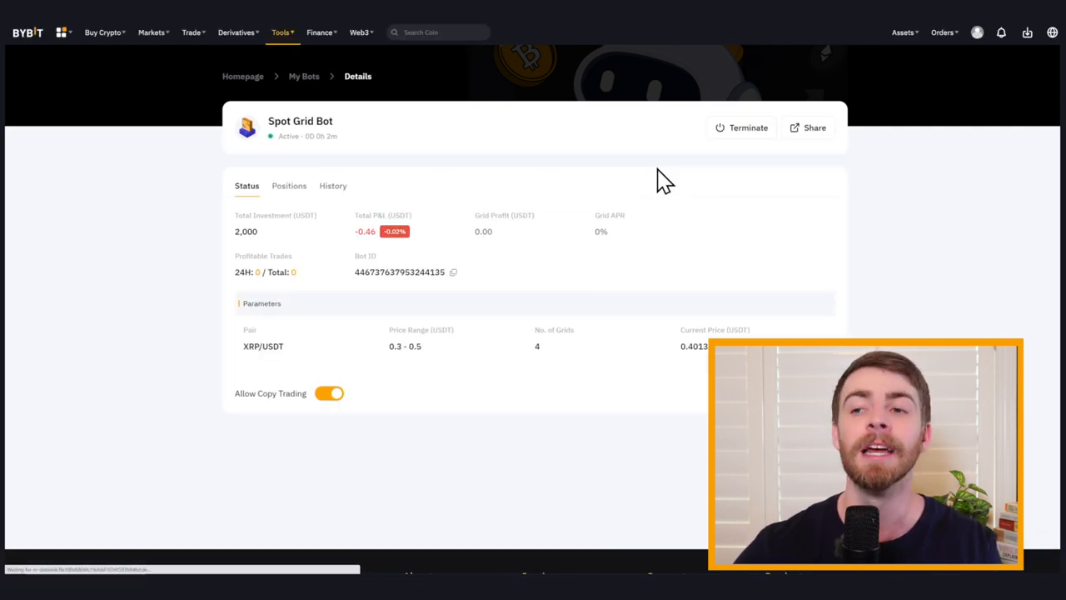
mouse_move(290, 192)
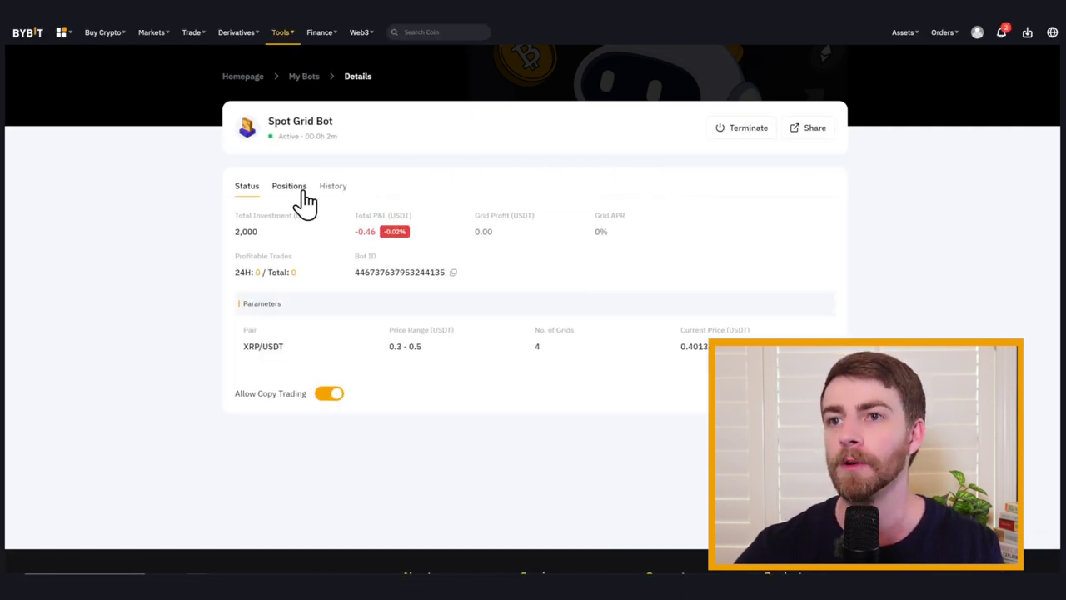
Step: Review the bot's positions and trade history, then return to the status overview
left_click(289, 186)
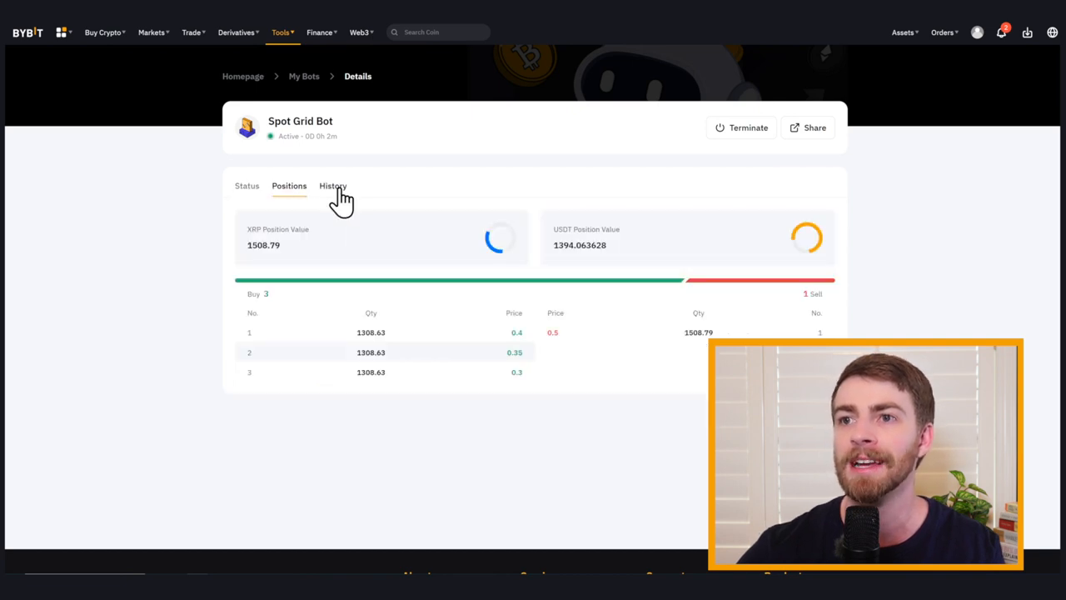
left_click(333, 187)
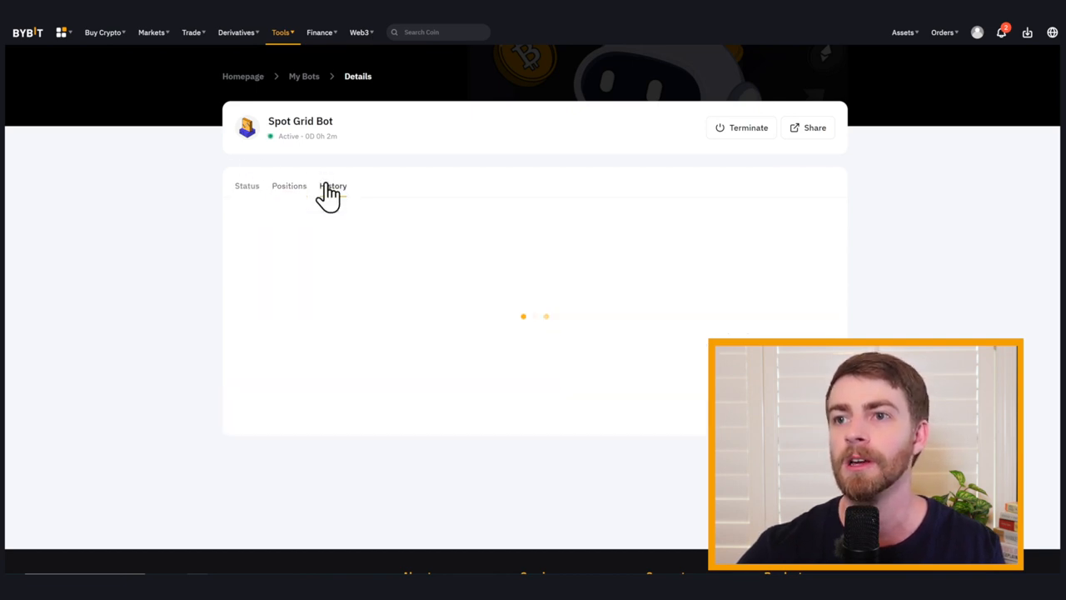
left_click(333, 187)
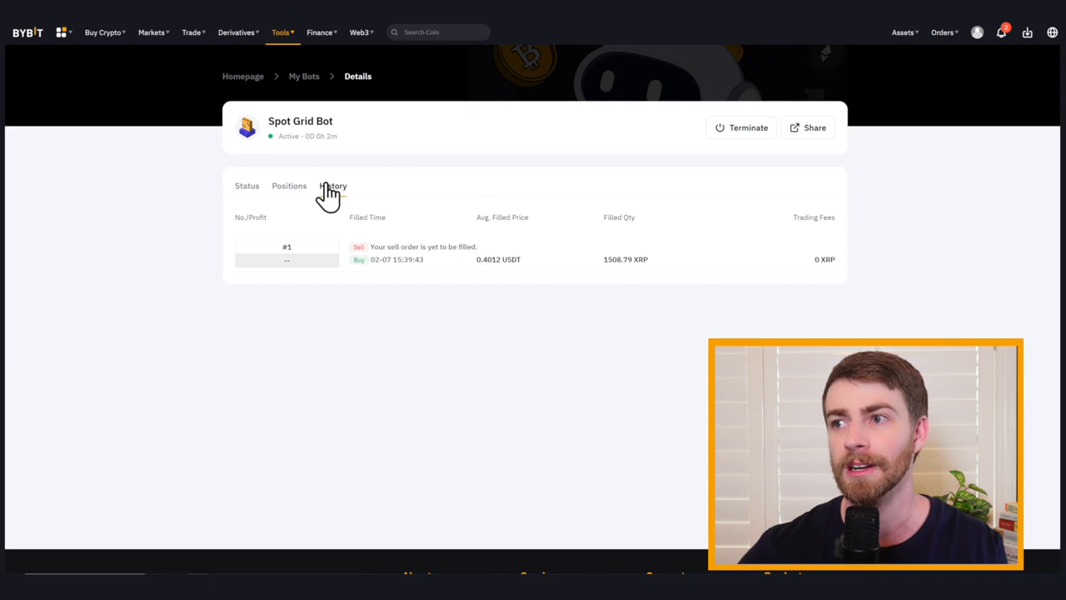
left_click(333, 187)
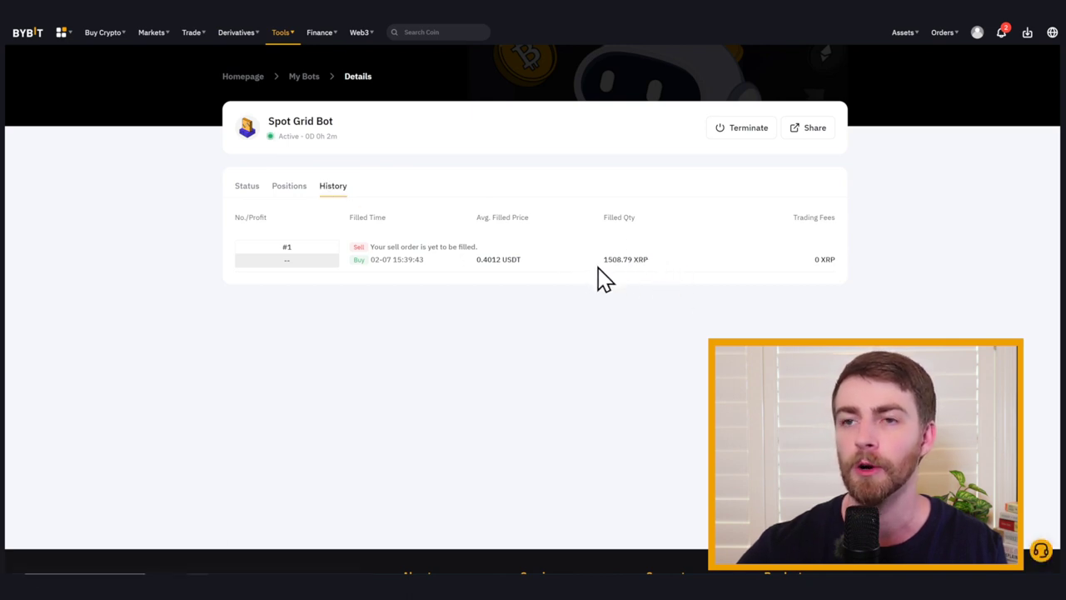
left_click(246, 185)
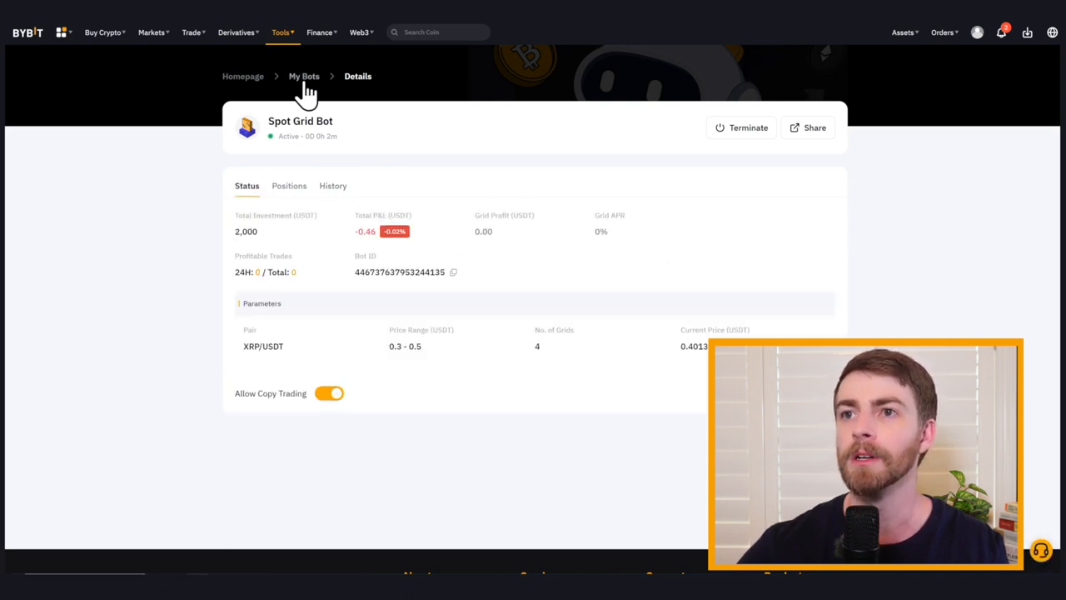
Step: Terminate the Spot Grid Bot from My Bots, converting holdings to USDT
left_click(303, 76)
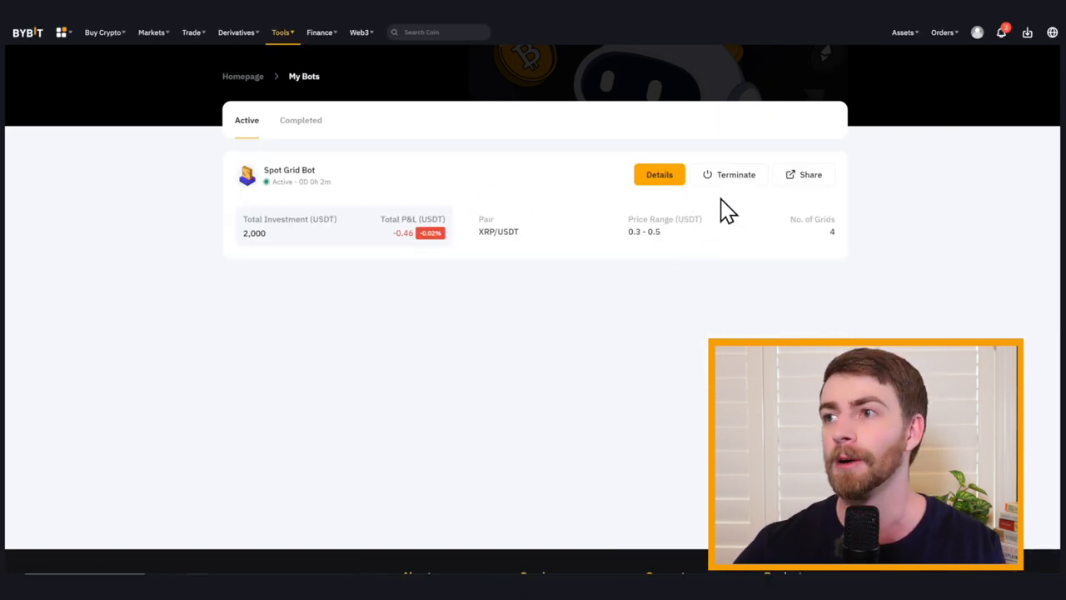
left_click(737, 175)
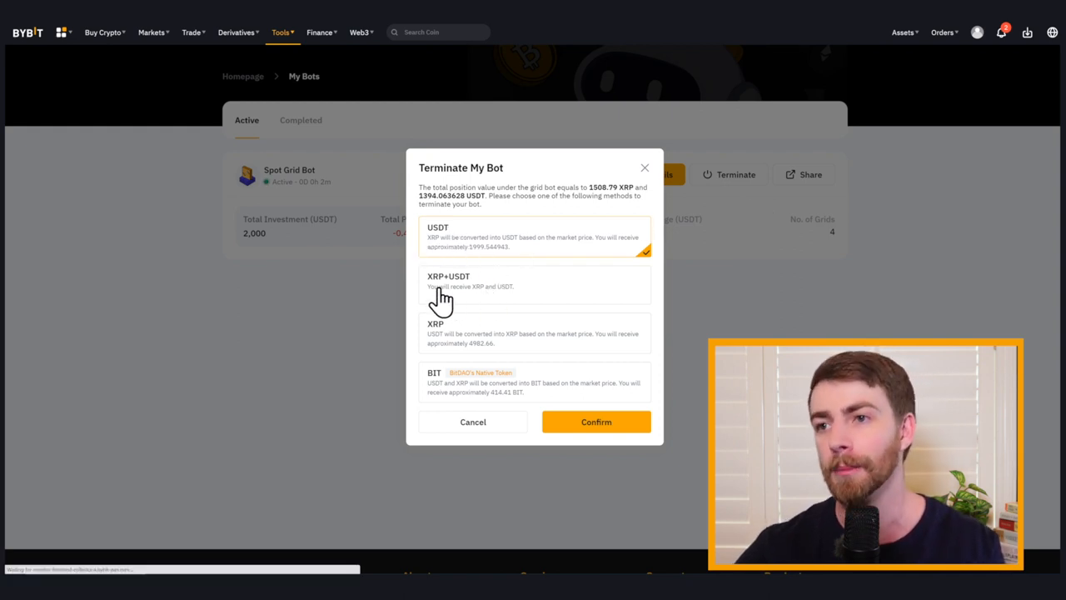
mouse_move(425, 353)
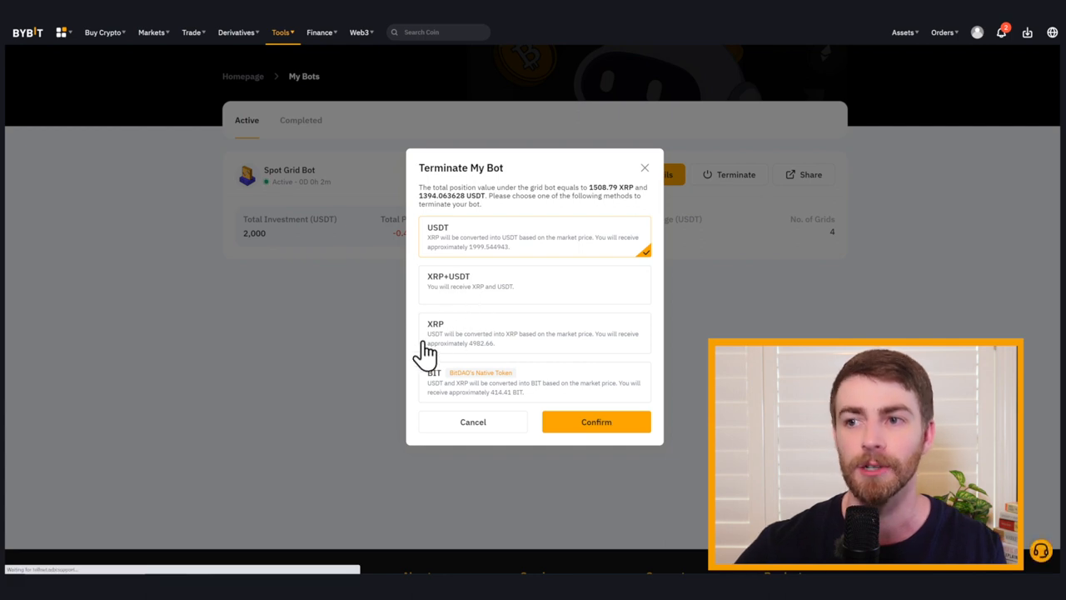
mouse_move(436, 393)
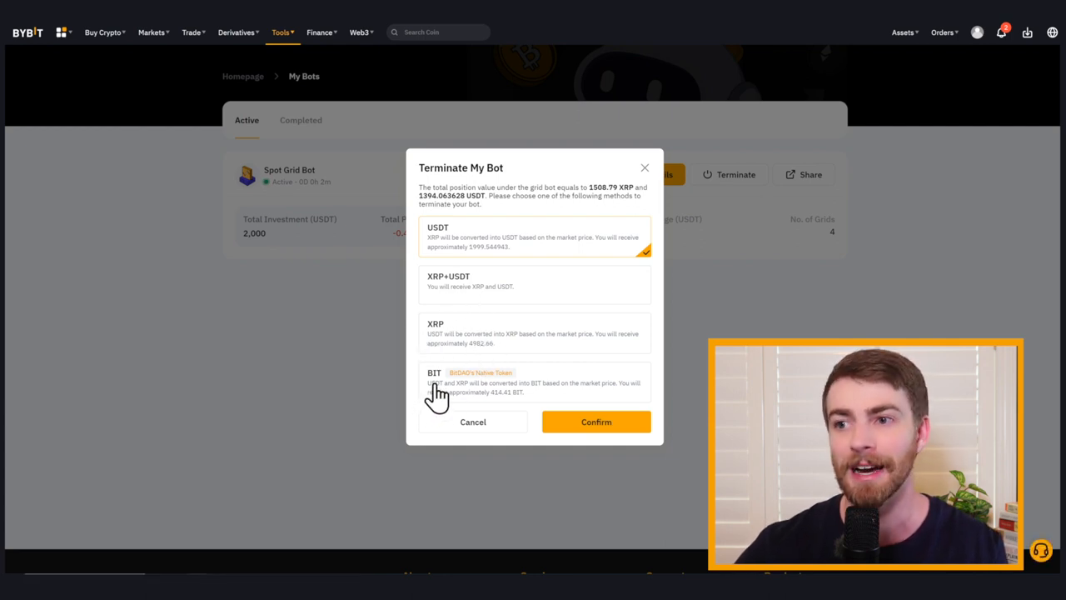
mouse_move(475, 243)
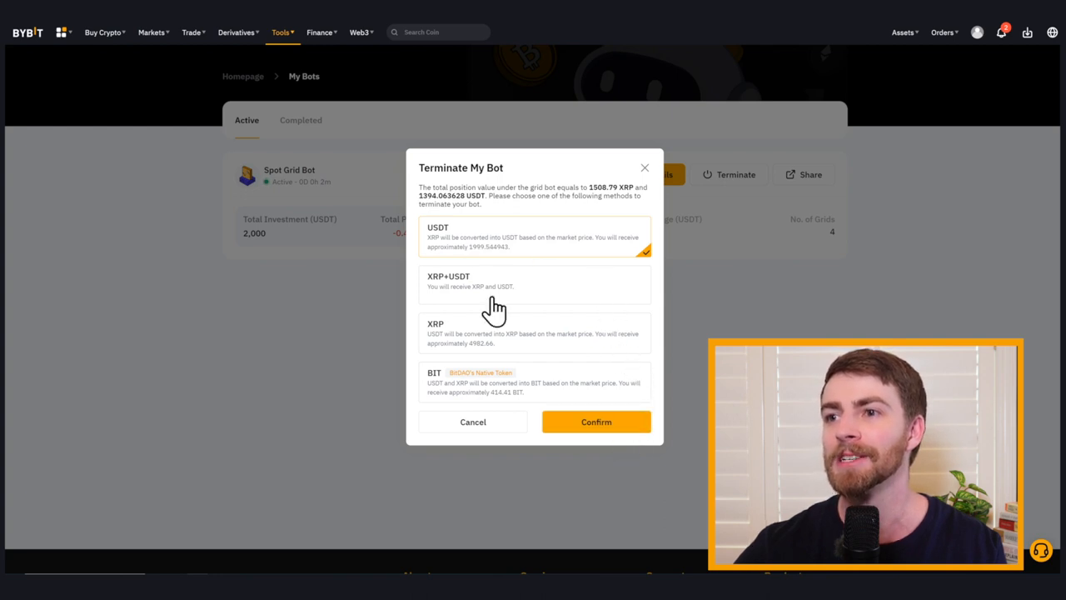
mouse_move(492, 263)
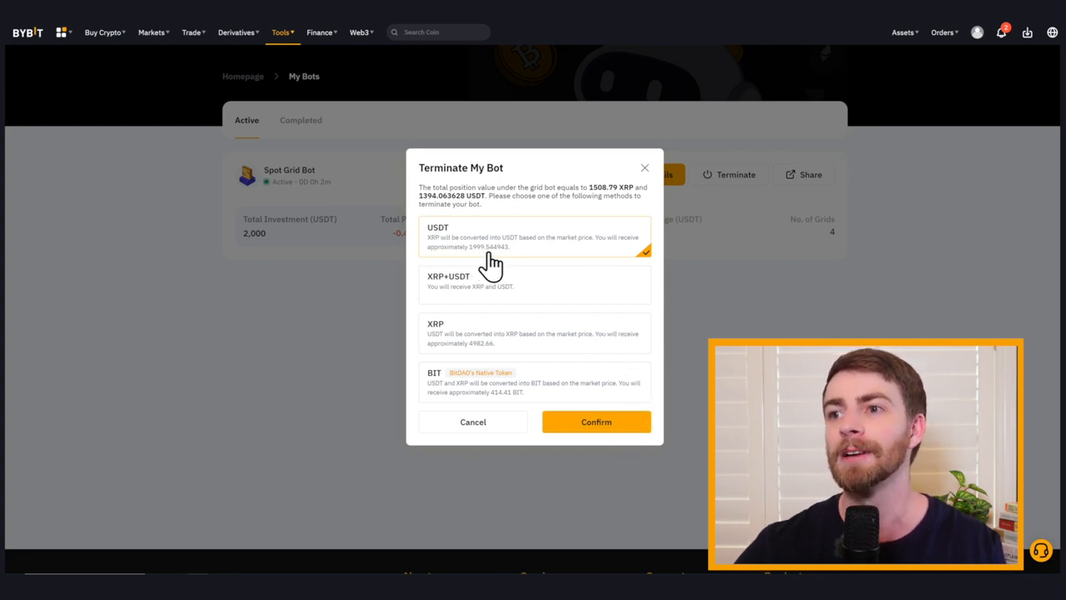
mouse_move(508, 264)
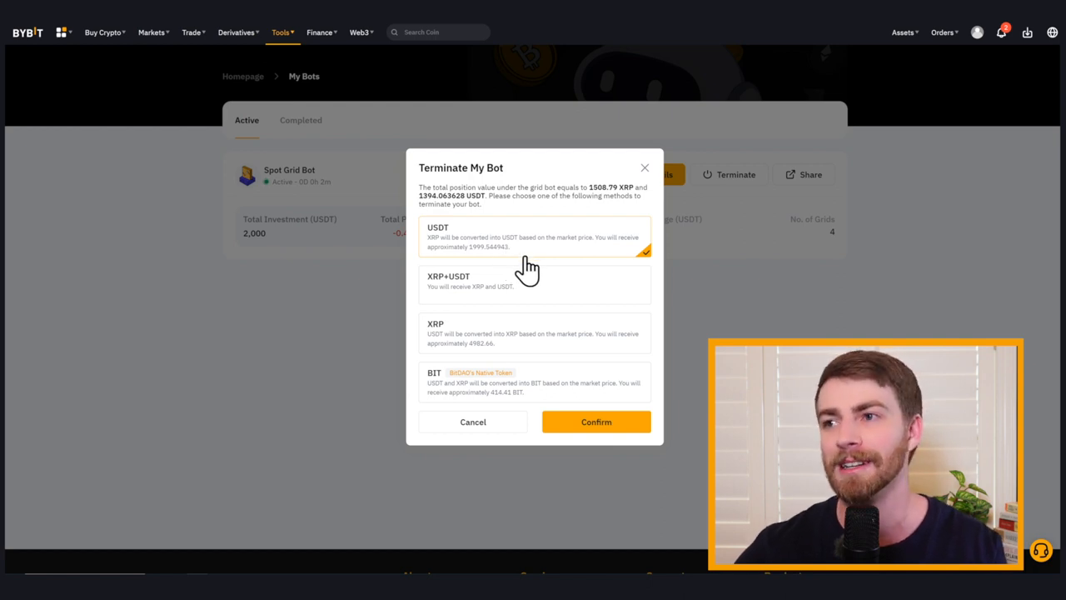
mouse_move(600, 423)
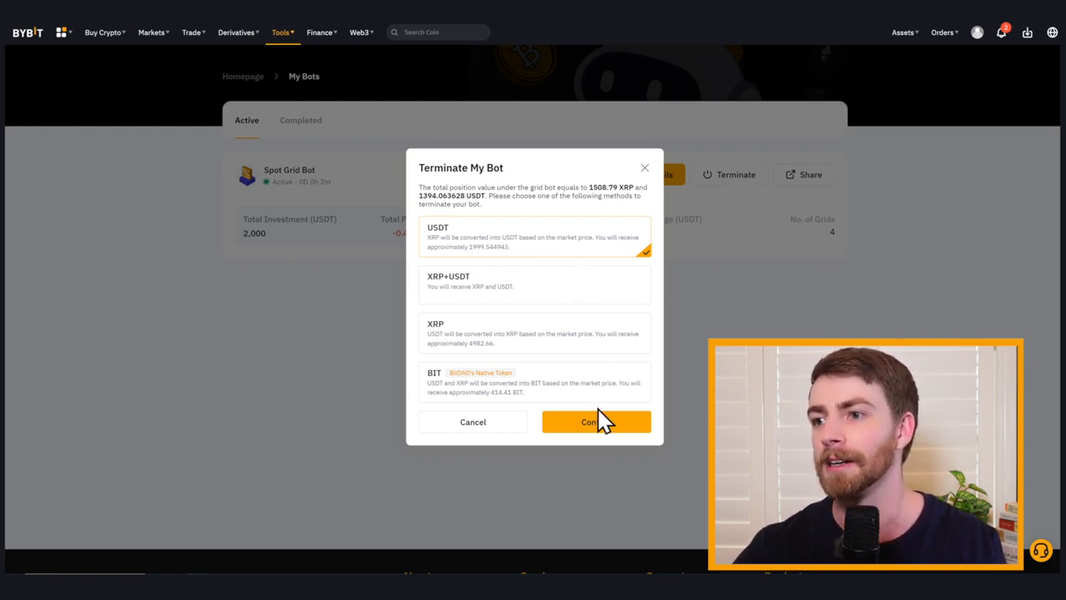
left_click(596, 421)
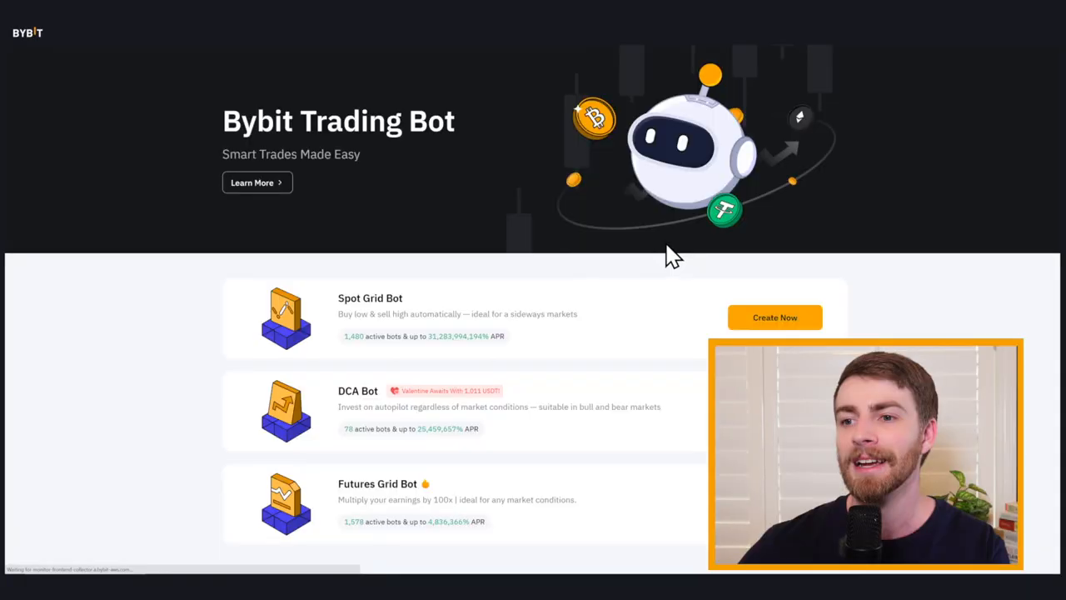
Step: Start creating a Futures Grid Bot for BTCUSDT from the Trading Bot page
scroll("down", 3)
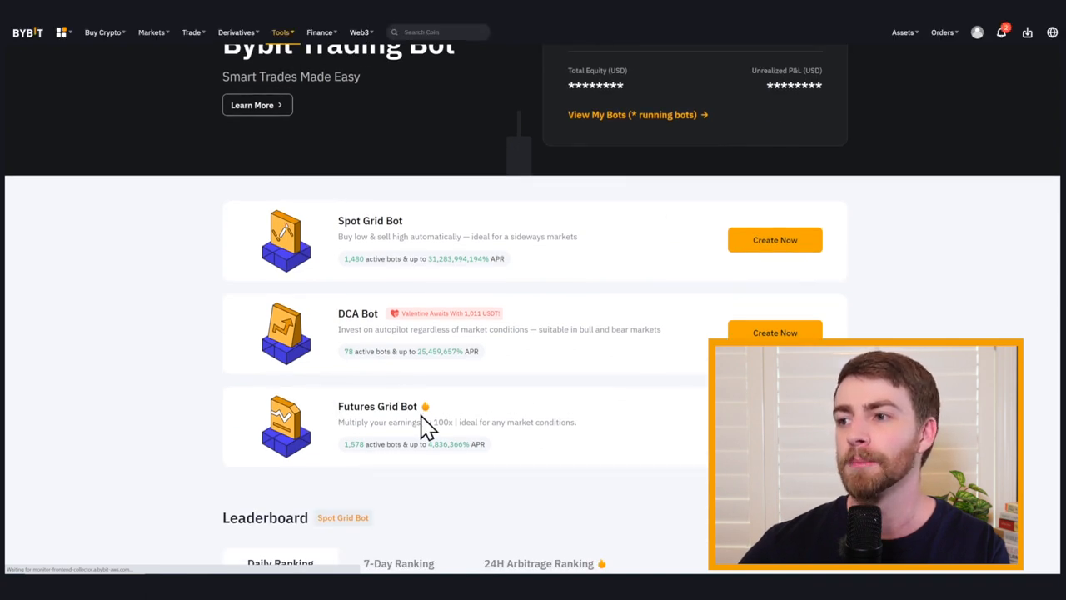
left_click(376, 406)
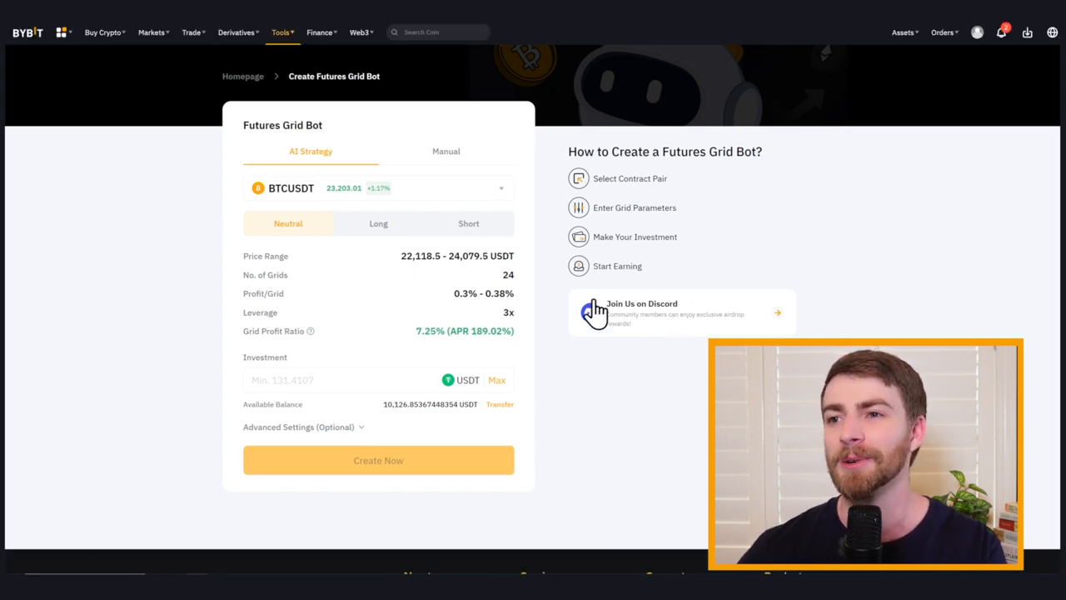
mouse_move(286, 200)
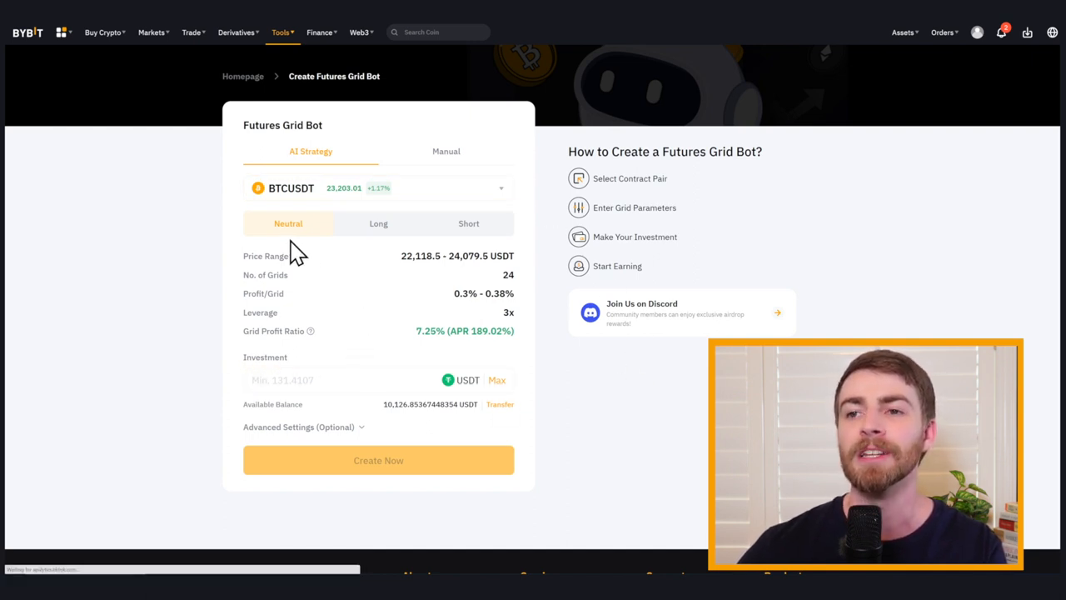
mouse_move(386, 253)
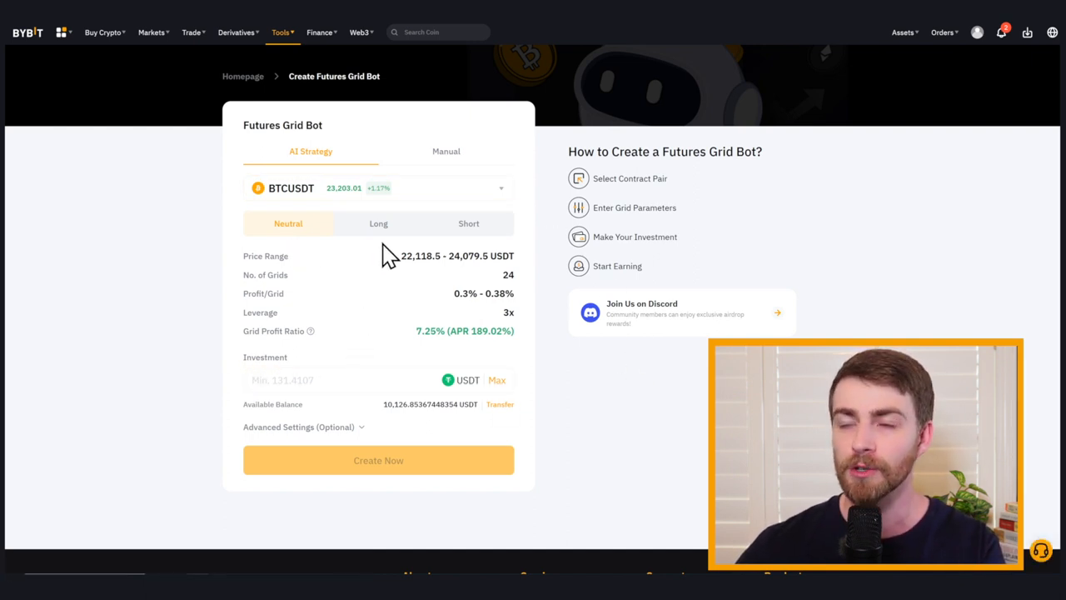
mouse_move(486, 253)
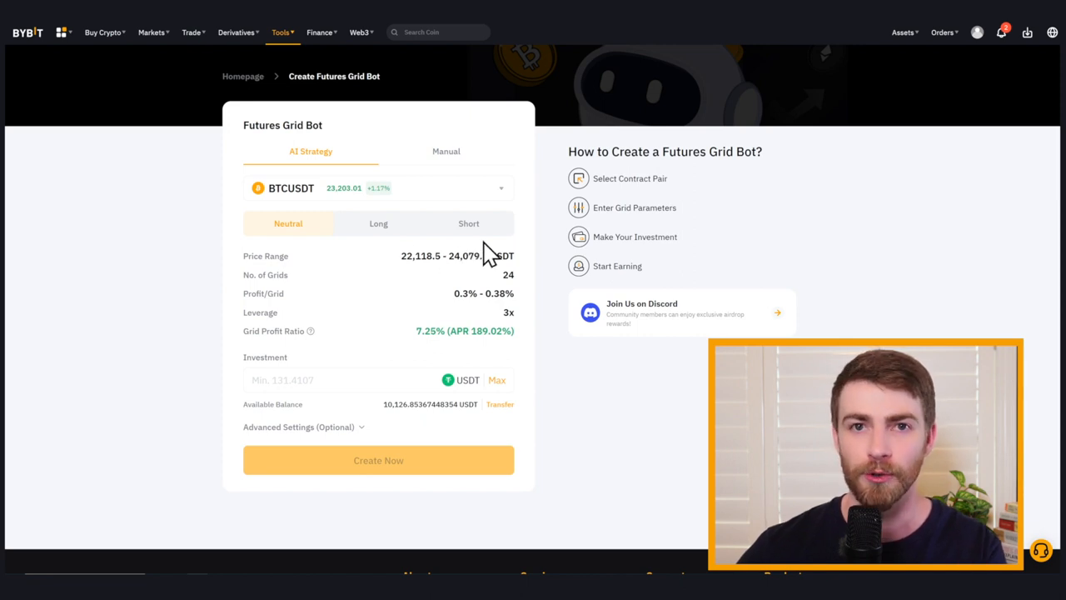
mouse_move(319, 261)
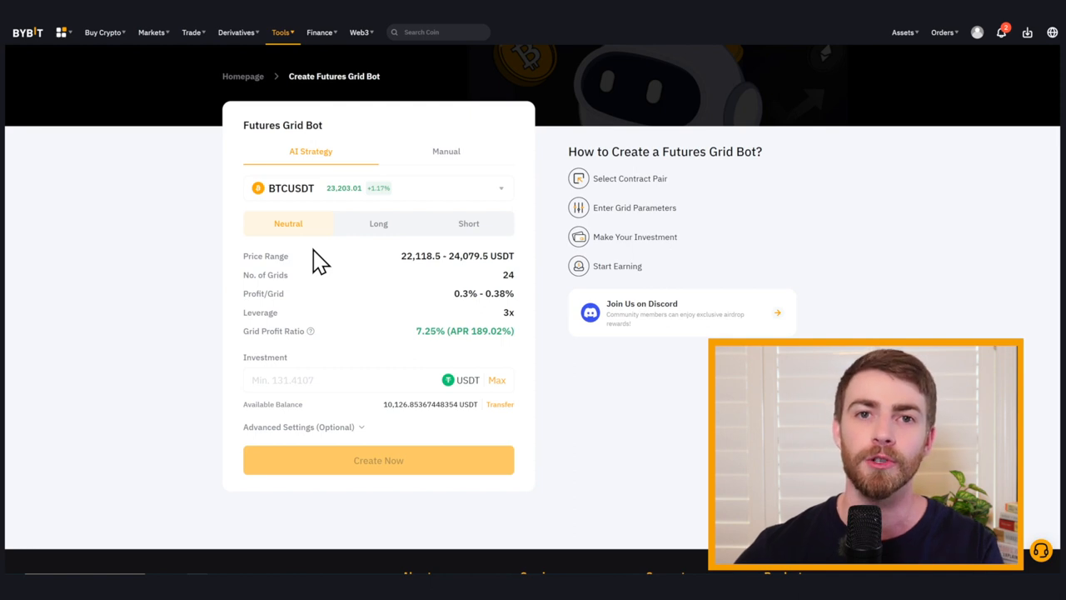
mouse_move(363, 280)
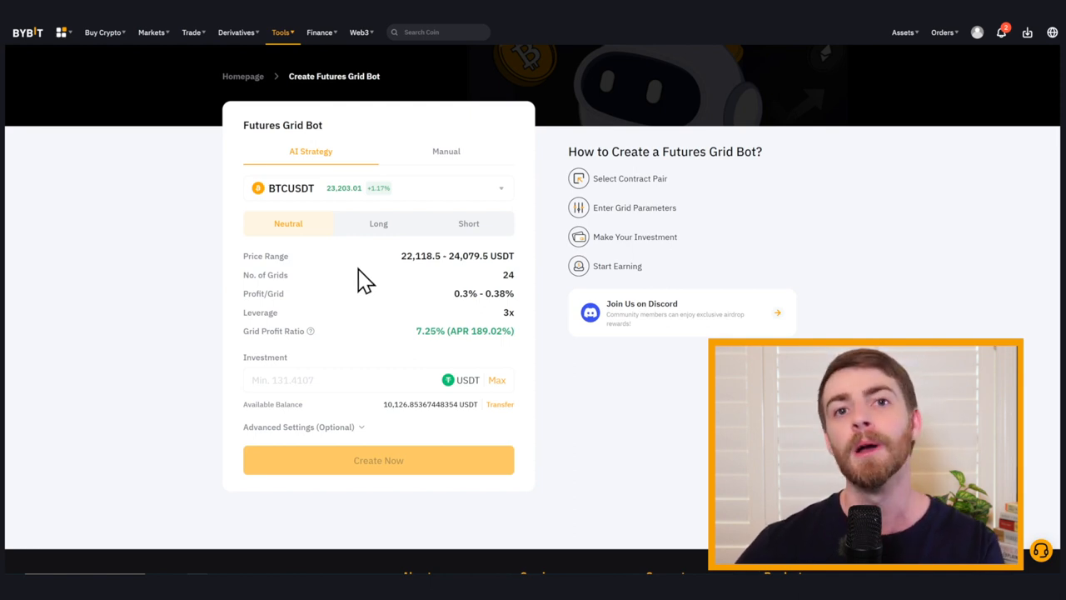
mouse_move(378, 273)
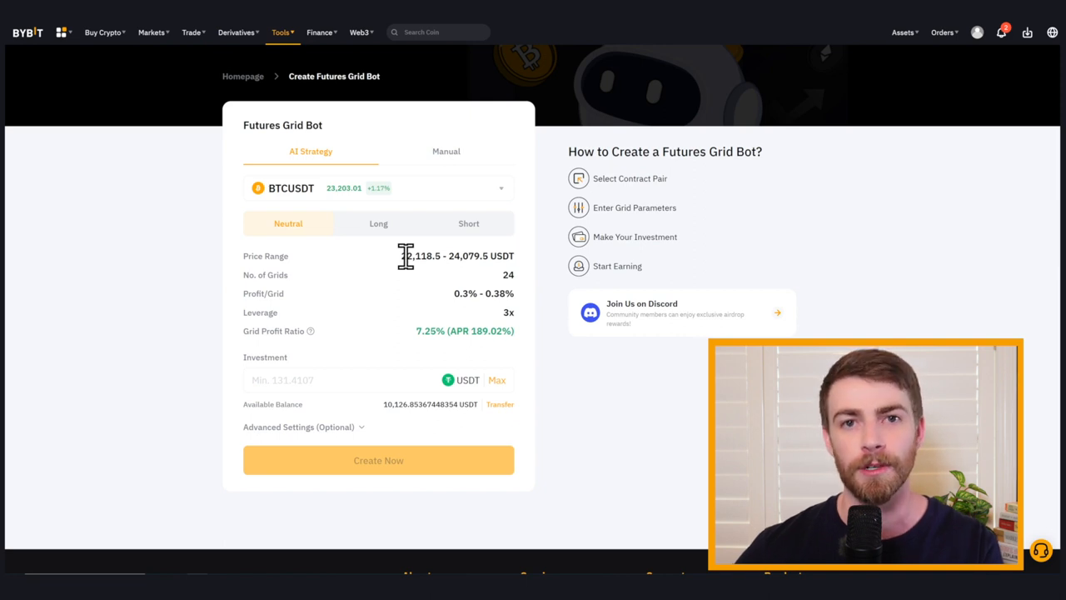
mouse_move(370, 277)
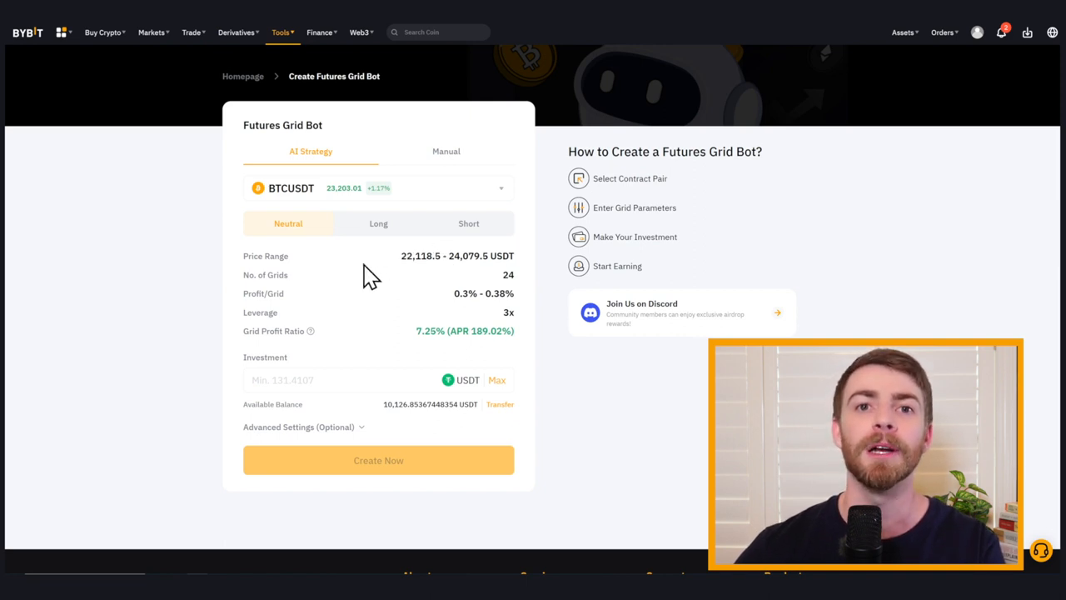
mouse_move(206, 248)
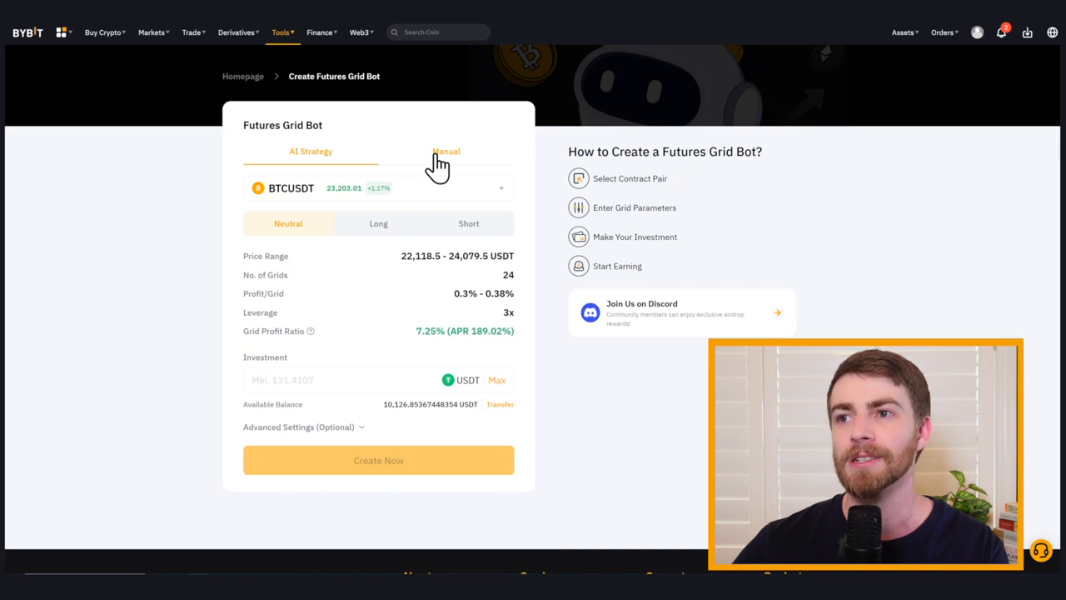
Step: Switch to manual settings with a 19000–27000 price range, 4 grids and 5x leverage
left_click(447, 152)
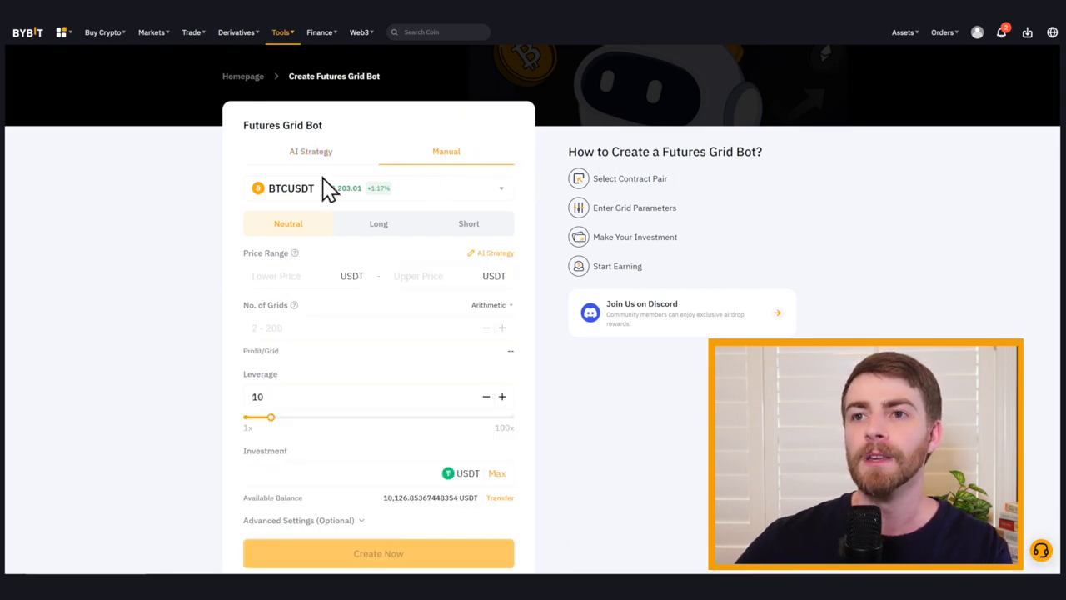
mouse_move(366, 203)
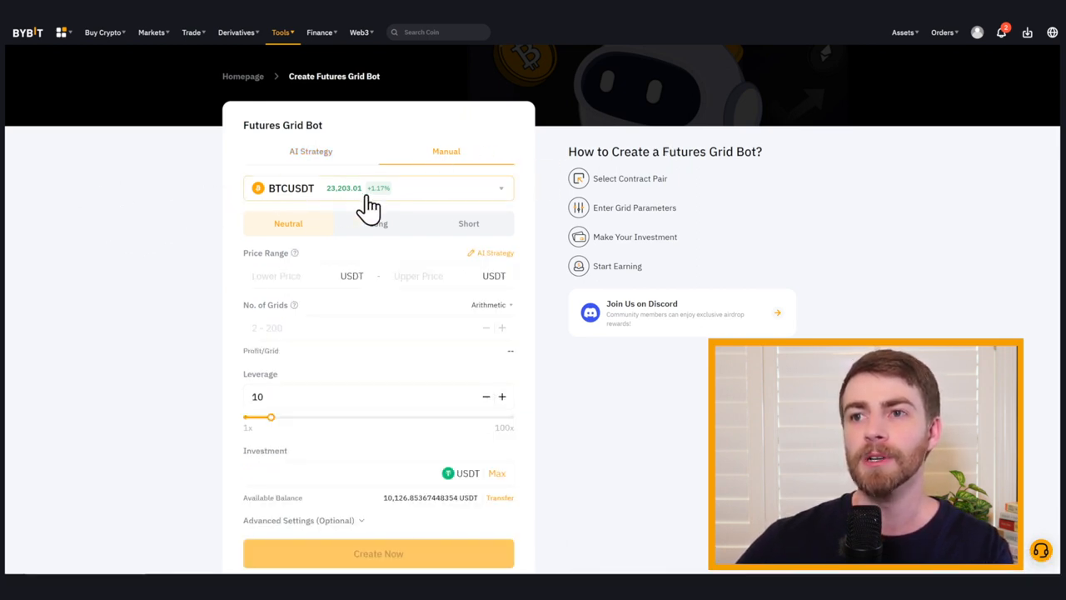
mouse_move(170, 230)
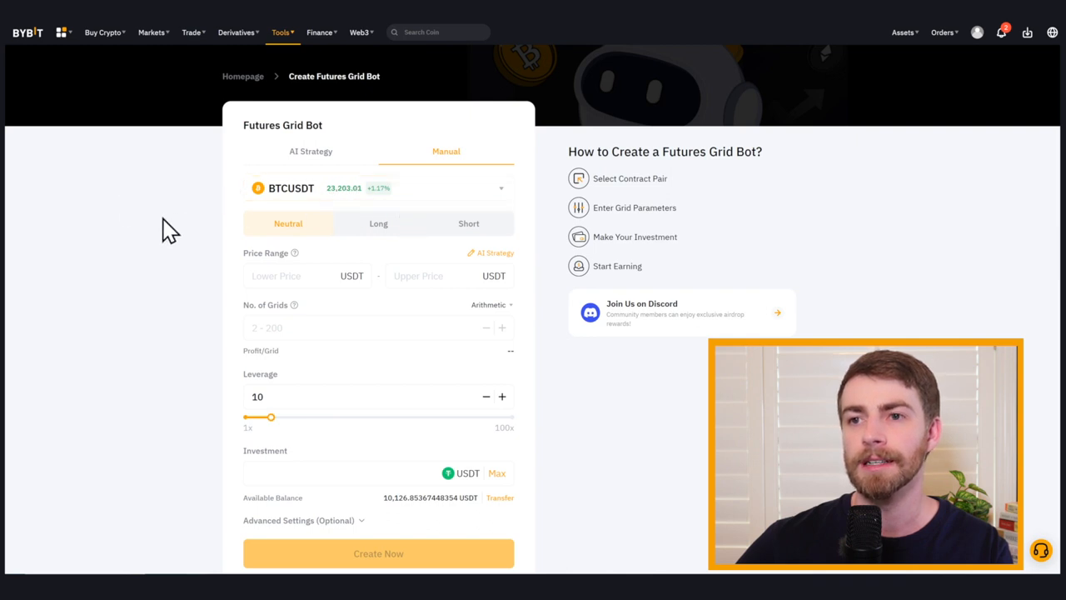
left_click(286, 276)
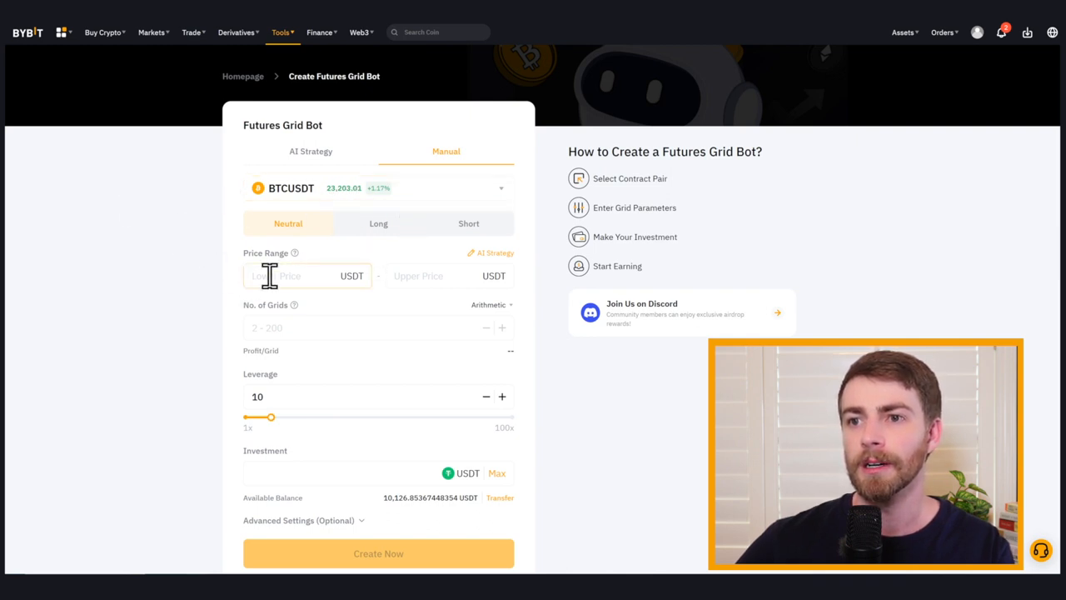
mouse_move(378, 223)
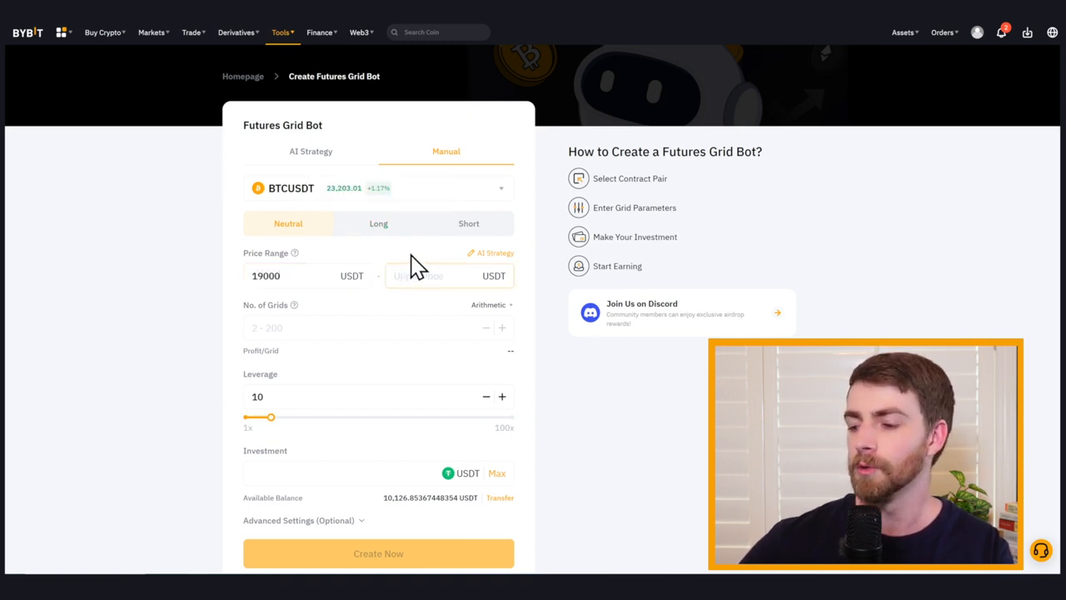
type("27000")
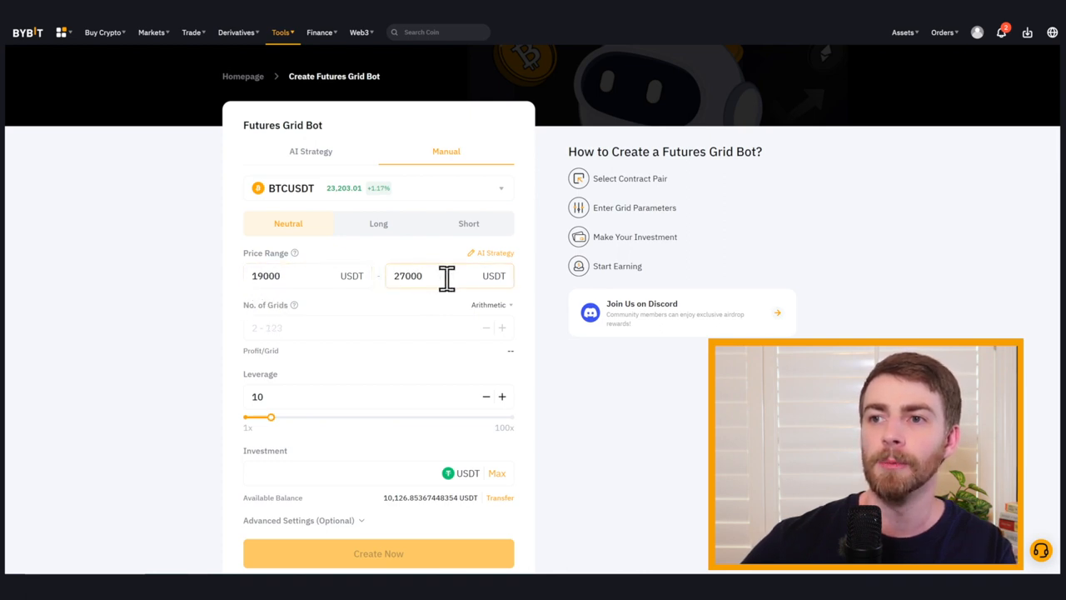
mouse_move(516, 273)
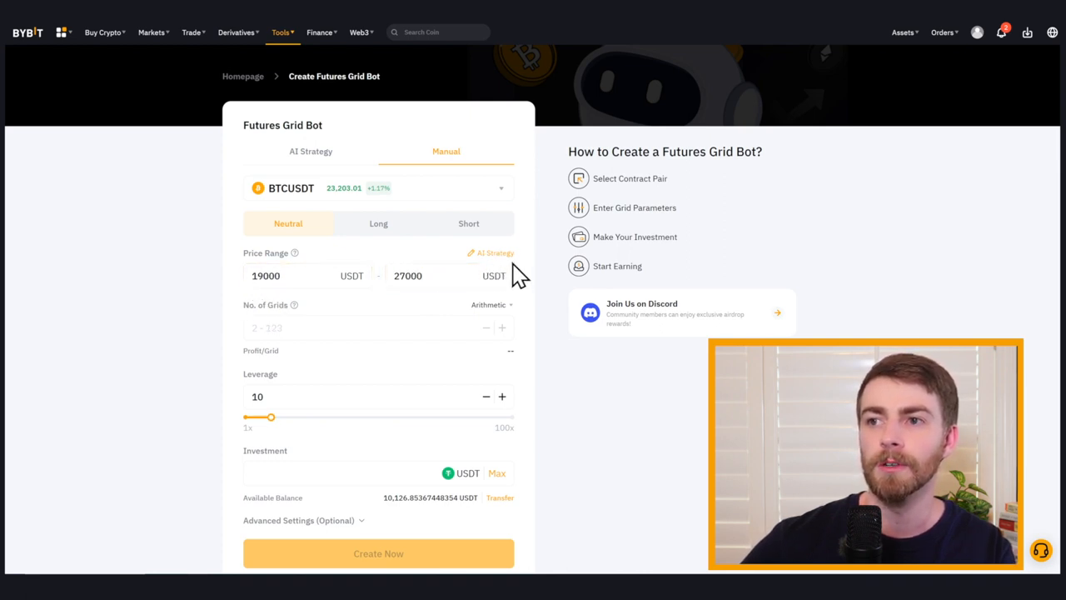
left_click(425, 277)
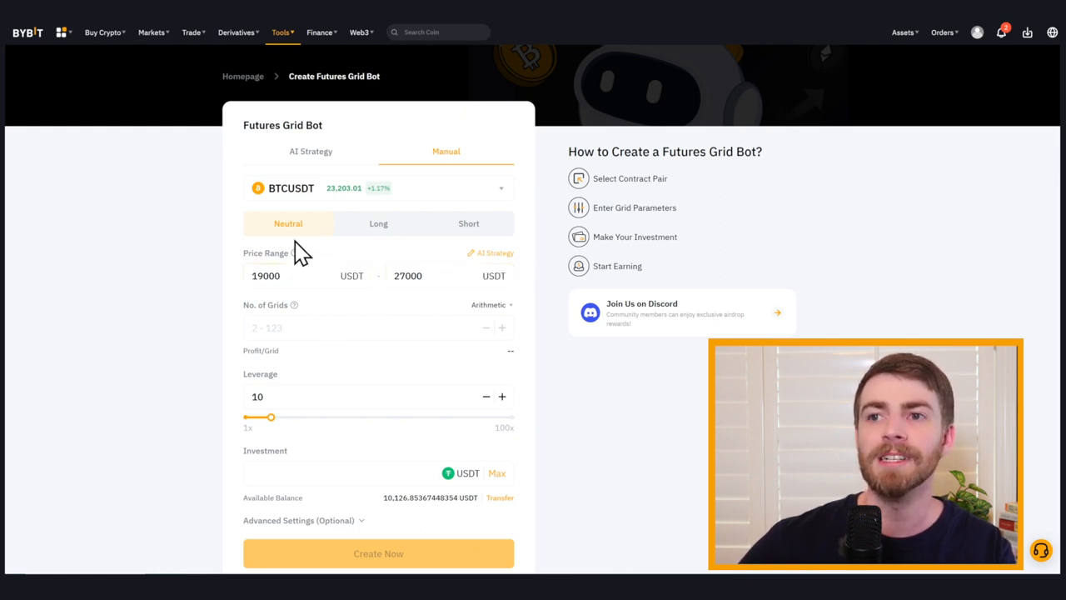
left_click(366, 327)
type("4")
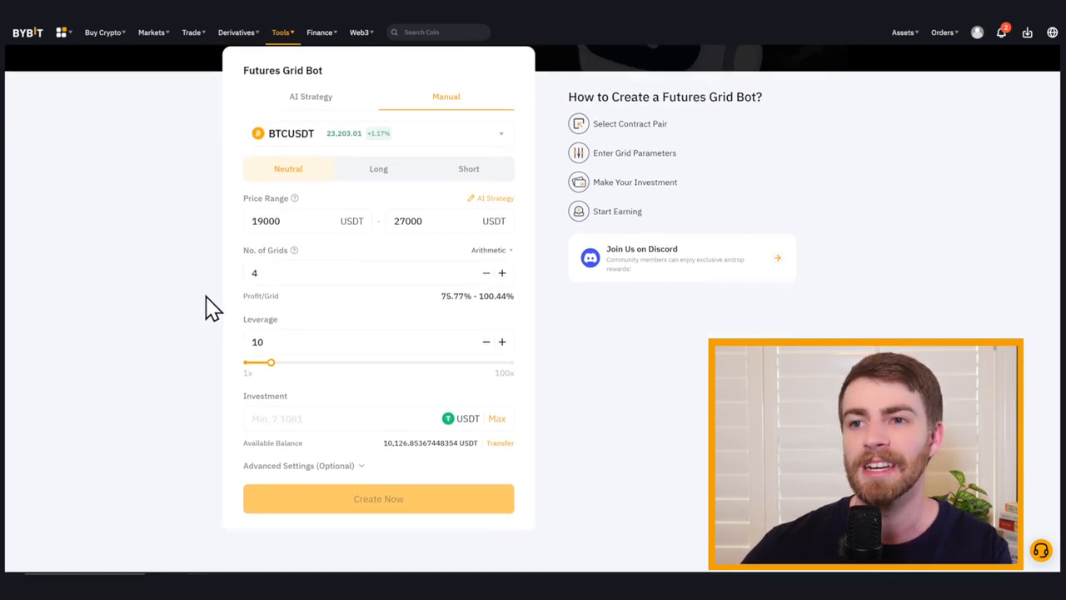
Step: Set the investment amount to 2000 USDT
scroll("down", 3)
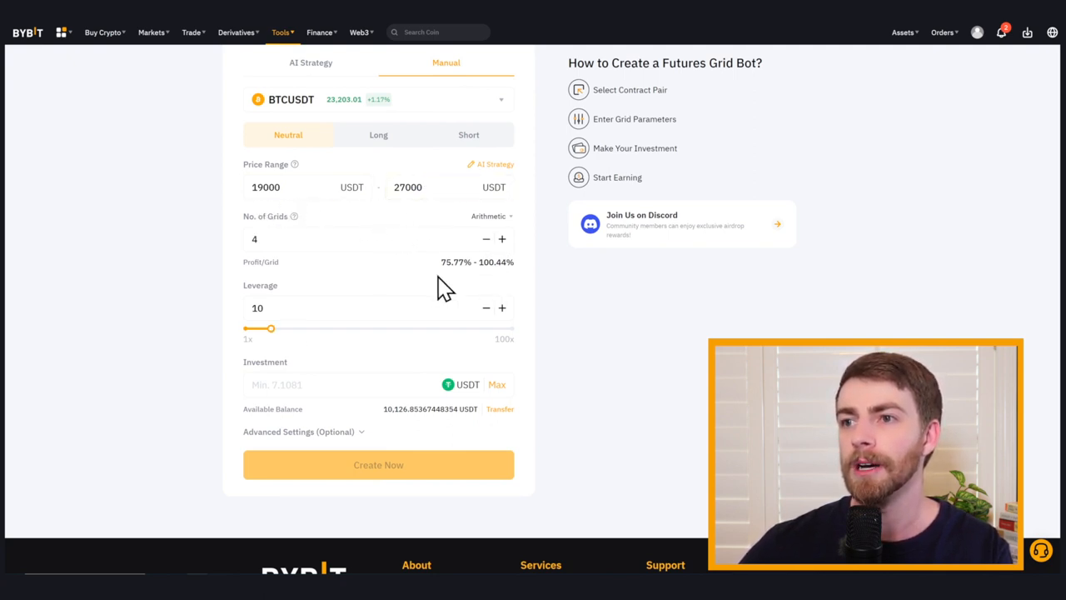
mouse_move(500, 267)
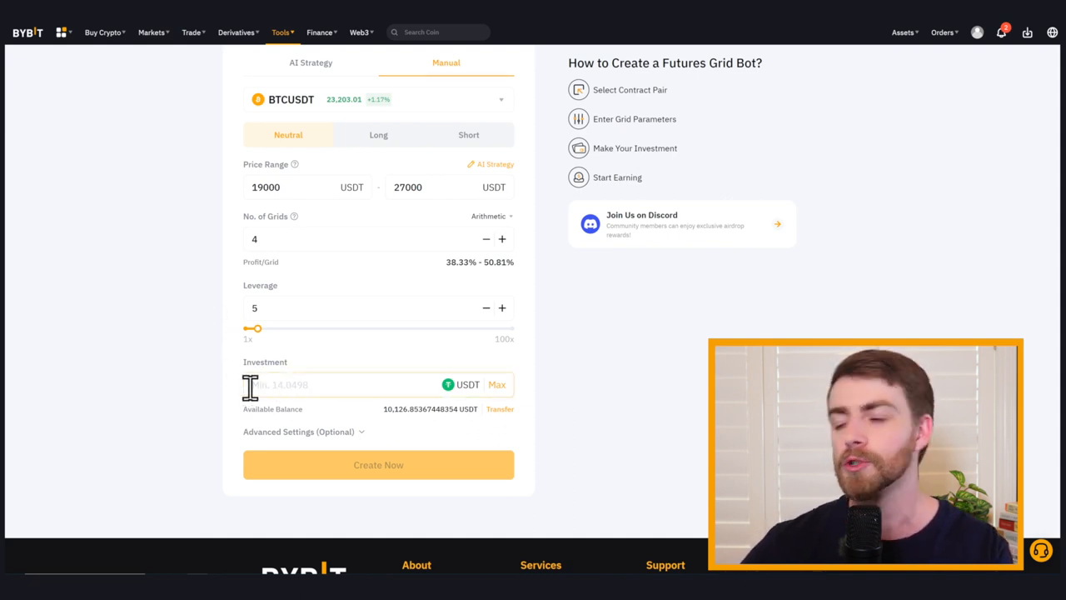
type("2000")
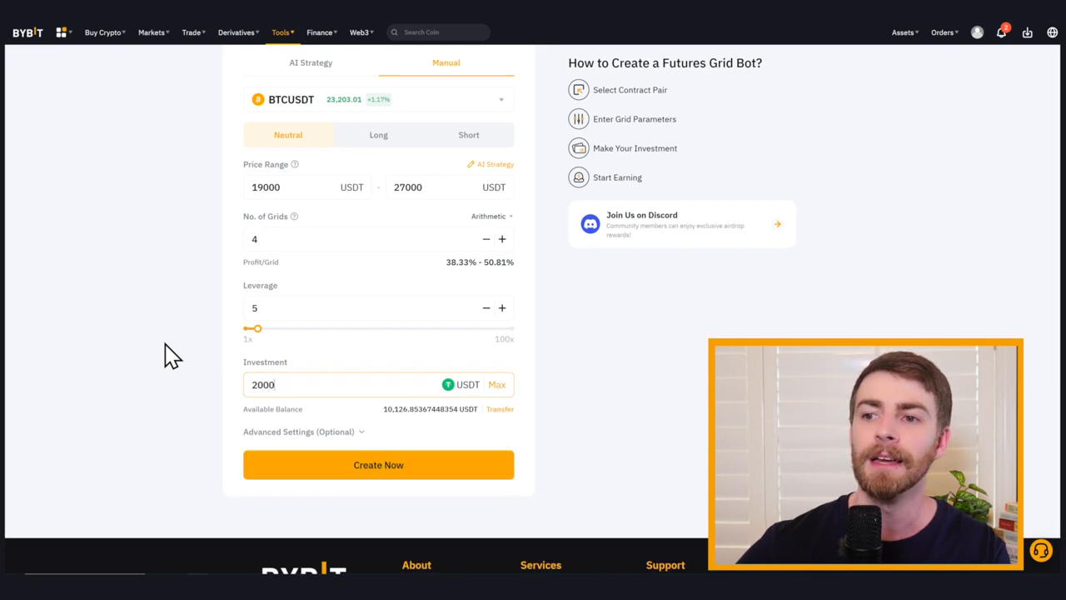
Step: Submit the bot and confirm the BTCUSDT Neutral, 2,000 USDT, 19,000–27,000, 4-grid summary
left_click(378, 464)
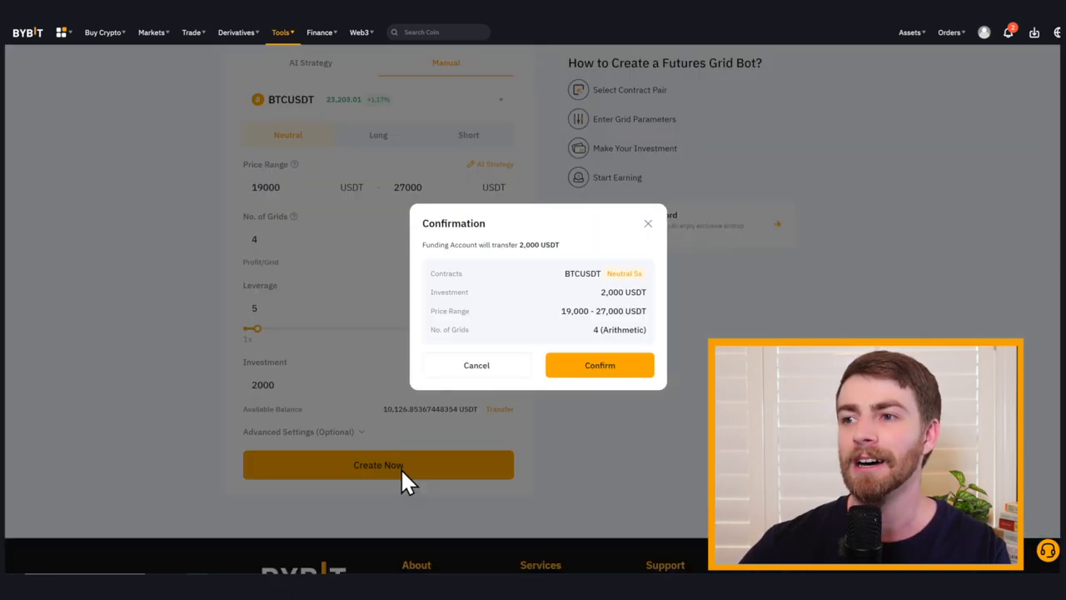
mouse_move(415, 364)
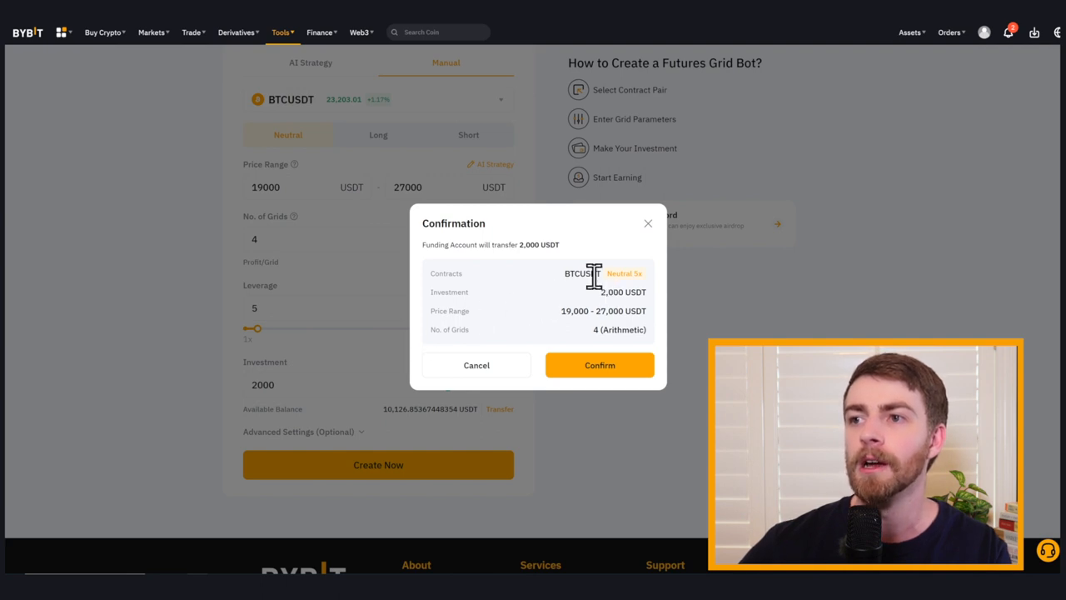
mouse_move(608, 293)
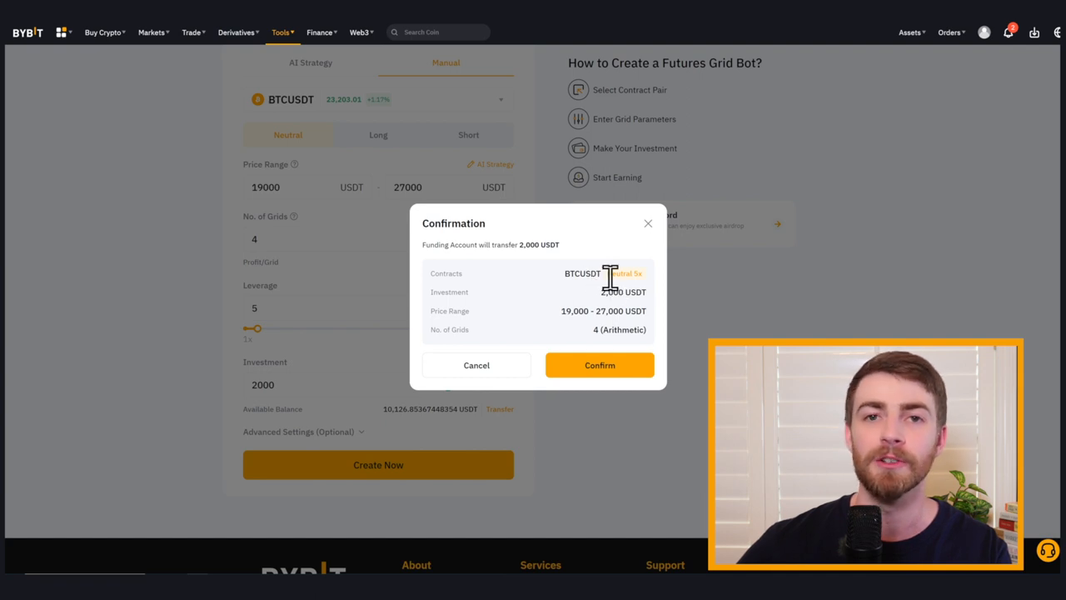
mouse_move(583, 297)
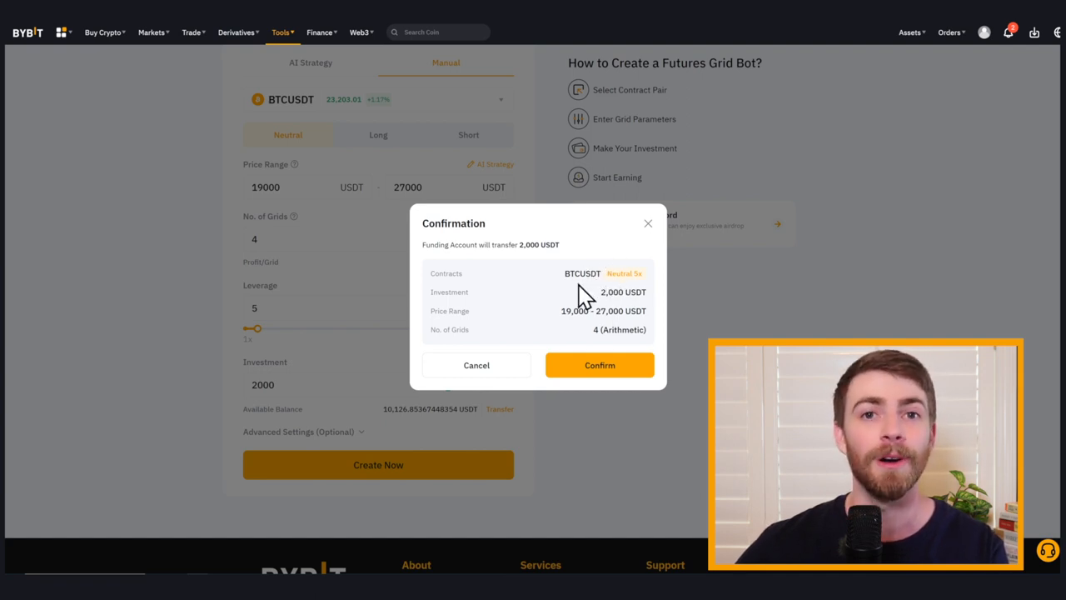
mouse_move(615, 297)
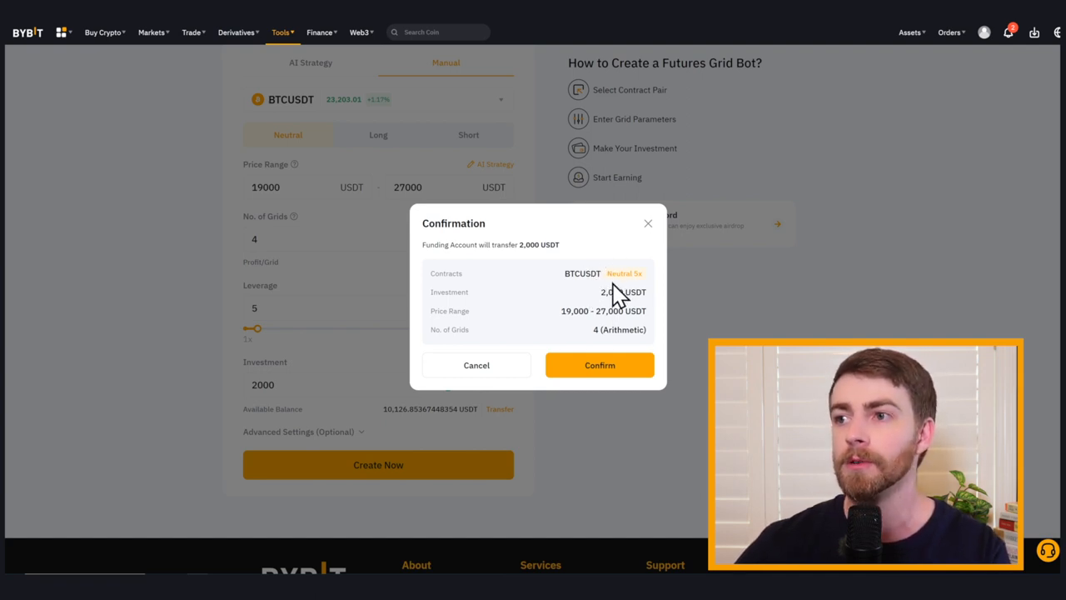
mouse_move(642, 275)
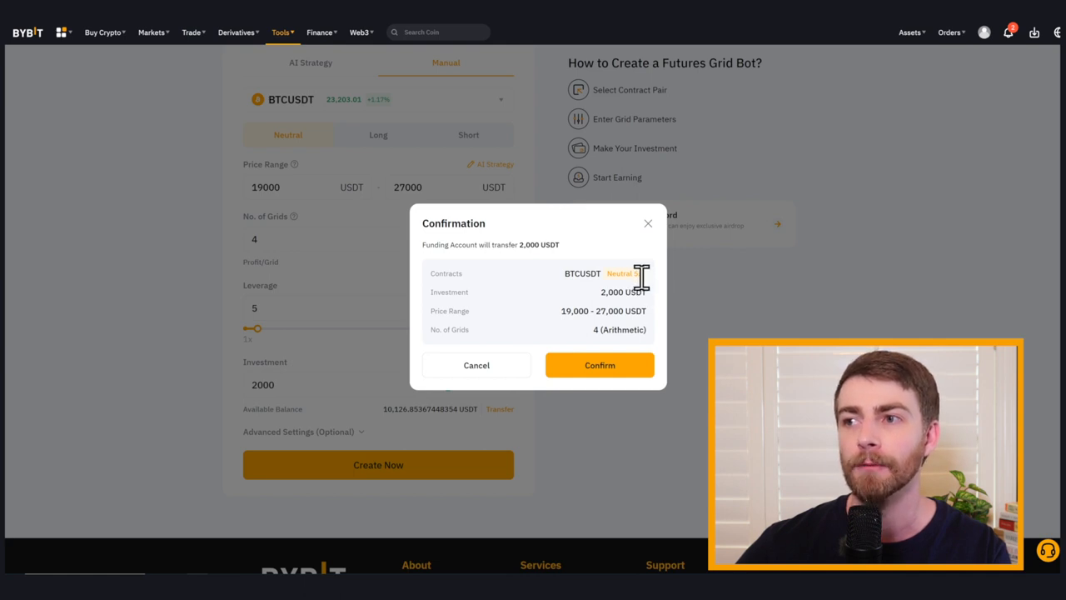
mouse_move(573, 313)
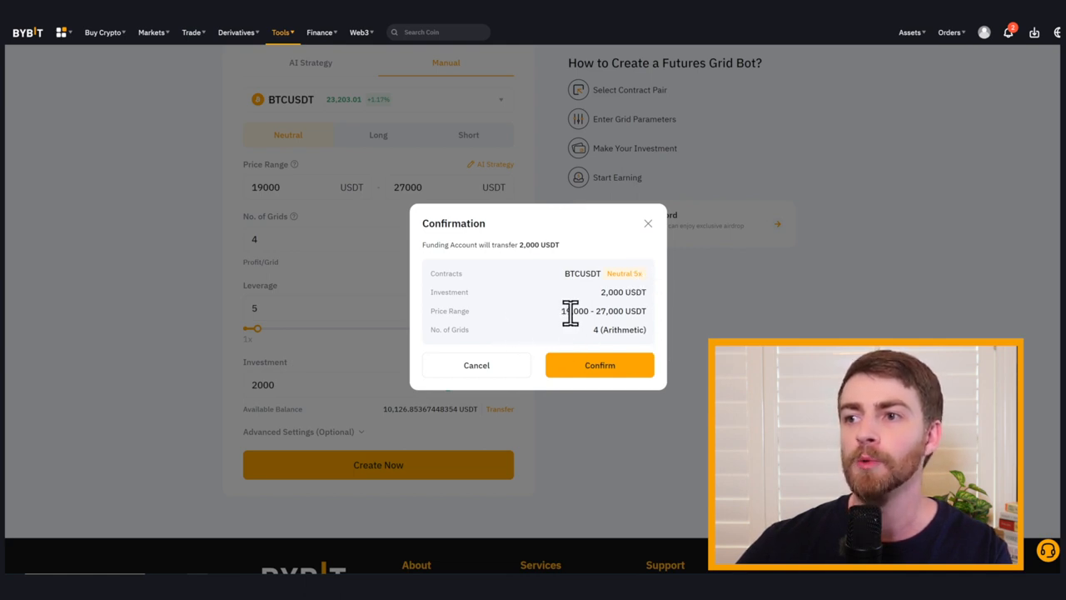
mouse_move(587, 336)
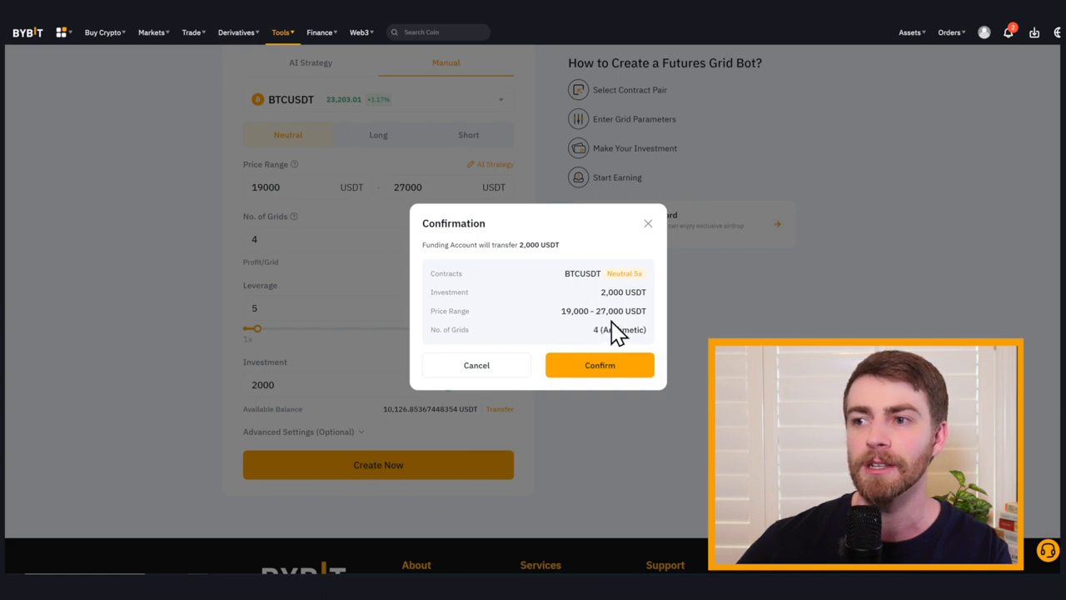
left_click(600, 365)
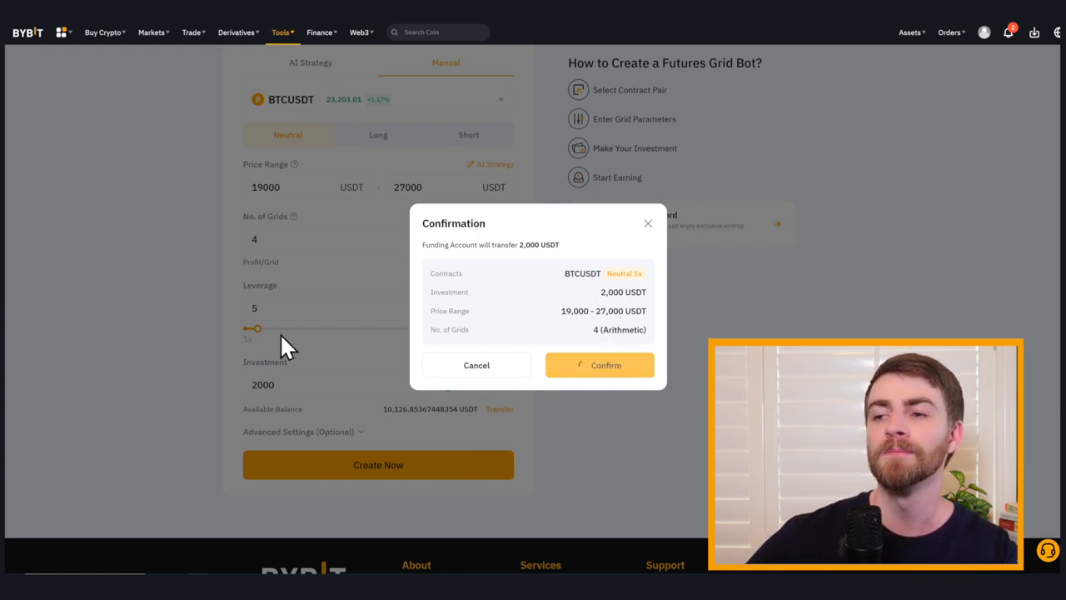
Step: Go to My Bots and view the new Futures Grid Bot's details page
left_click(600, 365)
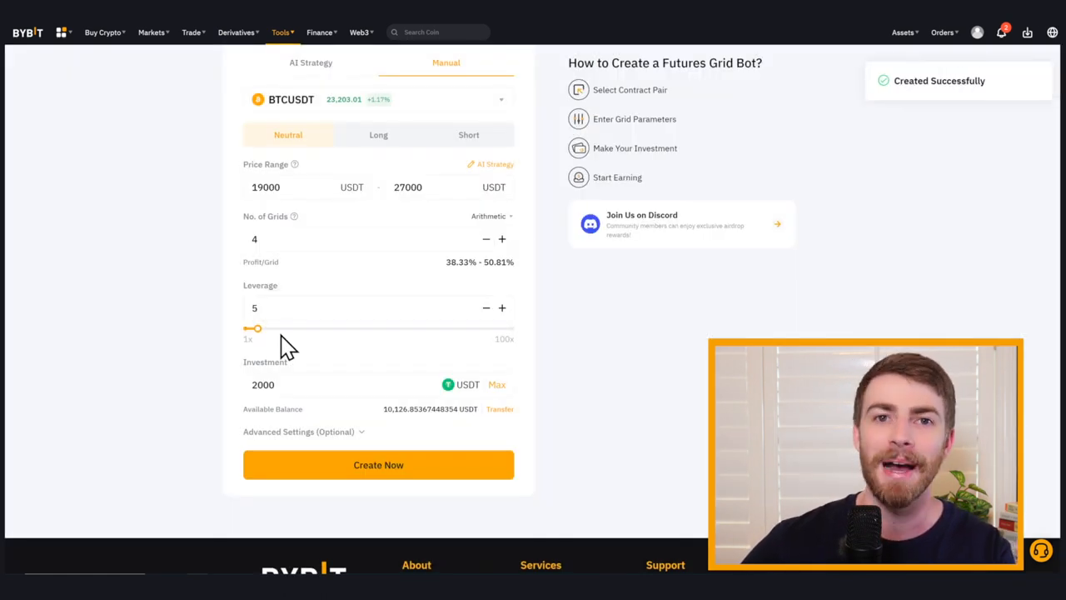
left_click(378, 465)
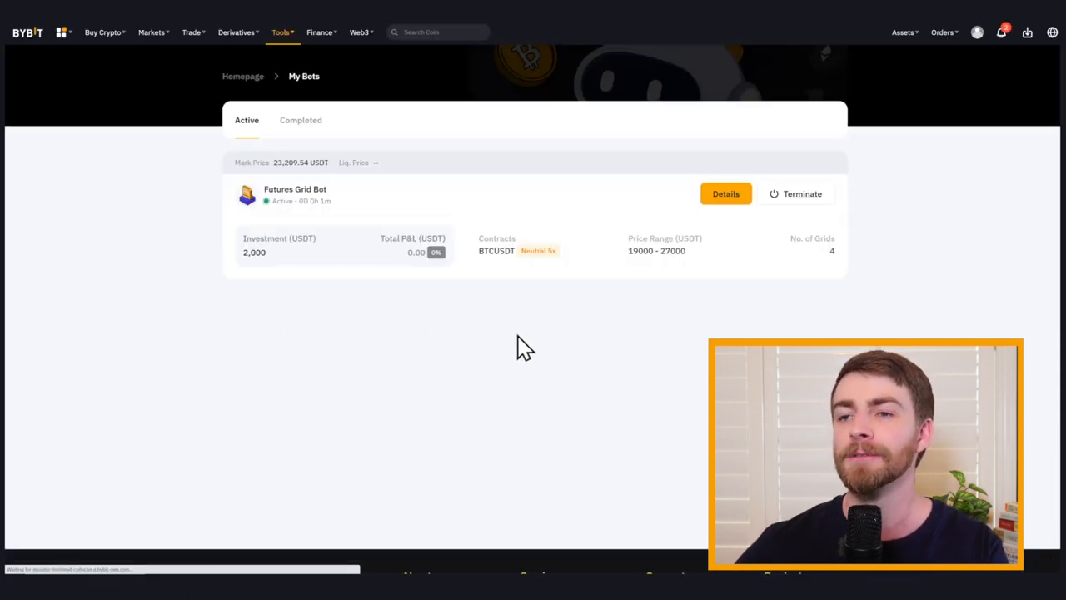
mouse_move(293, 182)
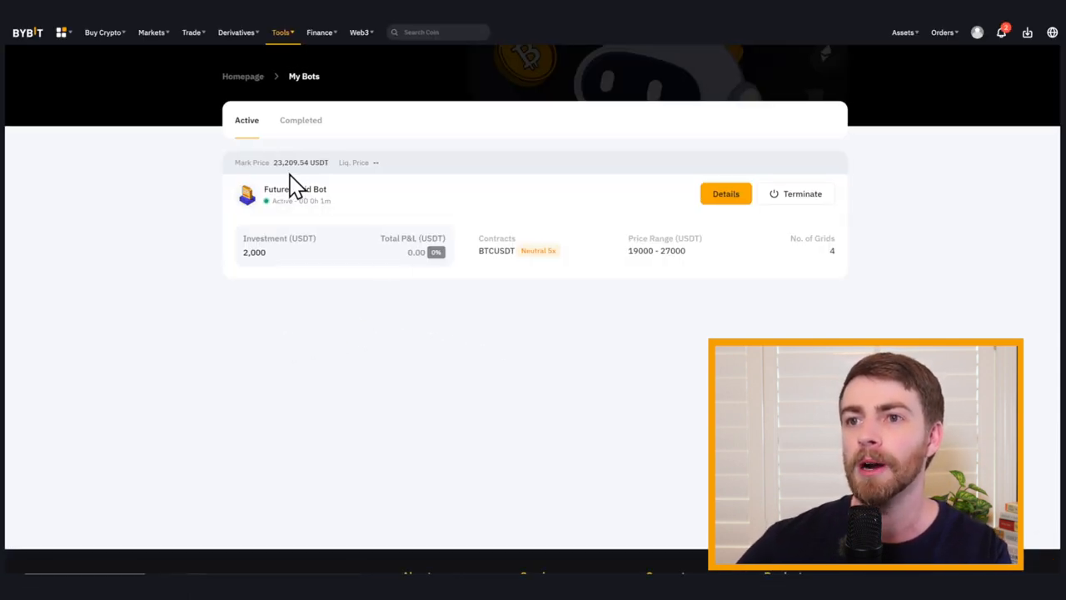
mouse_move(436, 253)
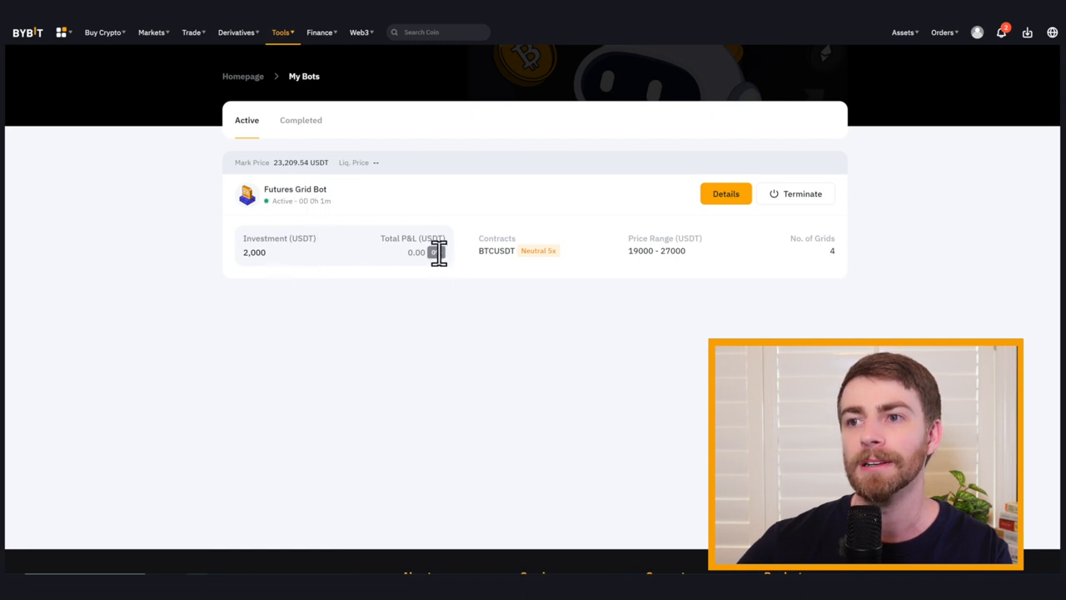
mouse_move(450, 263)
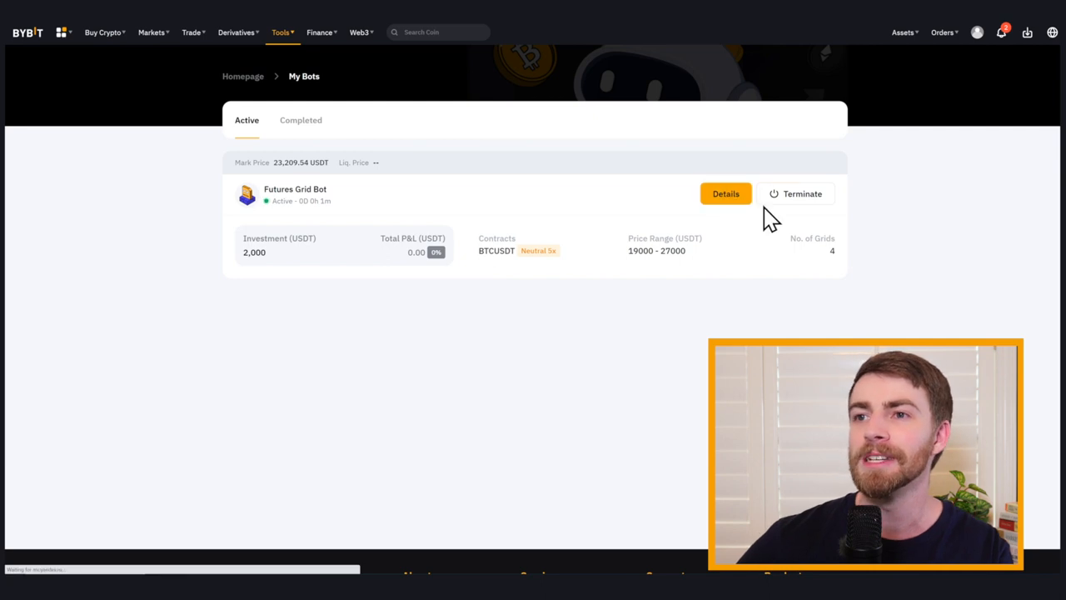
left_click(724, 194)
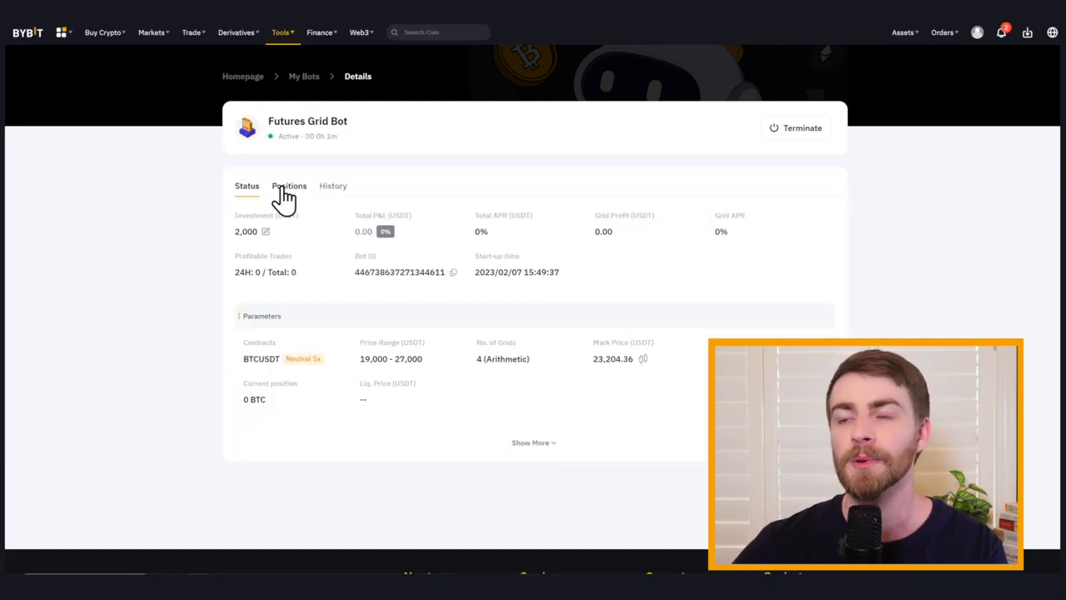
Step: Review the bot's buy and sell grid positions, then return to the status overview
left_click(290, 187)
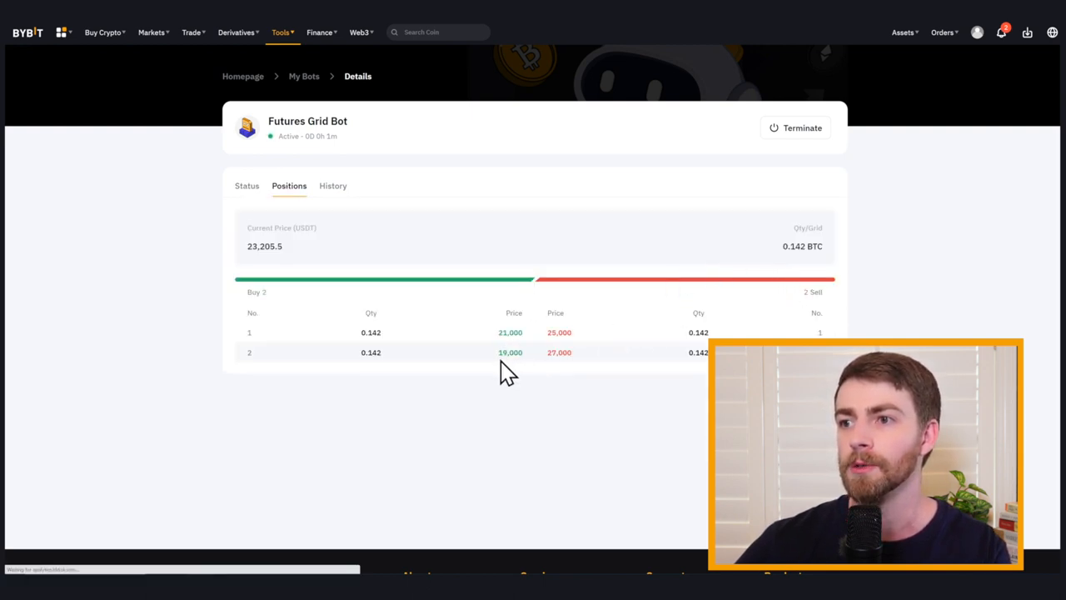
mouse_move(565, 370)
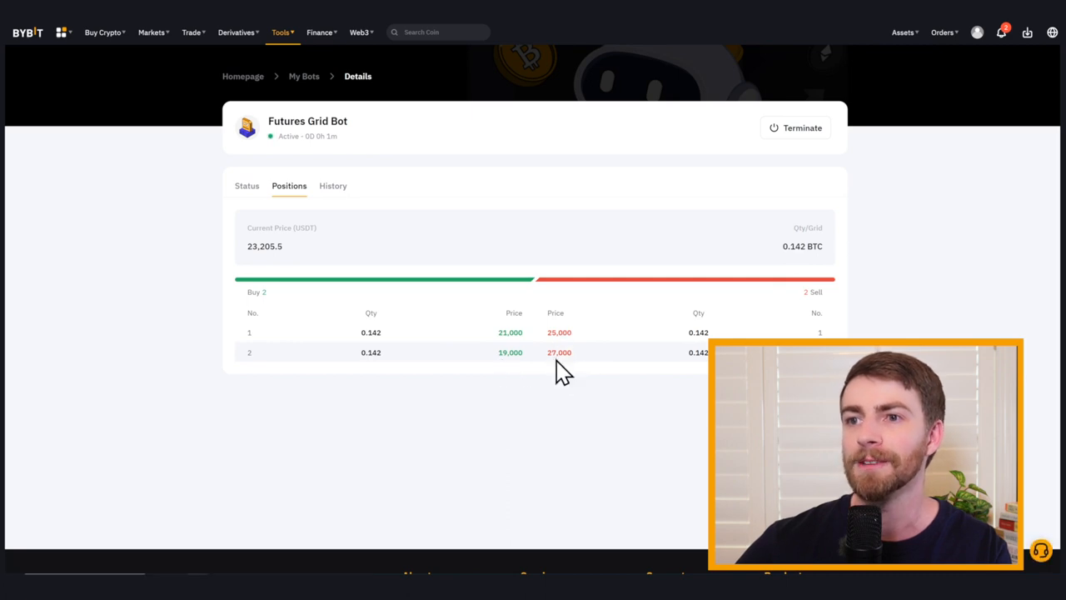
left_click(246, 186)
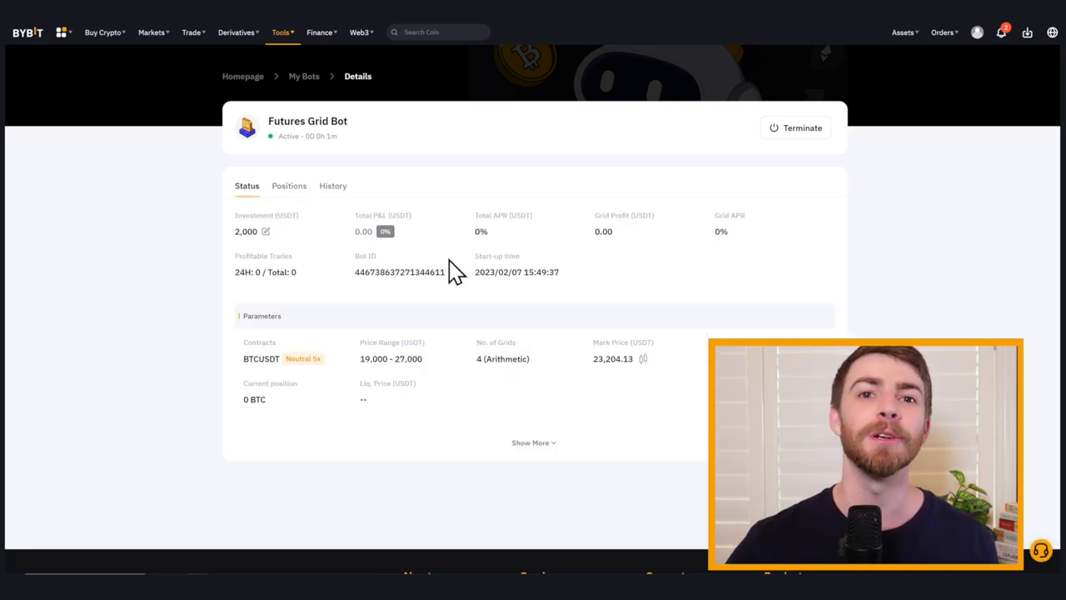